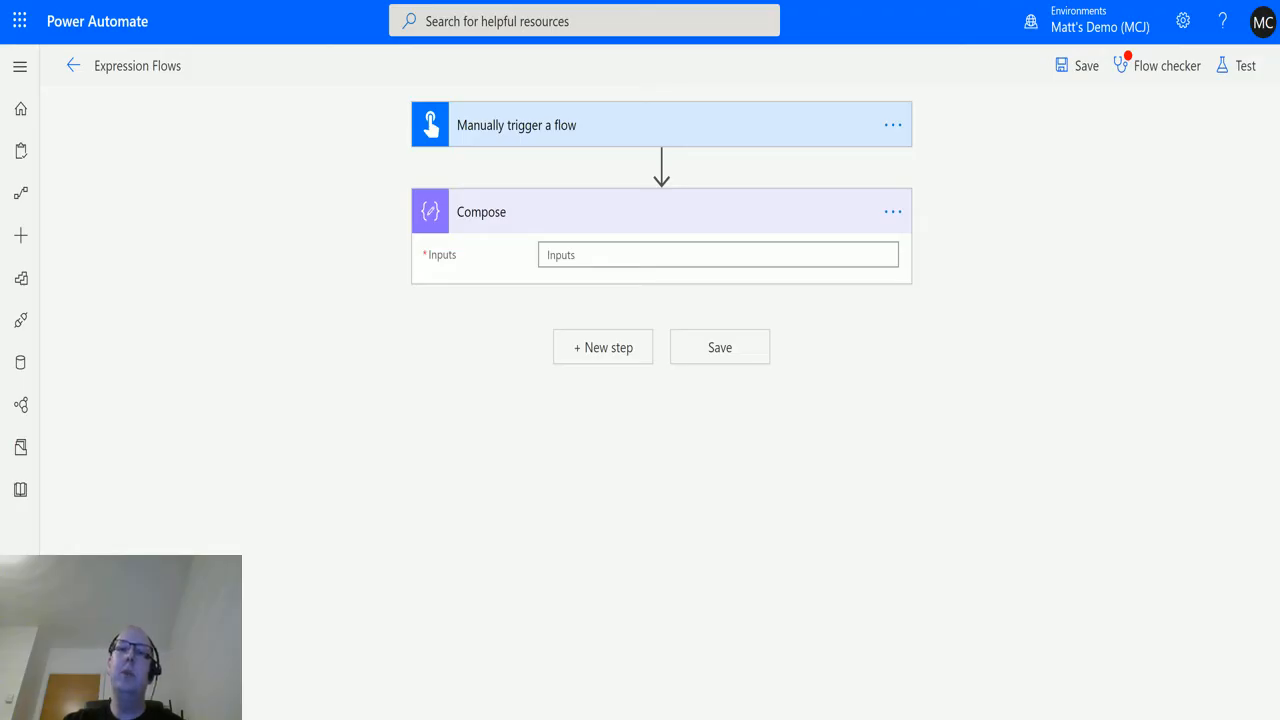
pyautogui.moveTo(896, 520)
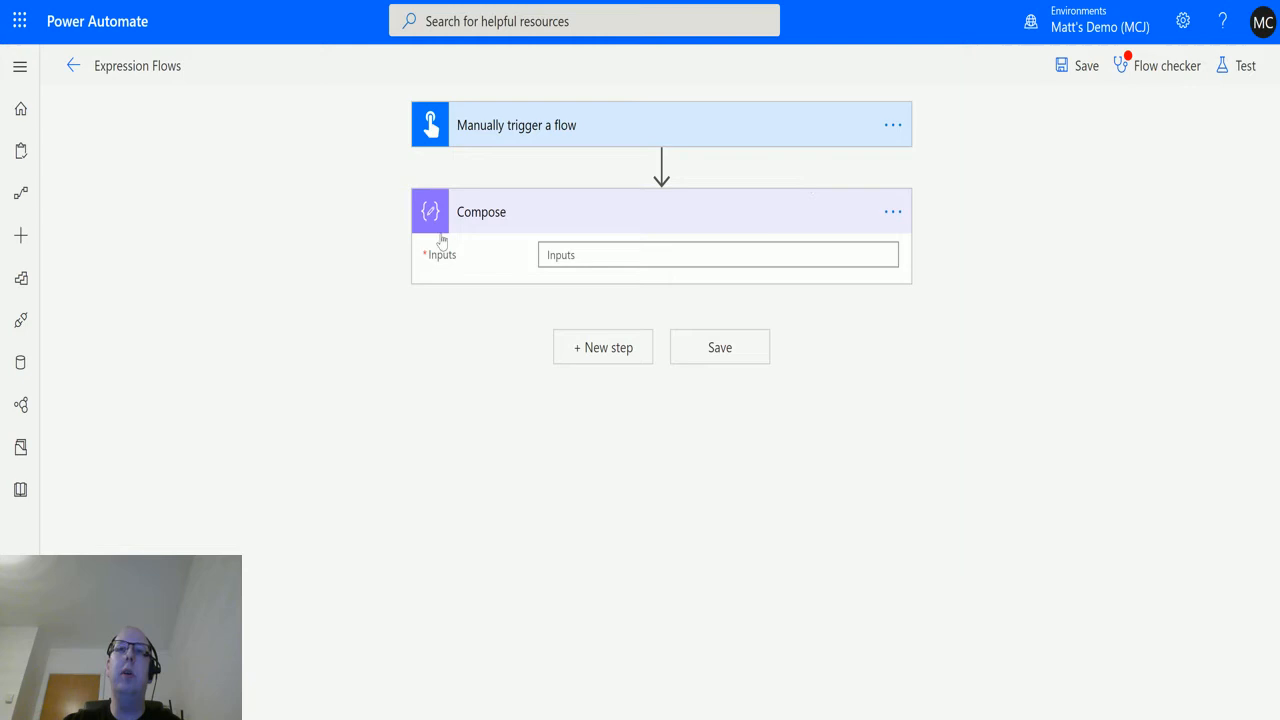
# Browse the Compose Inputs expression functions down to the Date and time group.
pyautogui.click(718, 254)
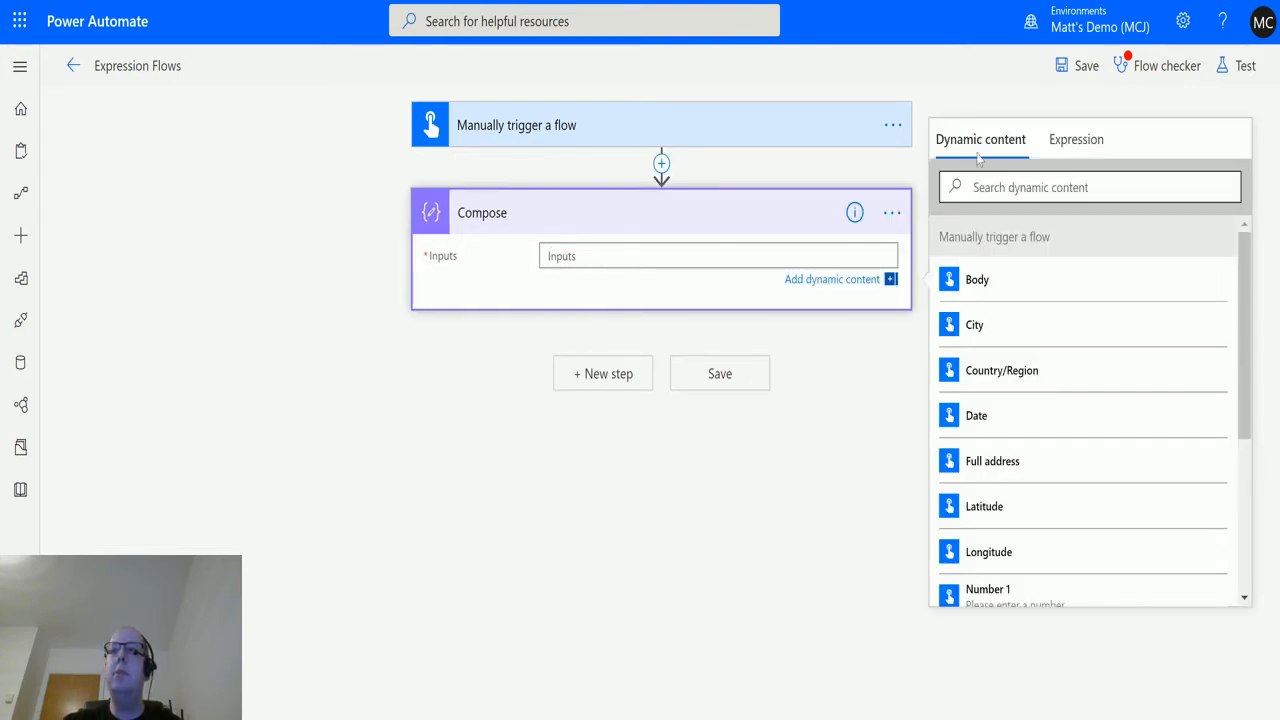
pyautogui.click(1076, 140)
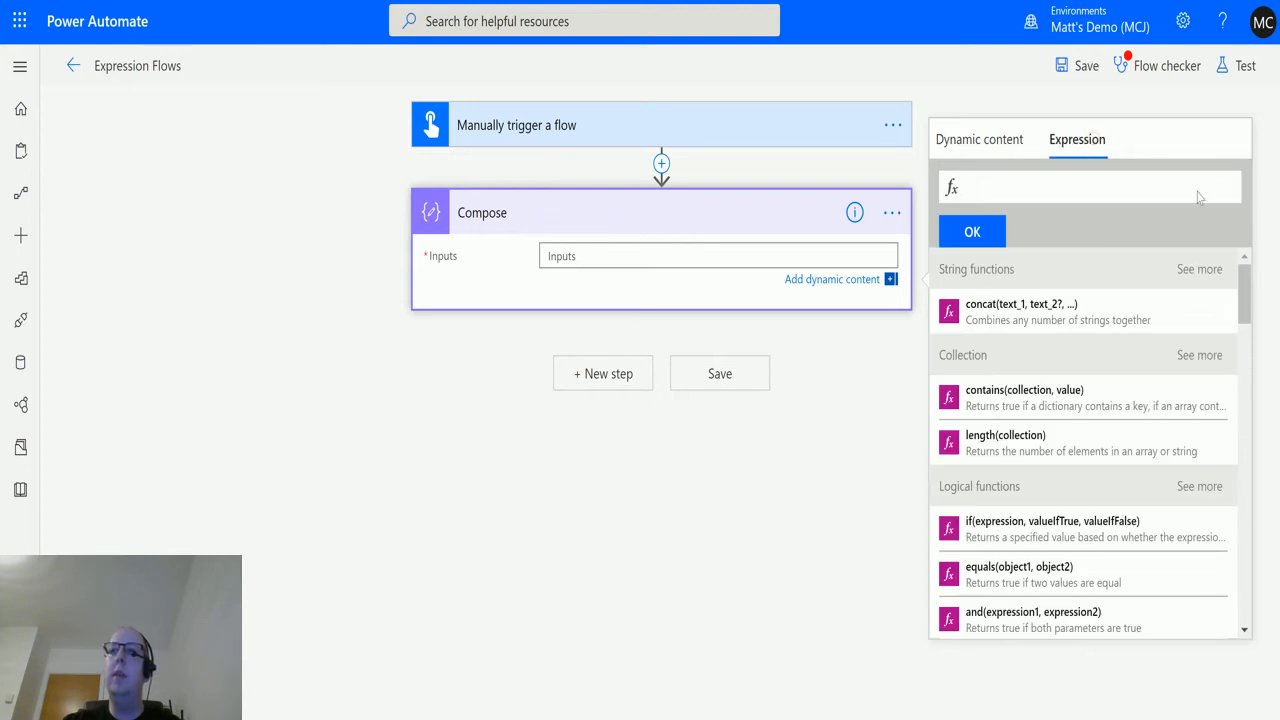
pyautogui.scroll(-3)
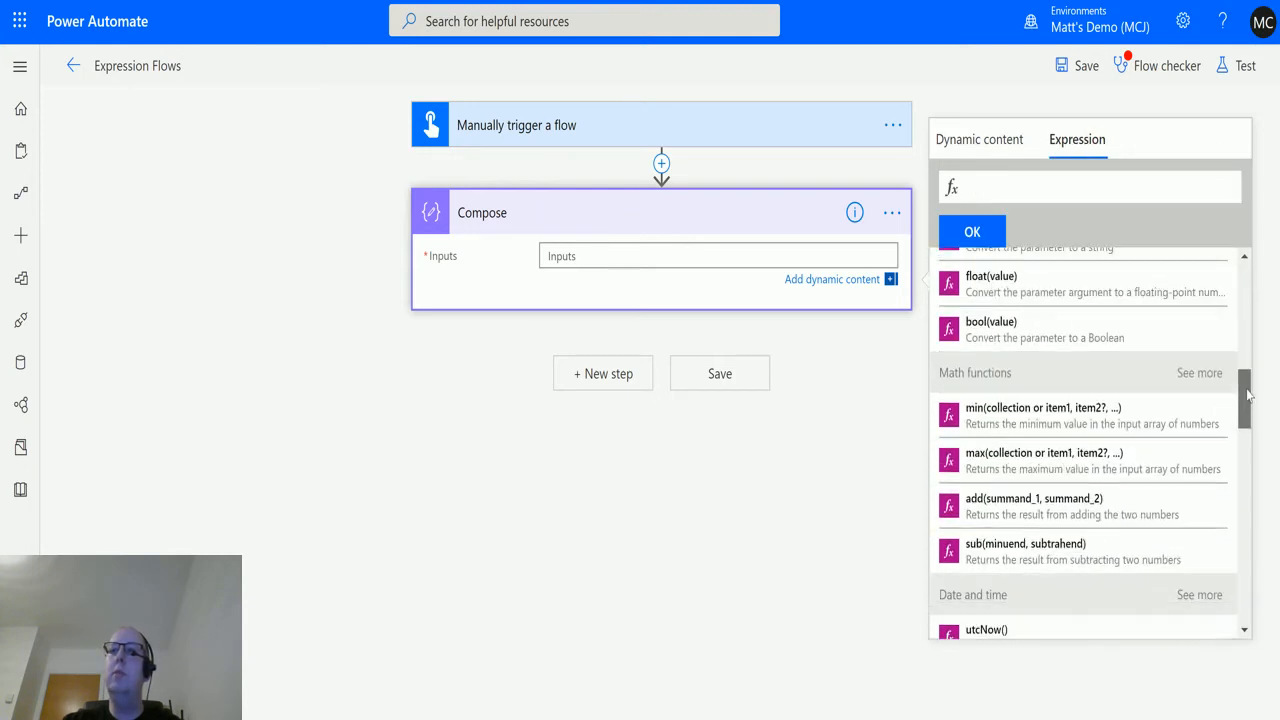
pyautogui.scroll(-3)
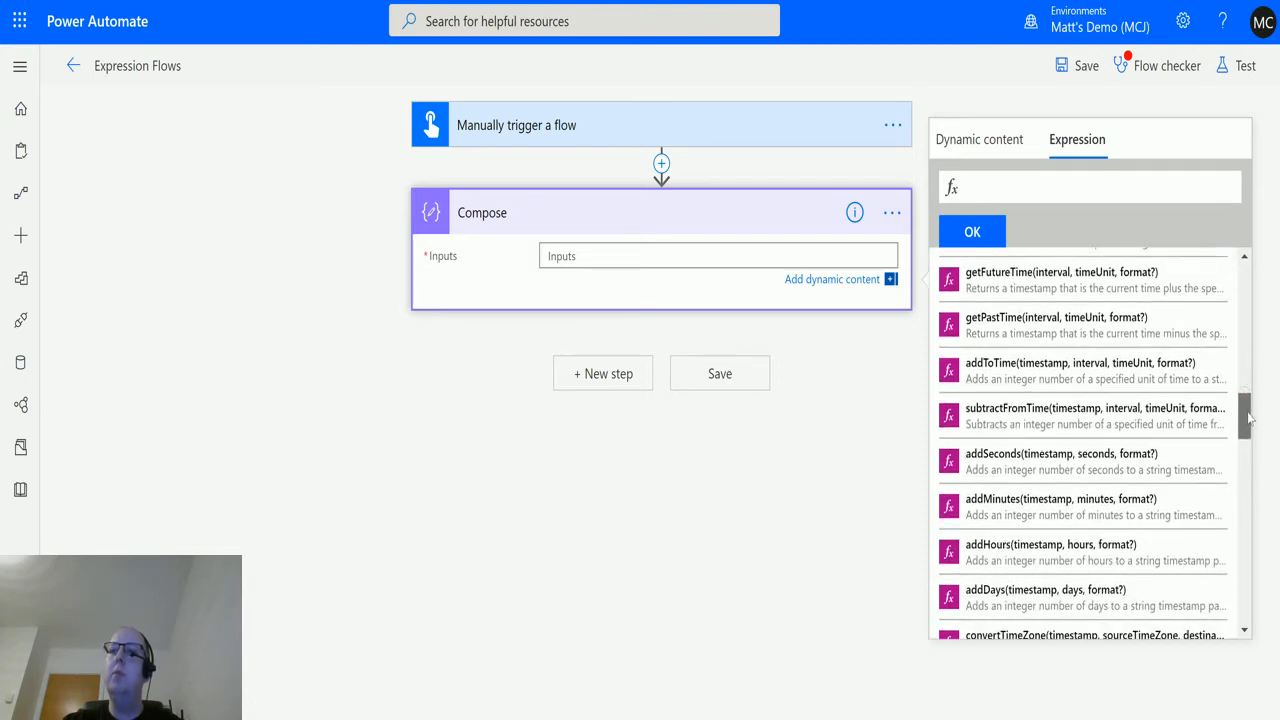
pyautogui.scroll(-3)
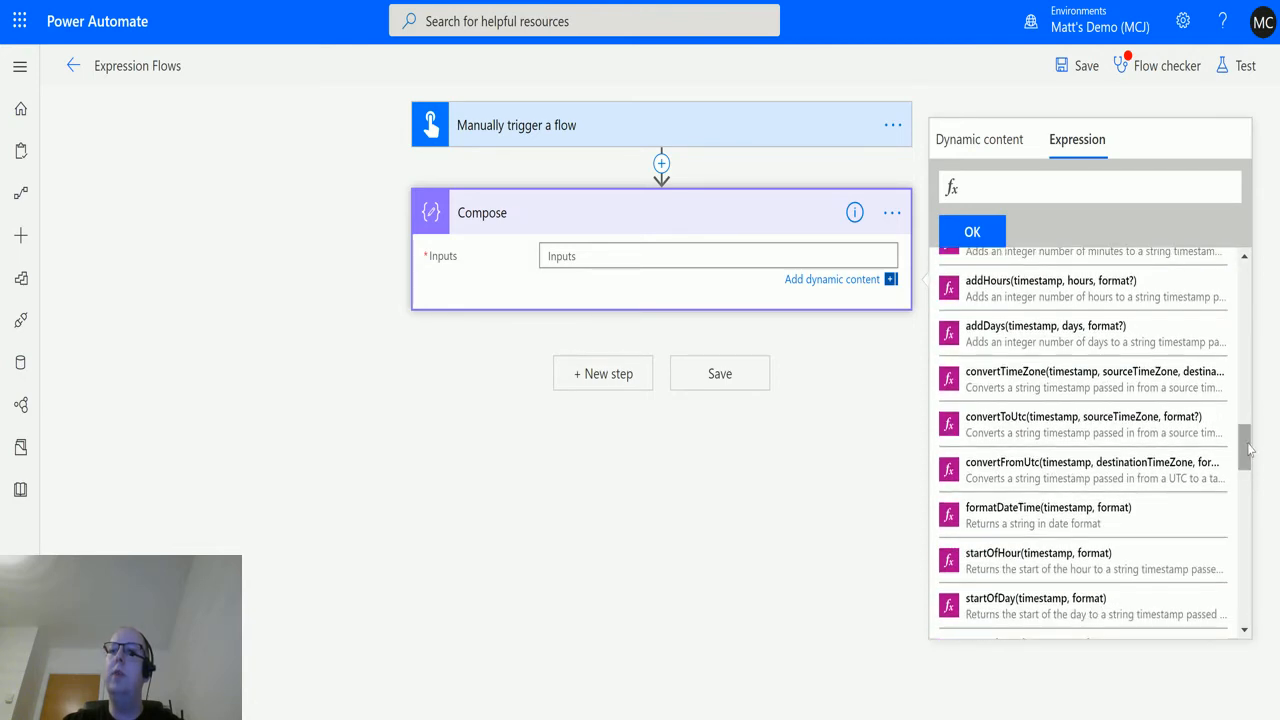
pyautogui.moveTo(1000, 470)
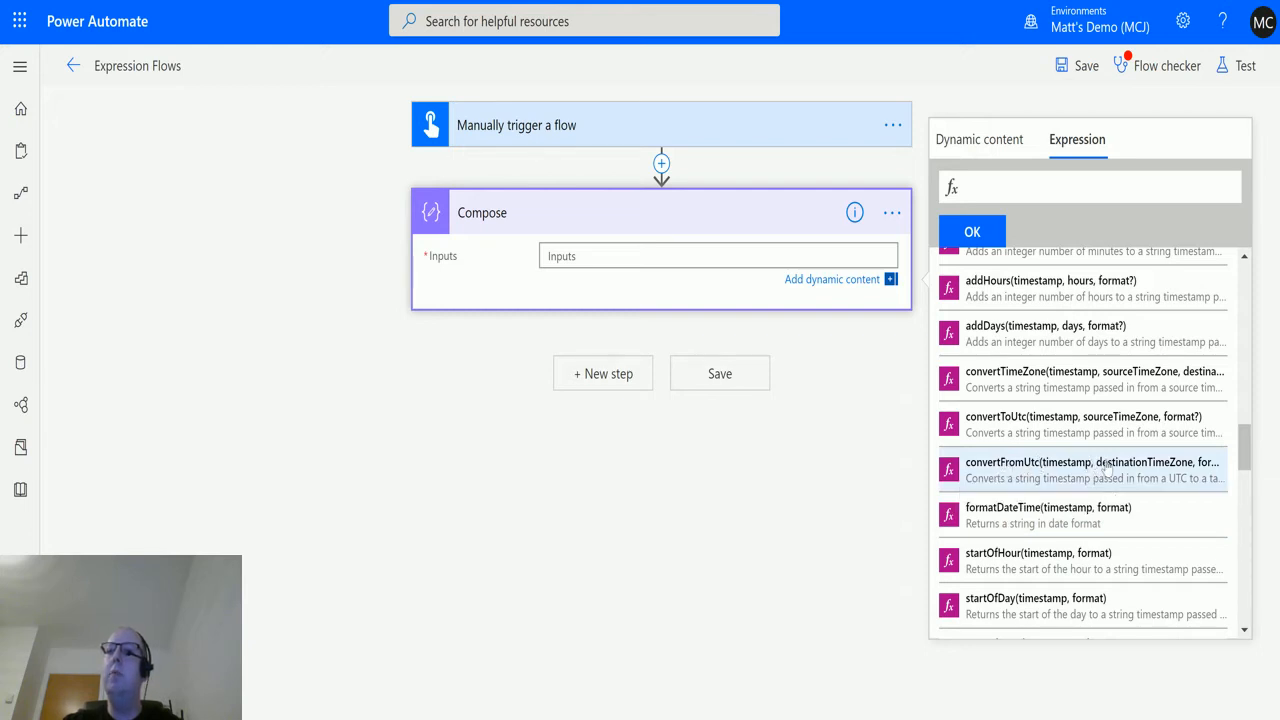
pyautogui.moveTo(1070, 476)
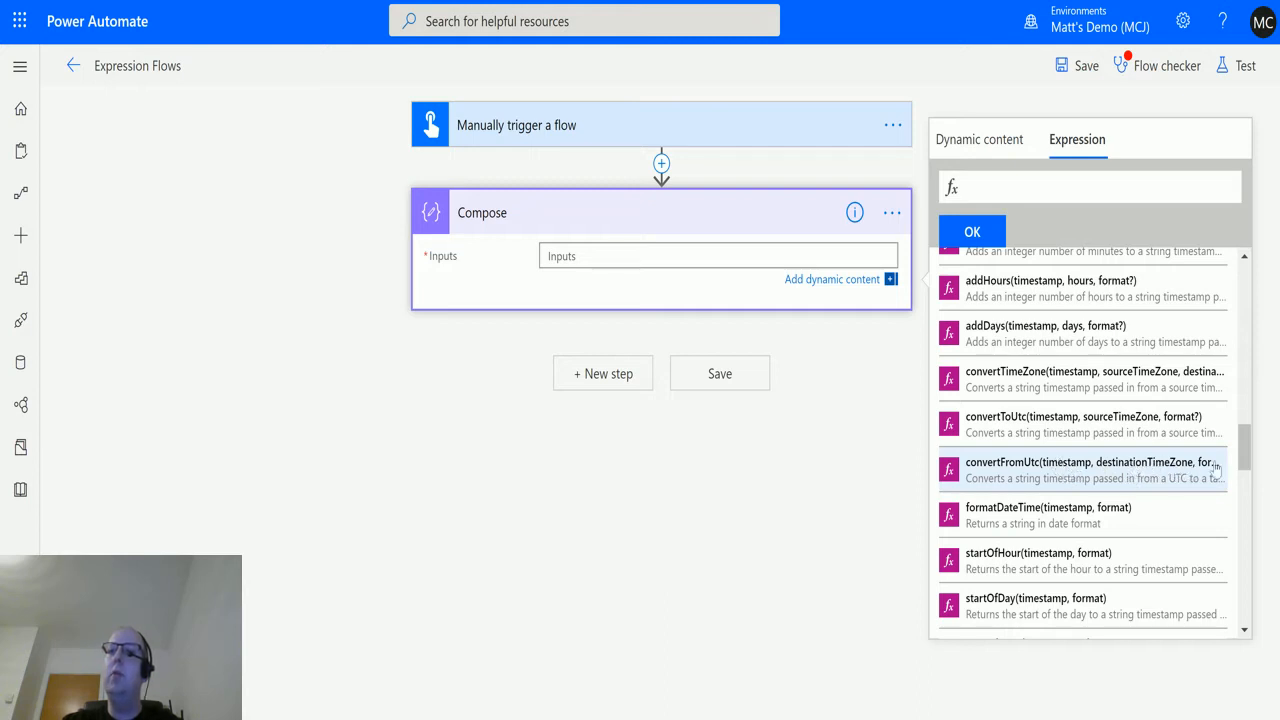
pyautogui.moveTo(1212, 472)
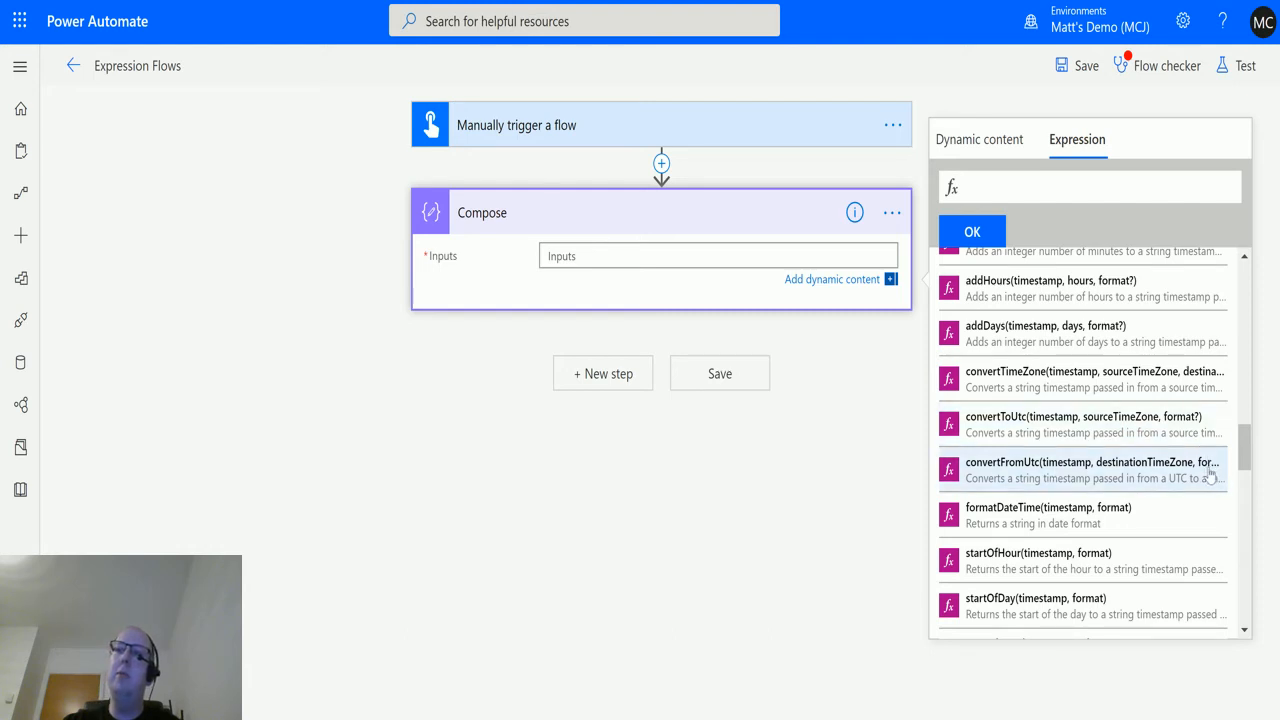
pyautogui.moveTo(1090, 424)
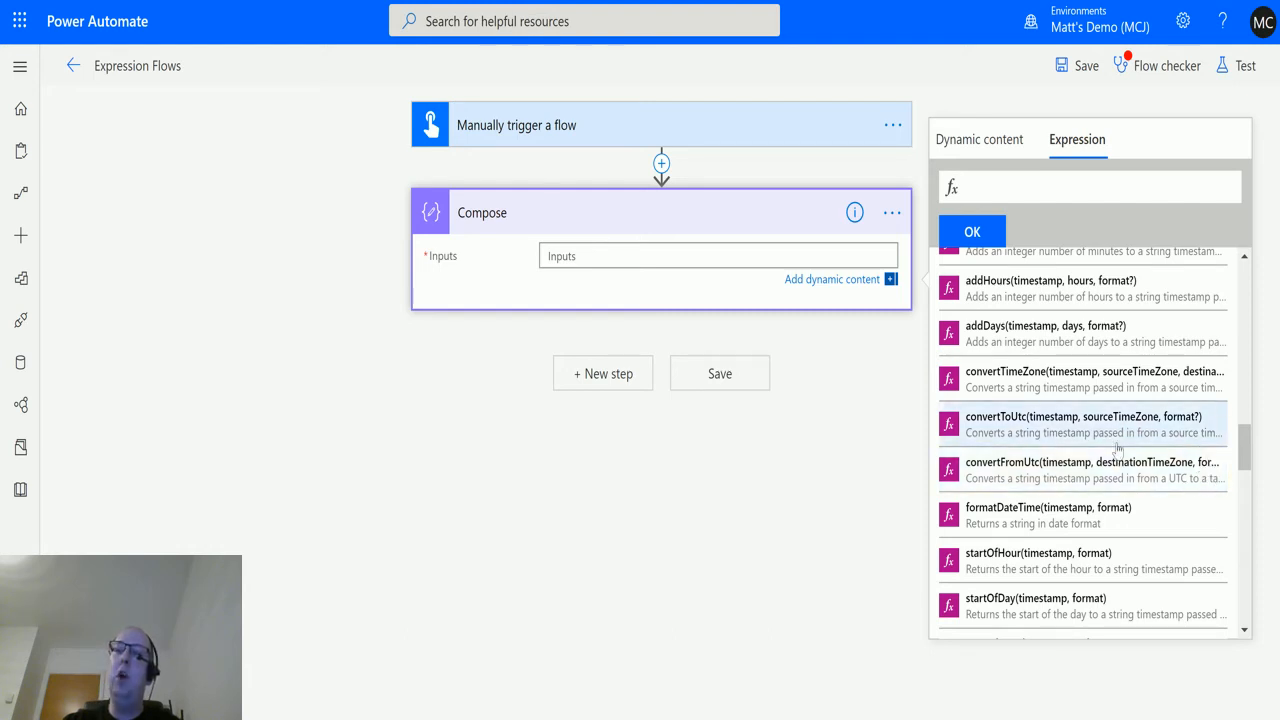
pyautogui.moveTo(1050, 470)
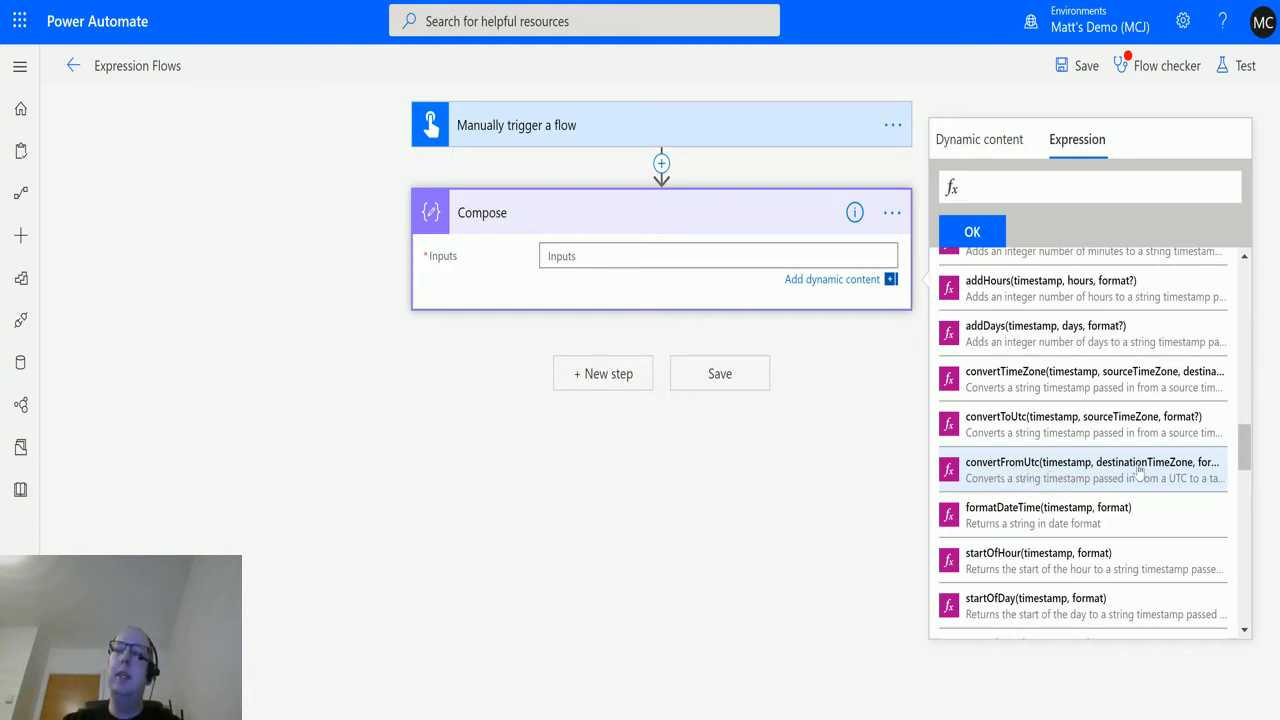
pyautogui.moveTo(1140, 470)
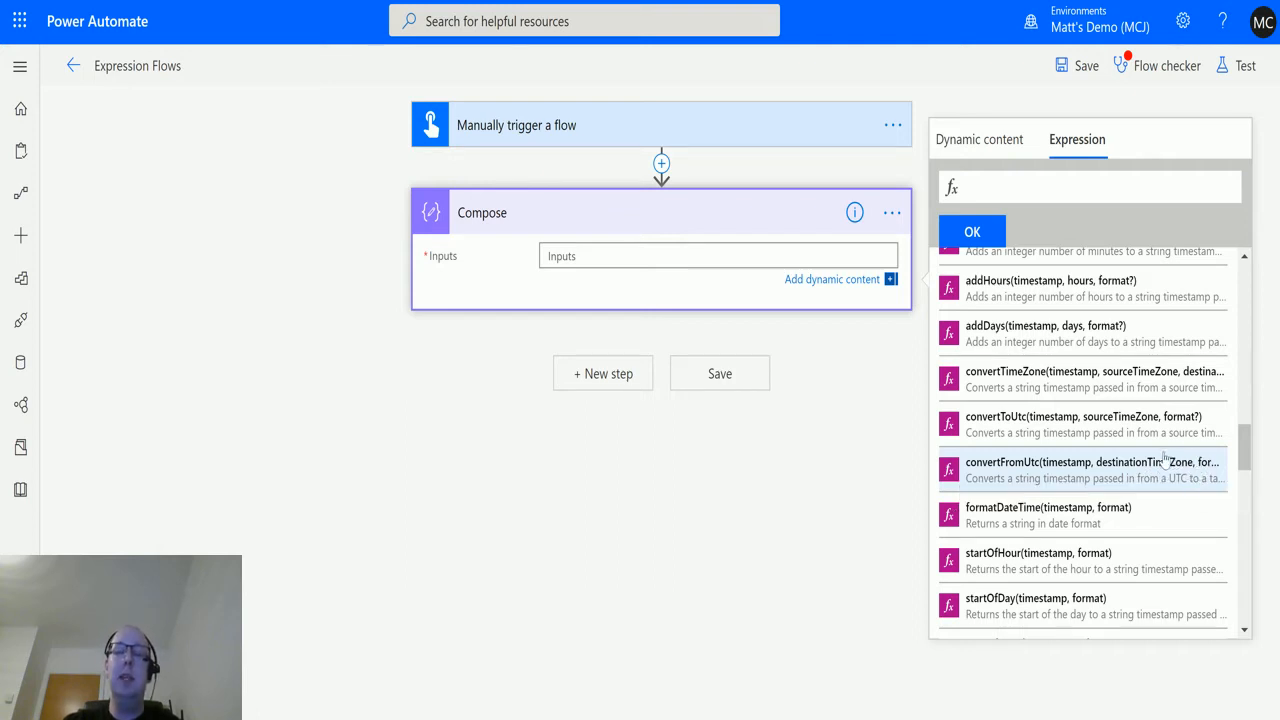
pyautogui.moveTo(1084, 516)
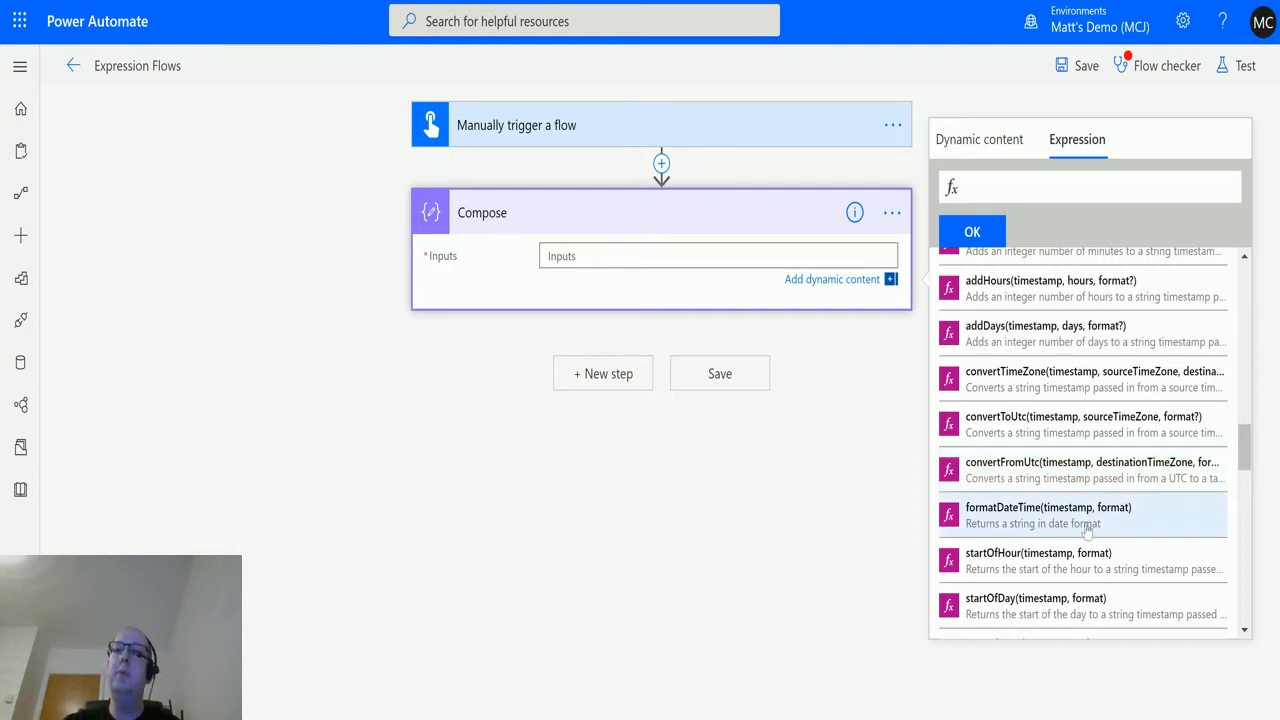
pyautogui.moveTo(1120, 470)
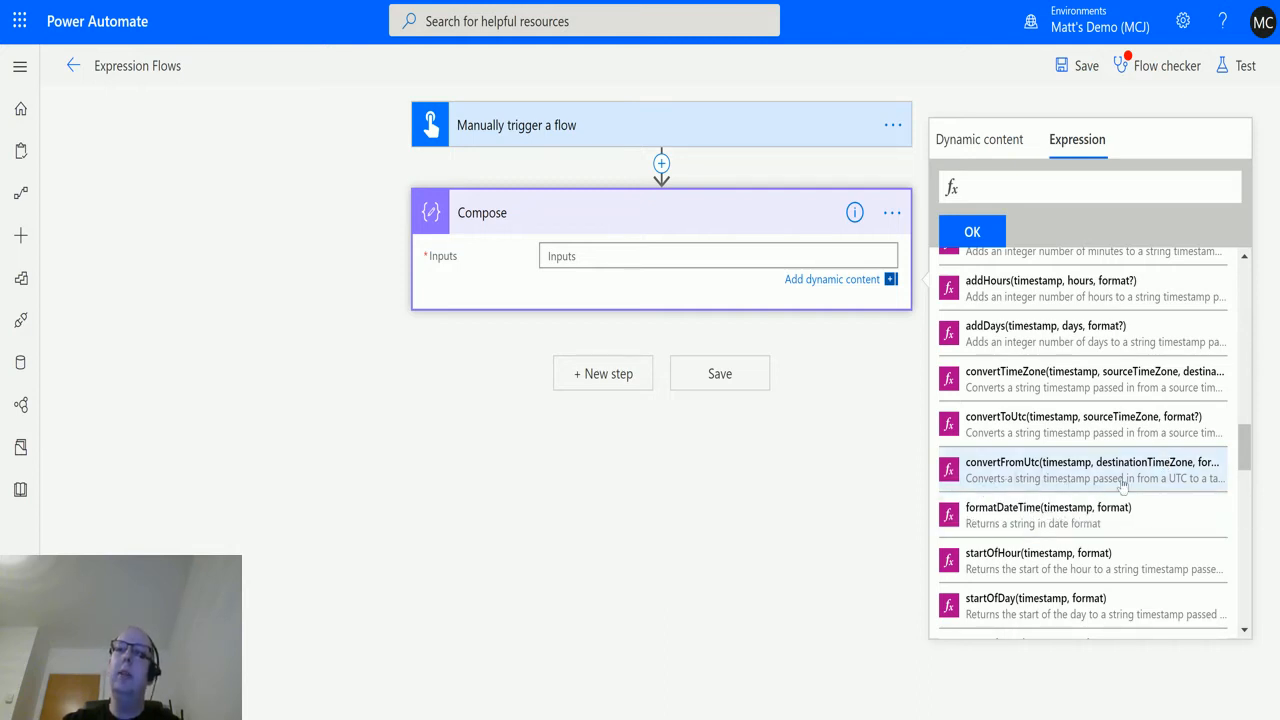
pyautogui.moveTo(968, 460)
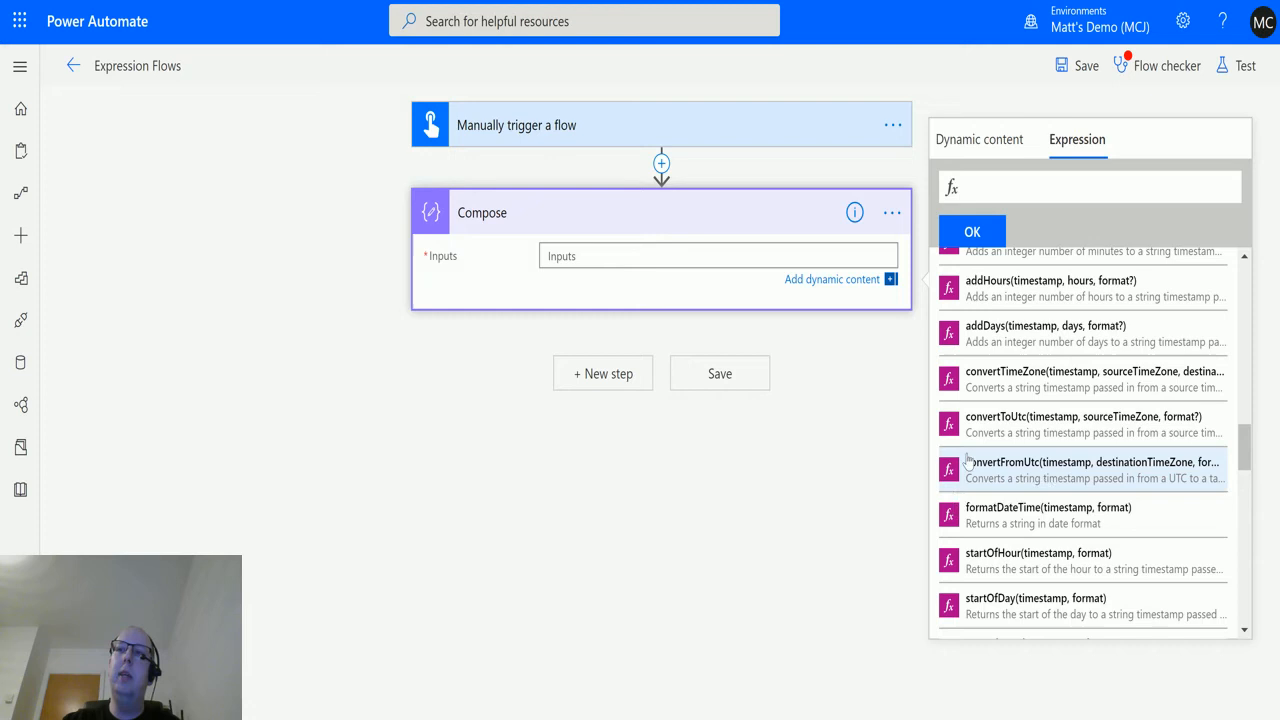
pyautogui.moveTo(1064, 472)
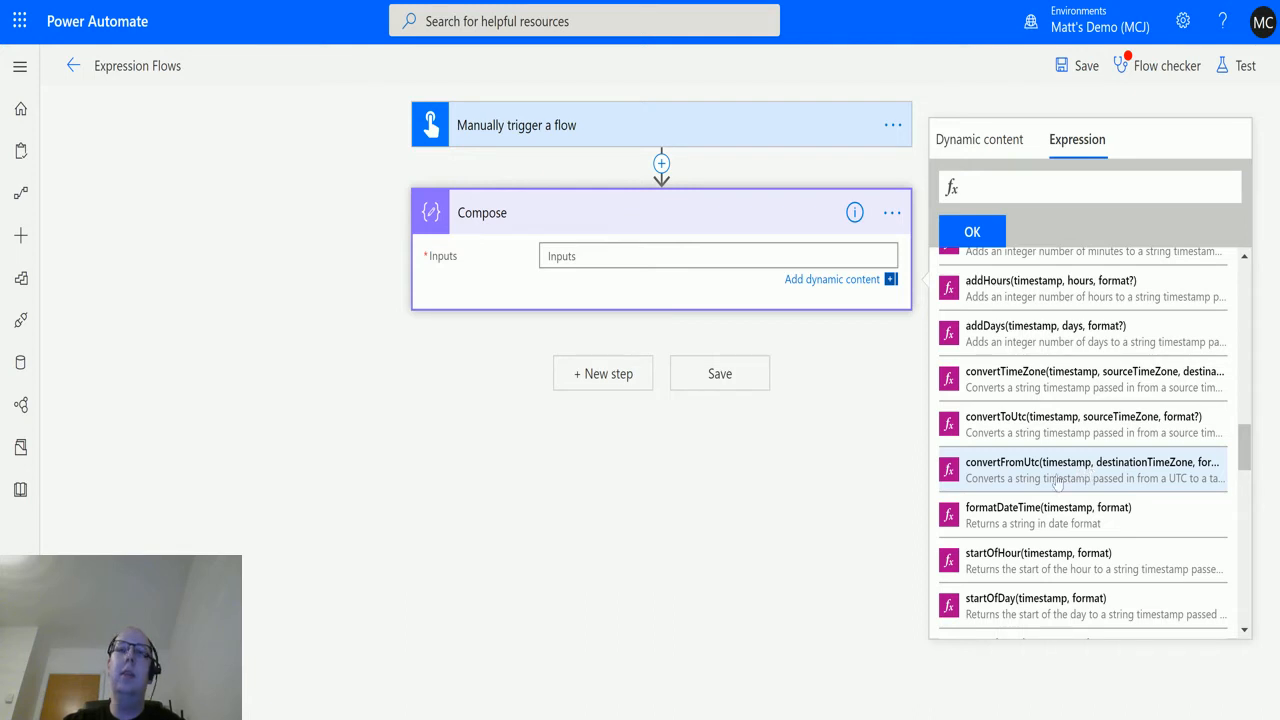
pyautogui.moveTo(1060, 470)
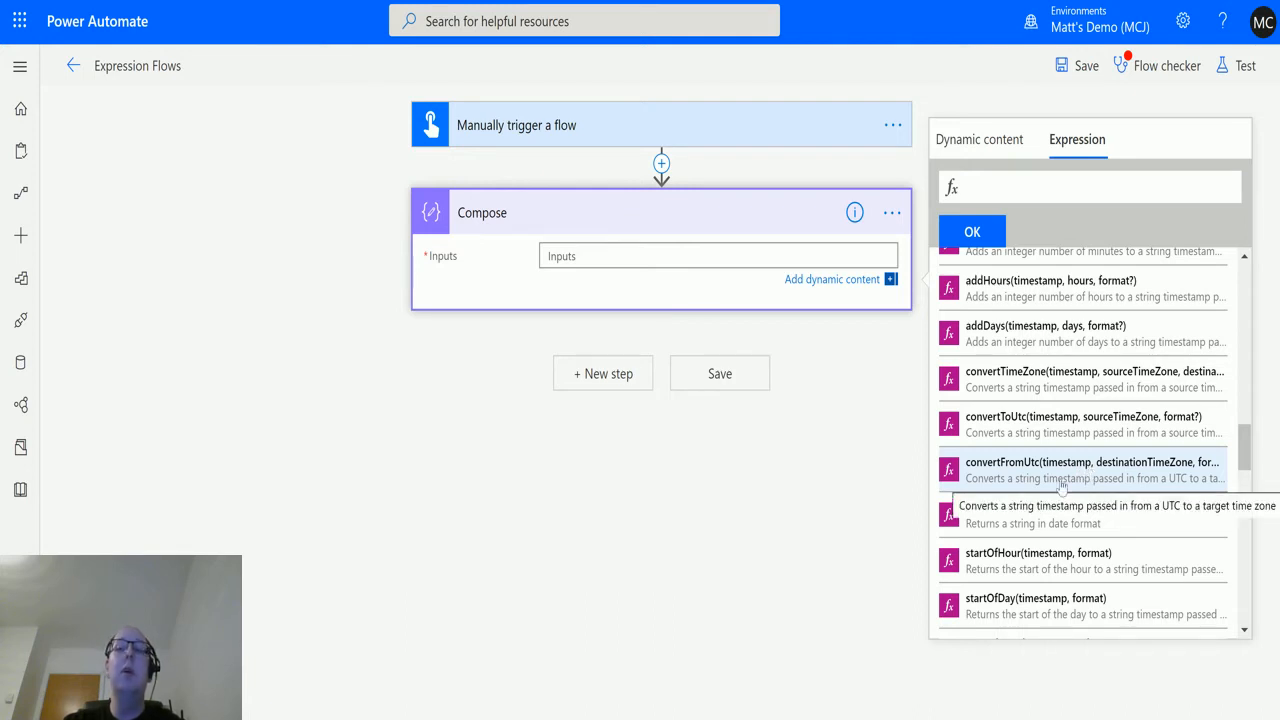
pyautogui.moveTo(1032, 458)
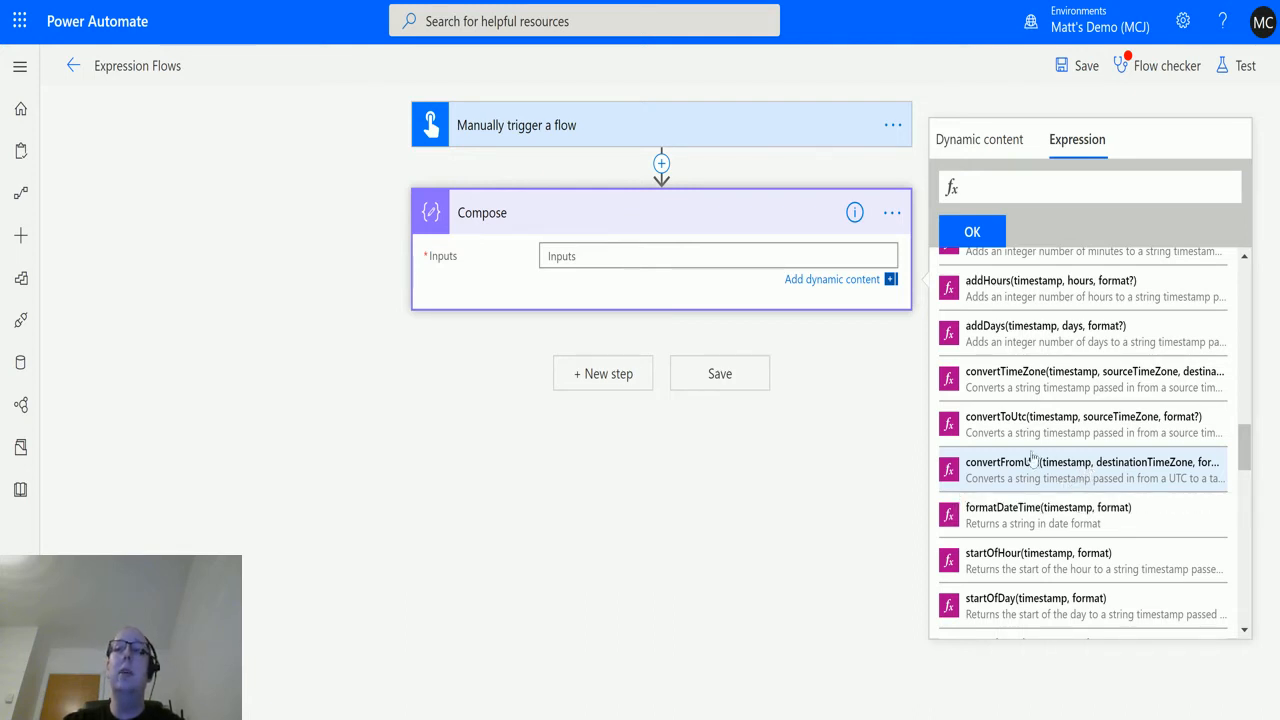
pyautogui.moveTo(1068, 470)
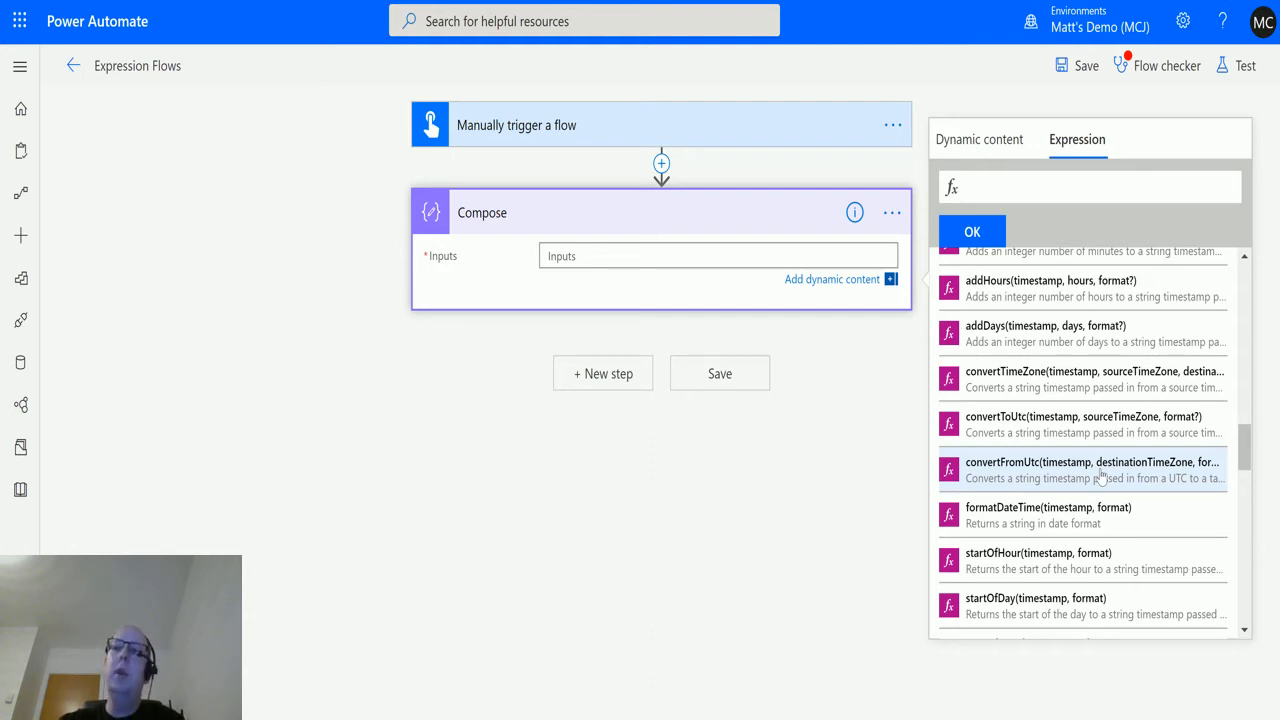
# Start the expression as convertFromUtc(utcNow(), awaiting the destination time zone.
pyautogui.click(1080, 470)
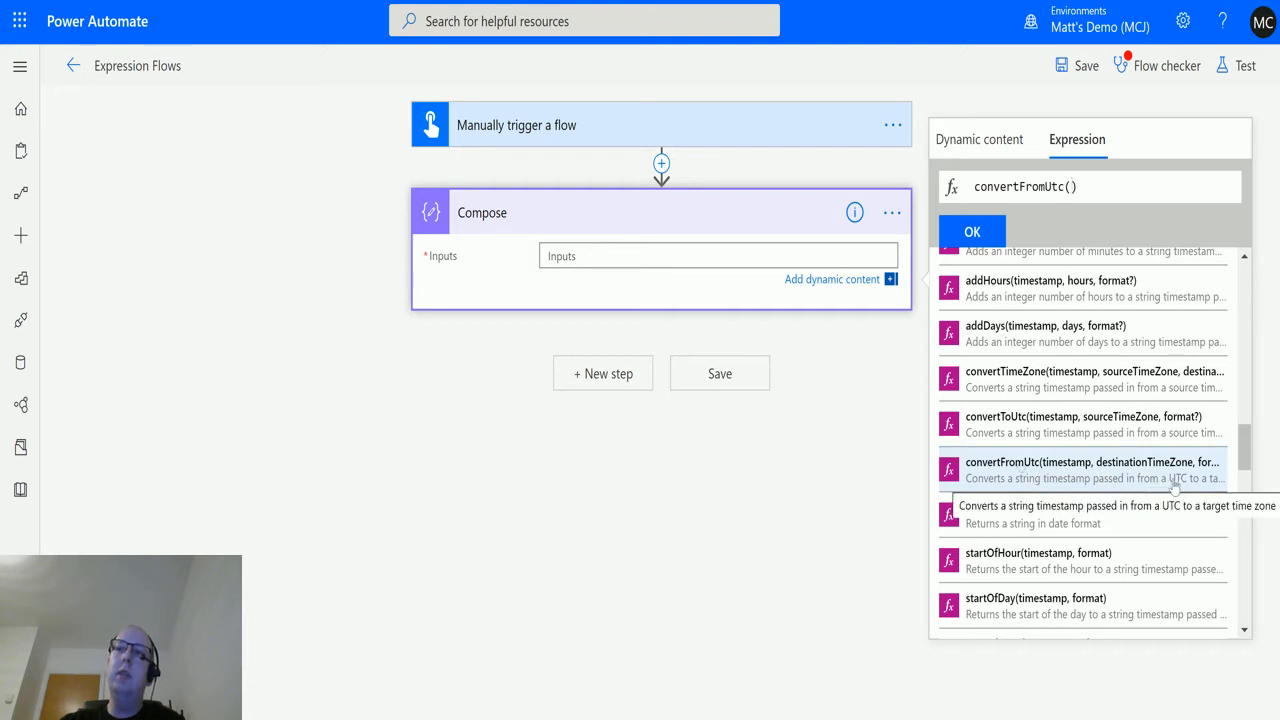
pyautogui.moveTo(1128, 424)
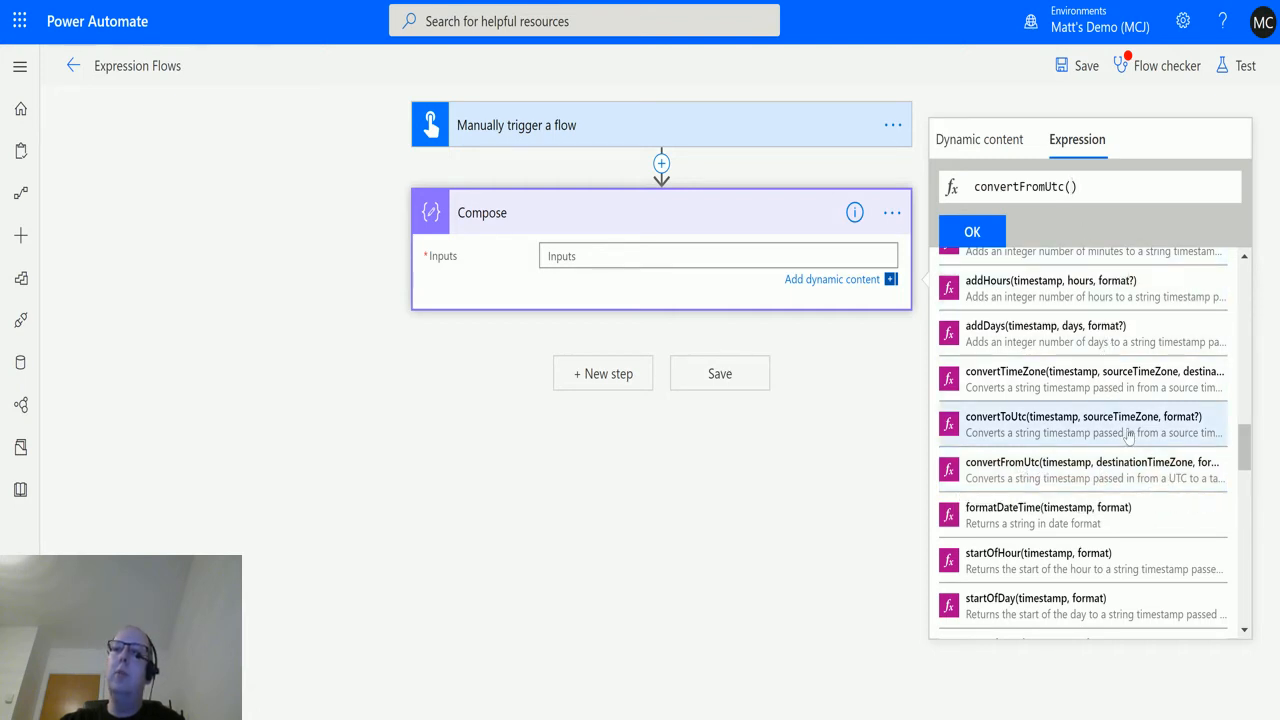
pyautogui.scroll(3)
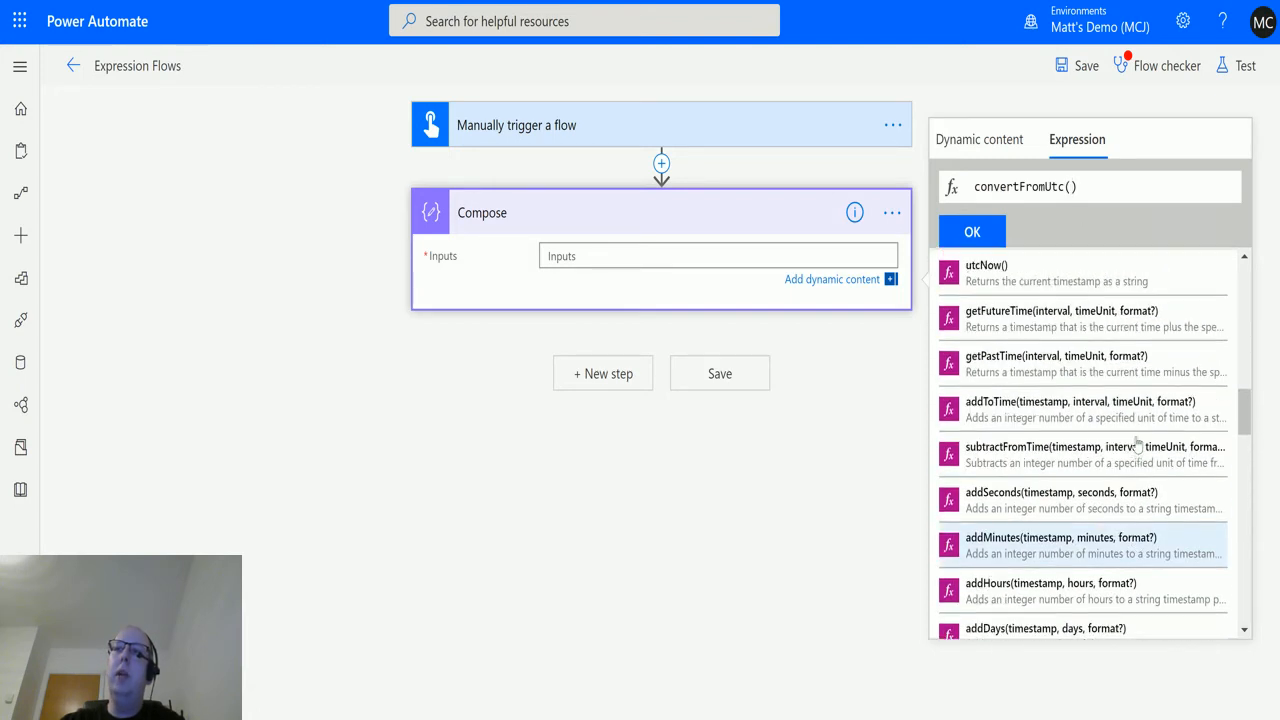
pyautogui.scroll(3)
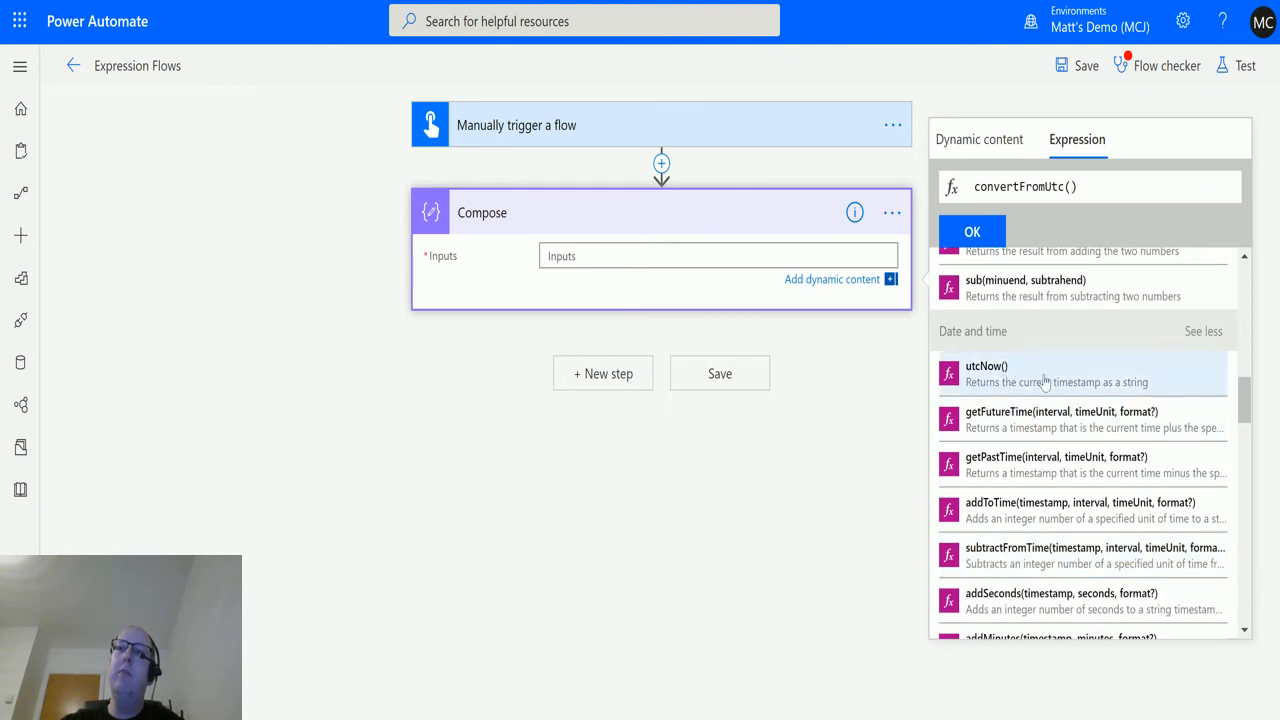
pyautogui.click(986, 366)
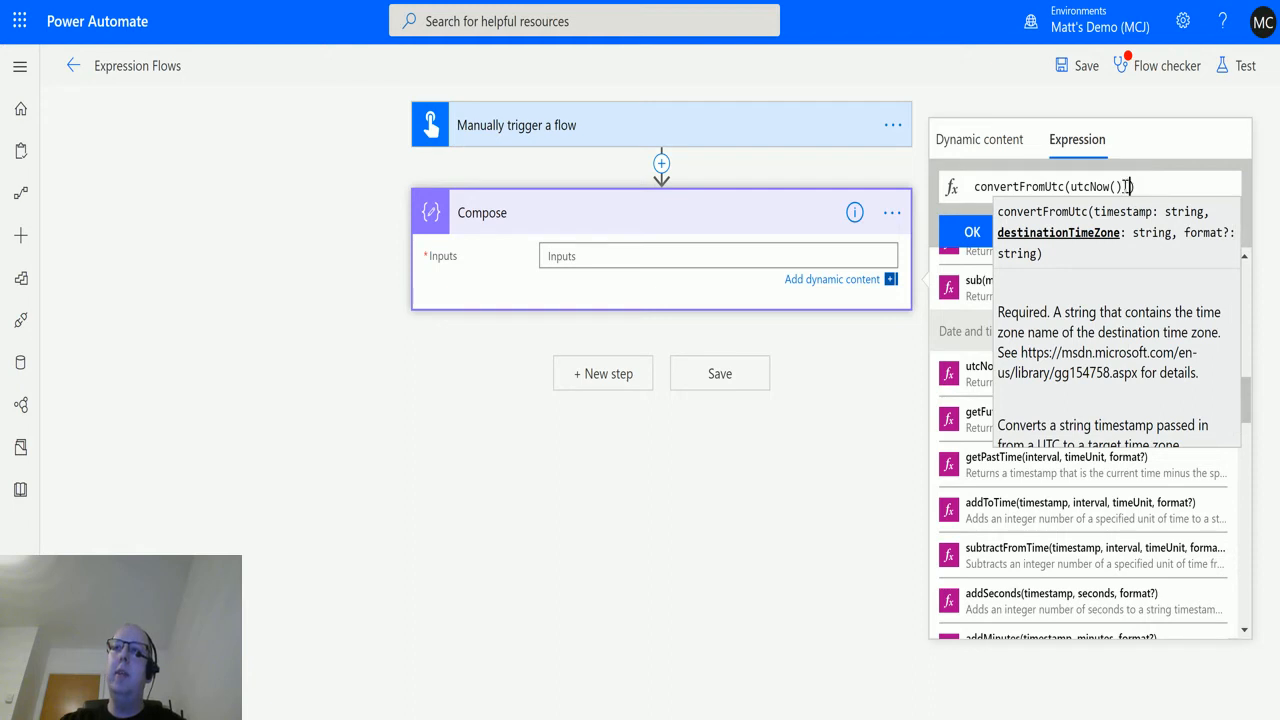
pyautogui.write(',')
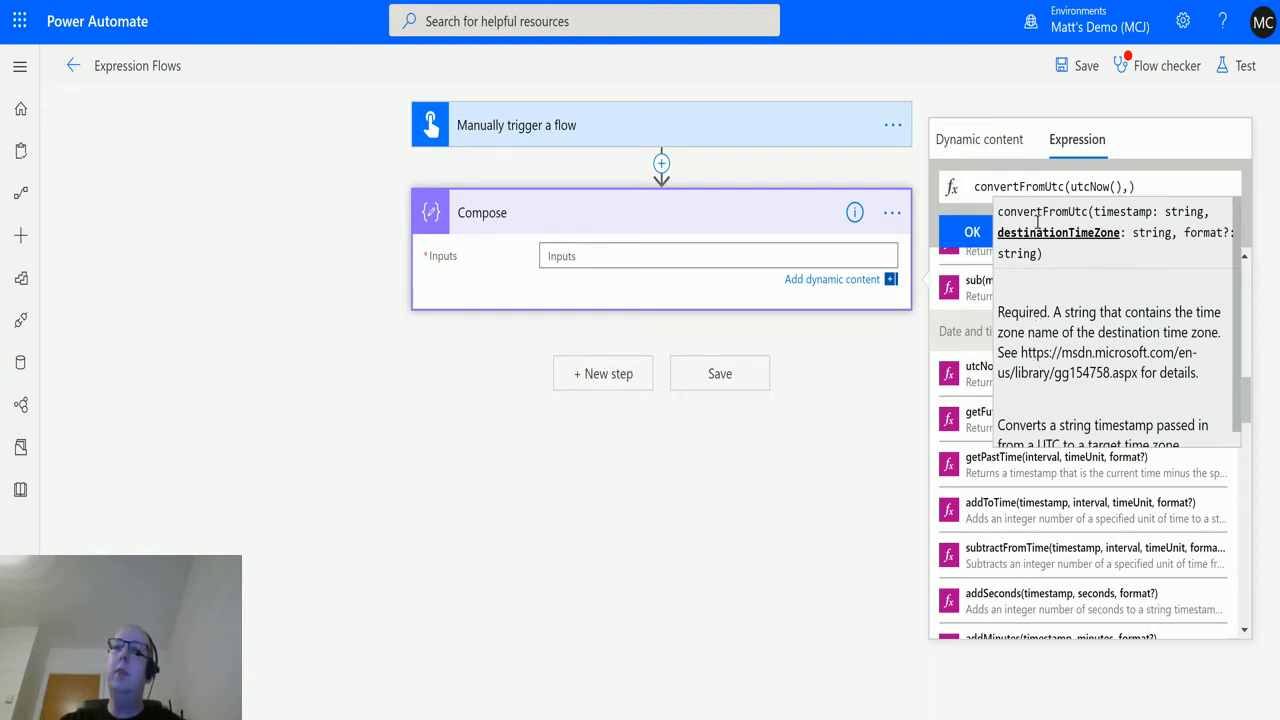
pyautogui.moveTo(1052, 368)
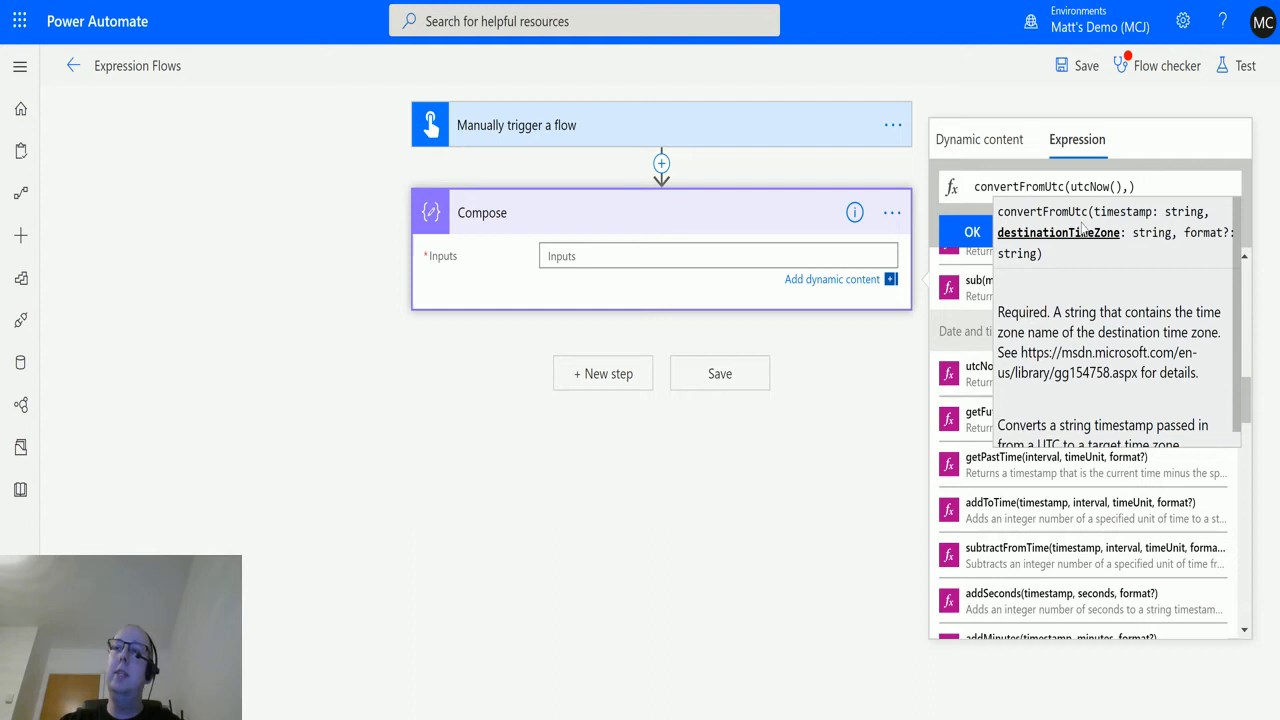
pyautogui.moveTo(1048, 364)
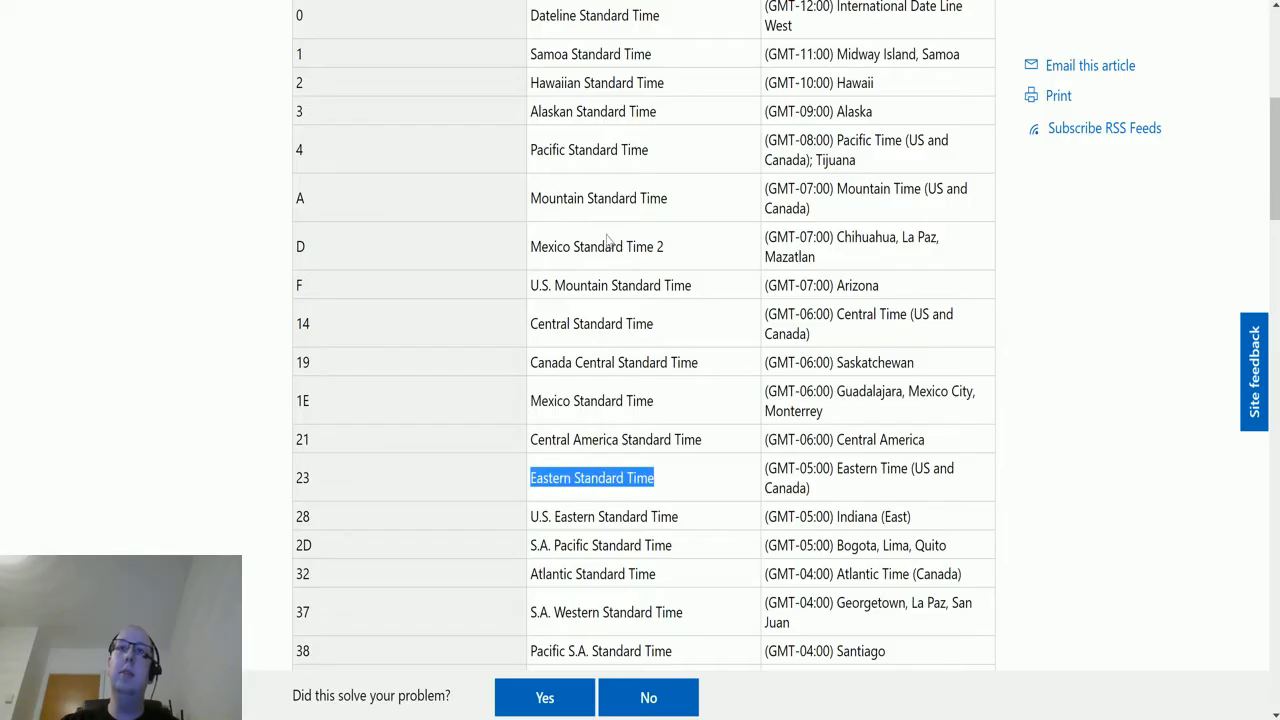
# Locate and select Central Standard Time in the Microsoft time zone index table.
pyautogui.scroll(3)
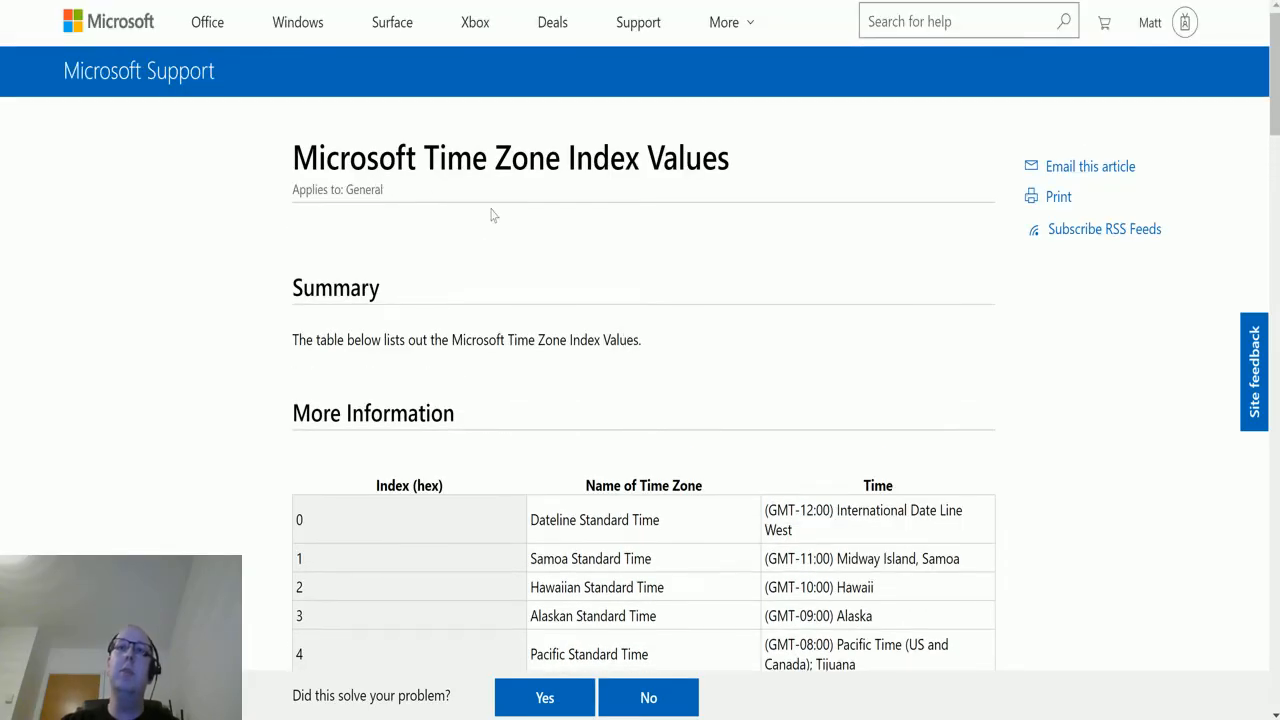
pyautogui.moveTo(864, 276)
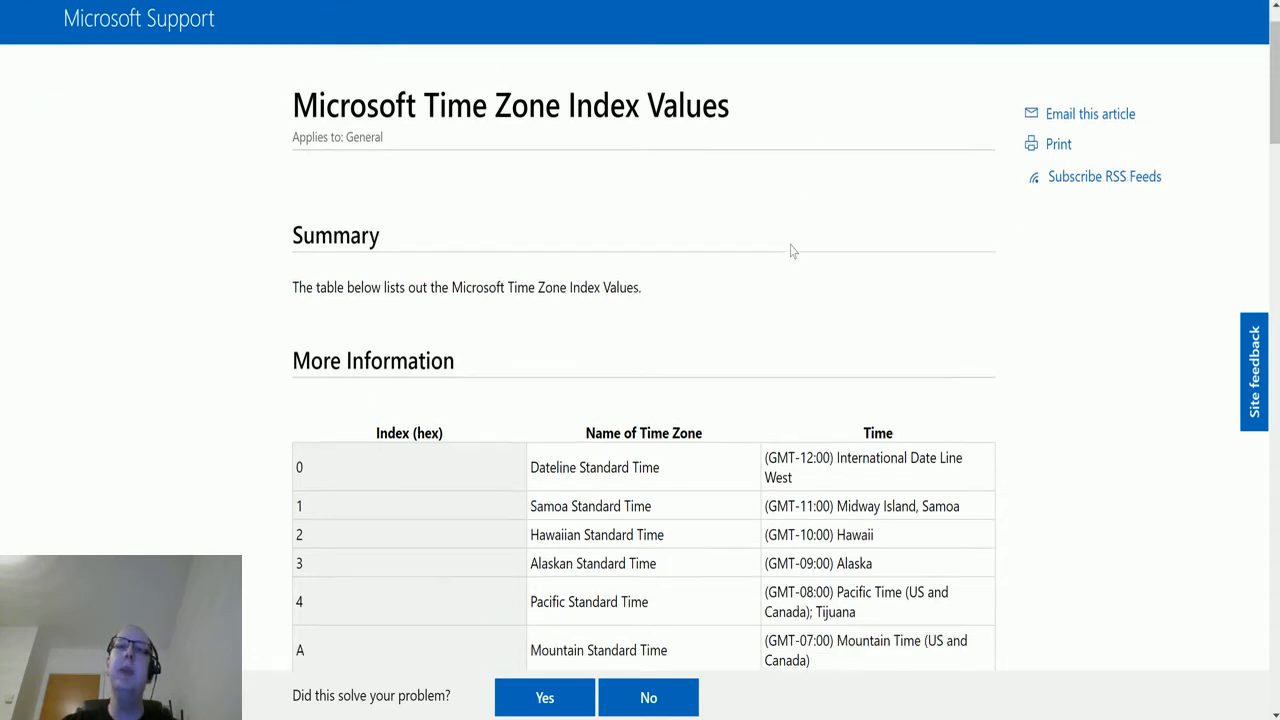
pyautogui.scroll(-3)
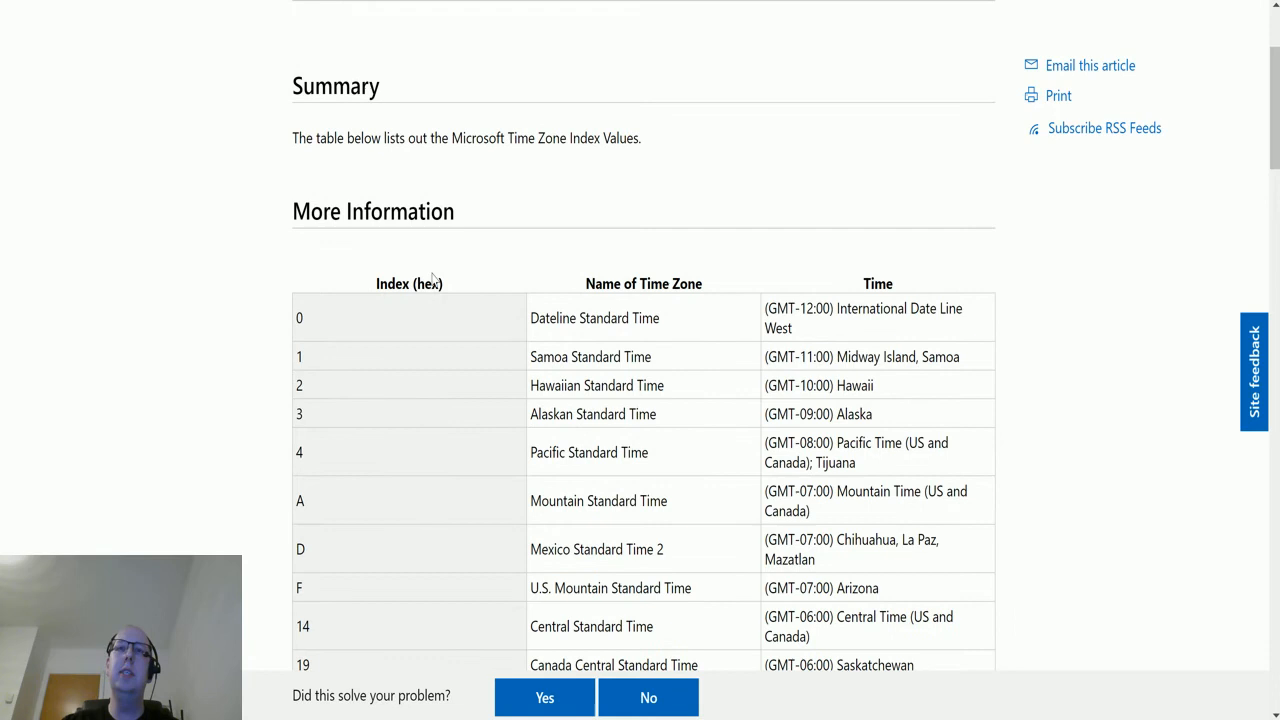
pyautogui.moveTo(364, 330)
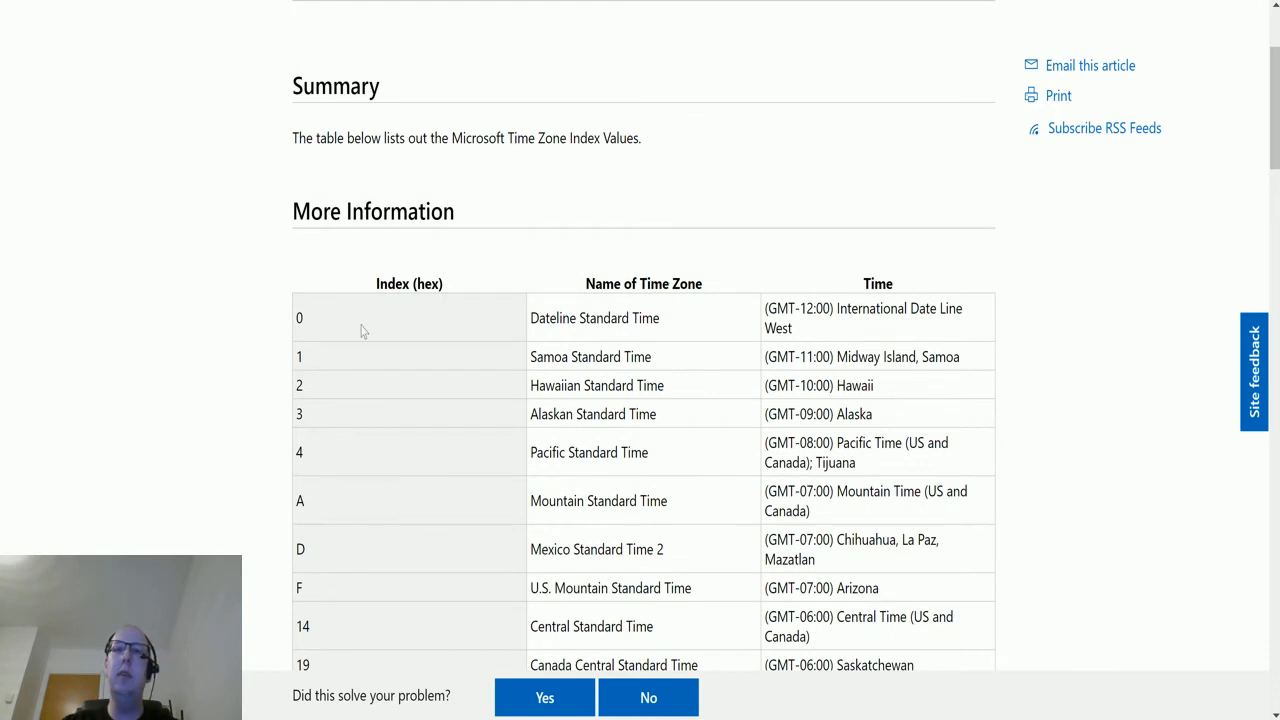
pyautogui.moveTo(544, 520)
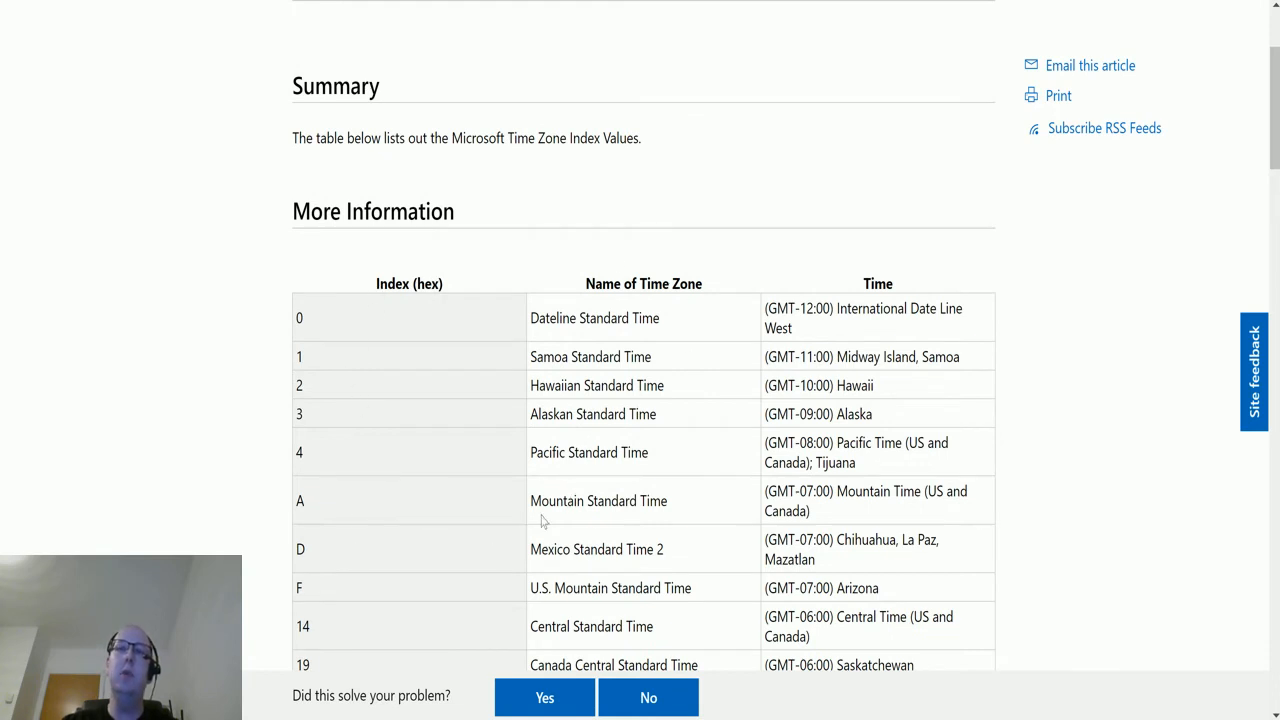
pyautogui.moveTo(748, 536)
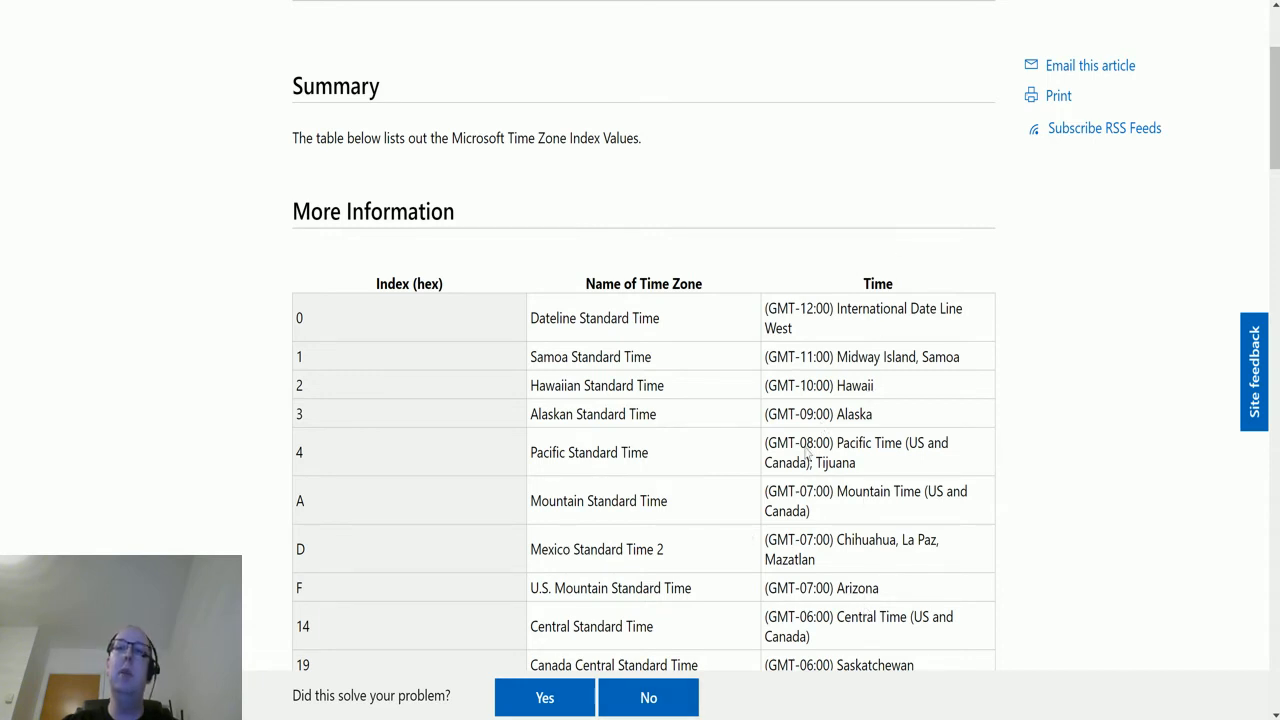
pyautogui.moveTo(550, 310)
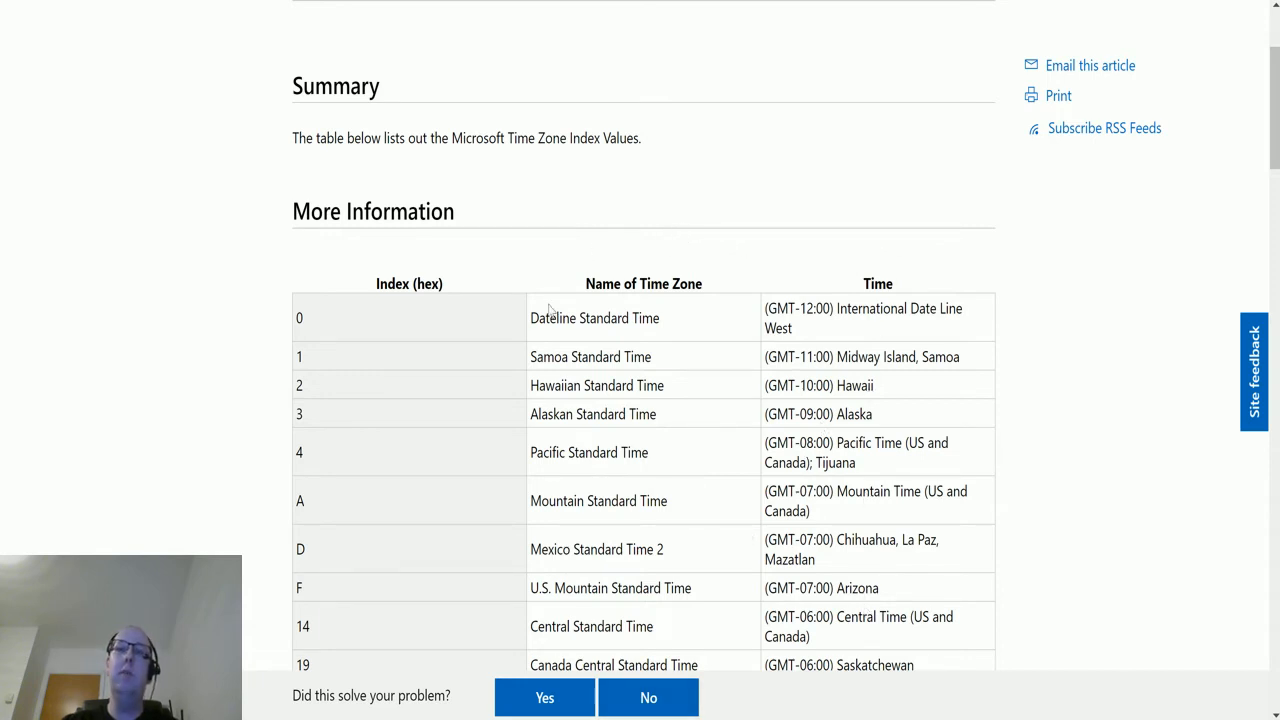
pyautogui.moveTo(700, 230)
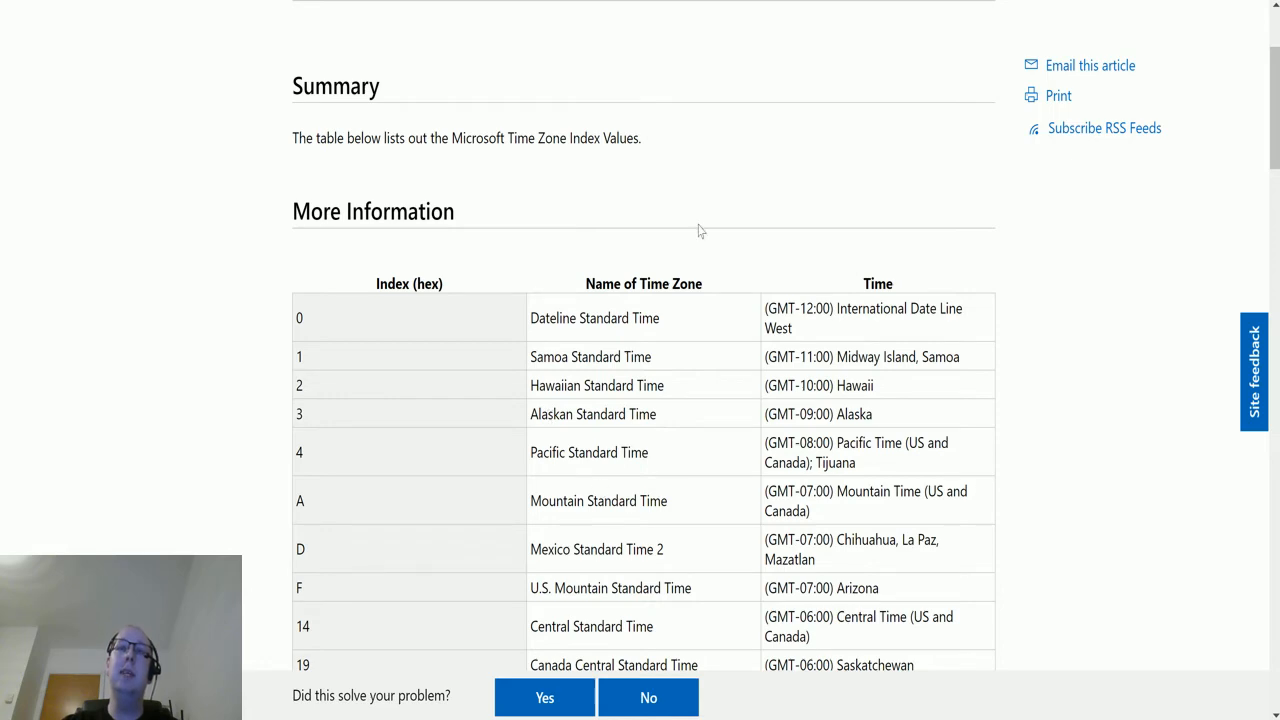
pyautogui.scroll(-3)
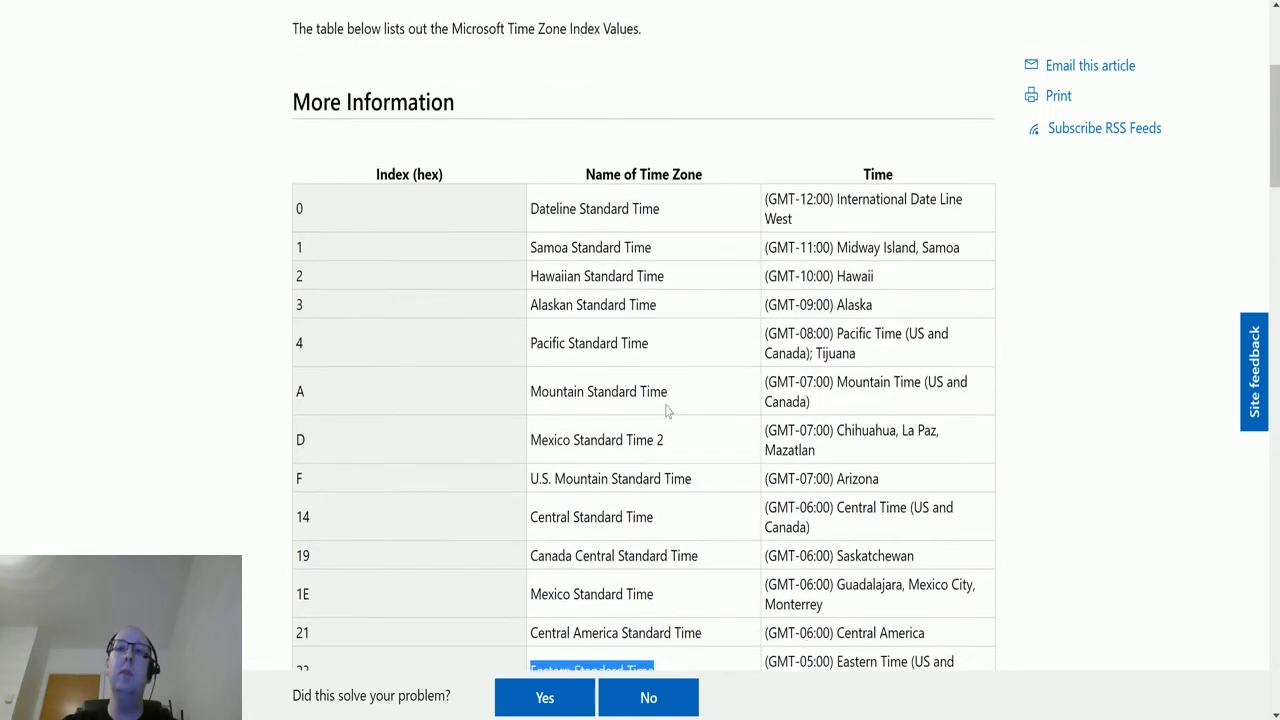
pyautogui.scroll(-3)
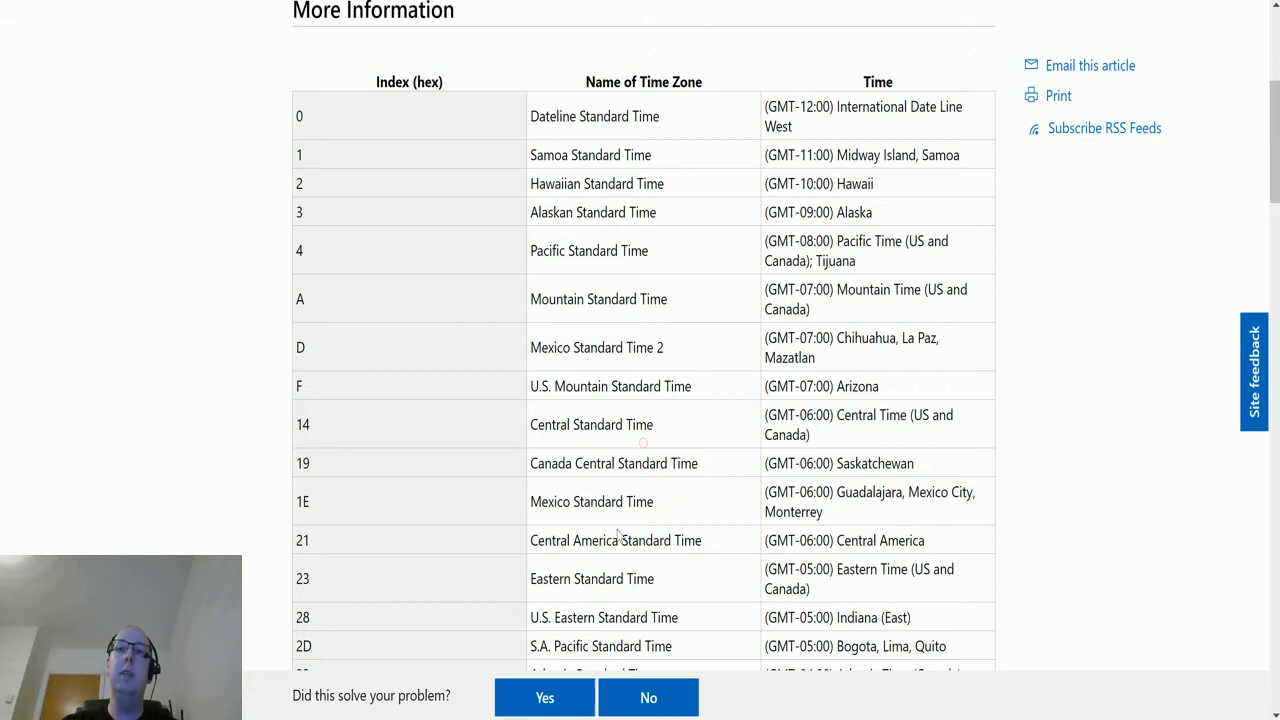
pyautogui.doubleClick(610, 424)
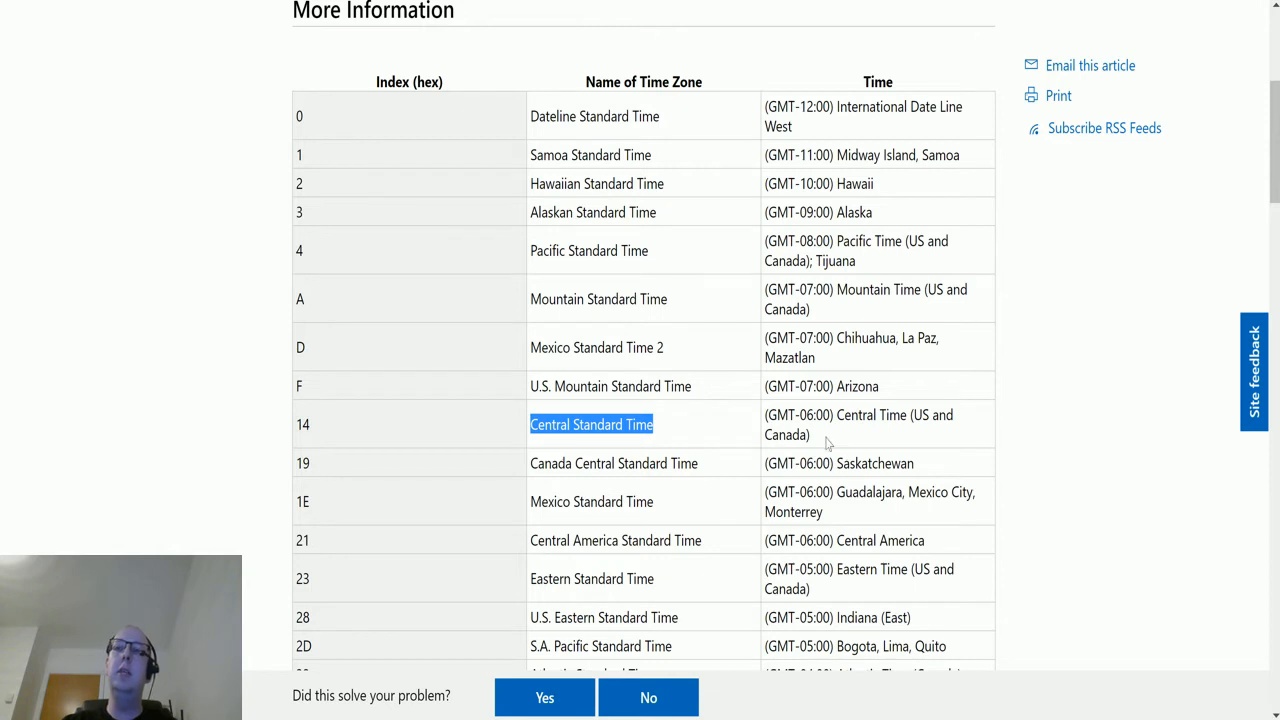
pyautogui.moveTo(822, 432)
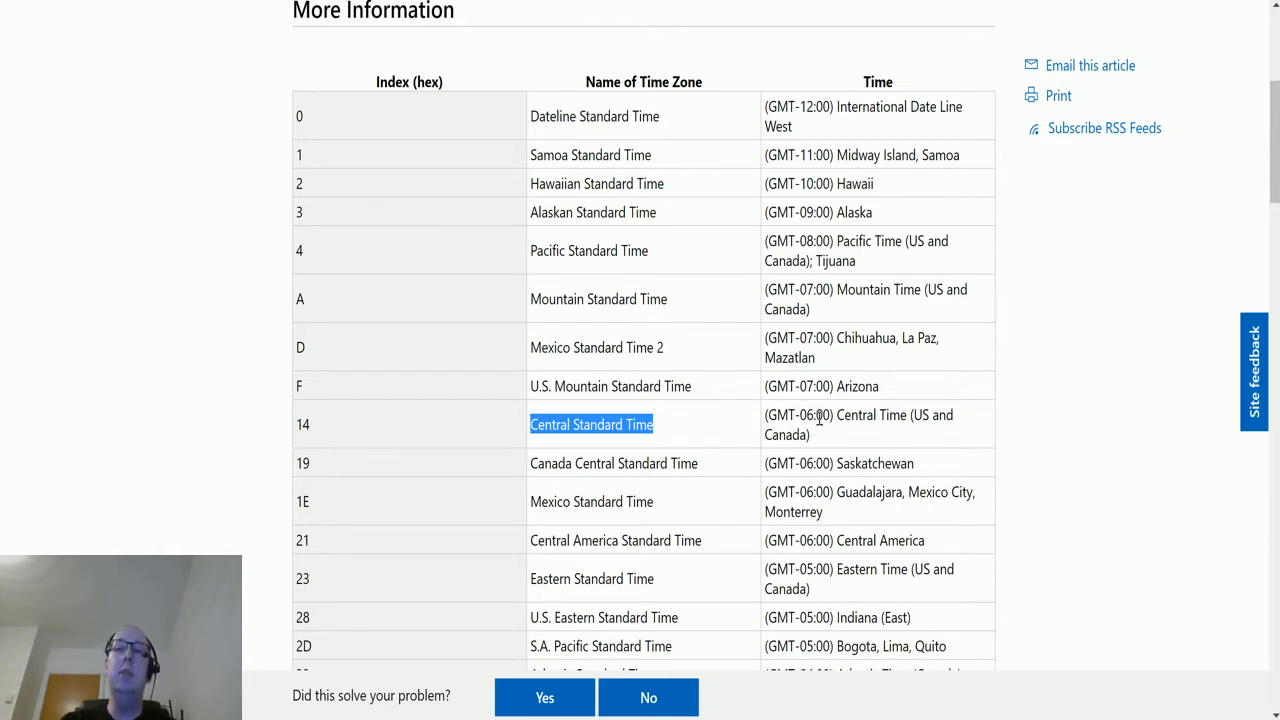
pyautogui.moveTo(840, 444)
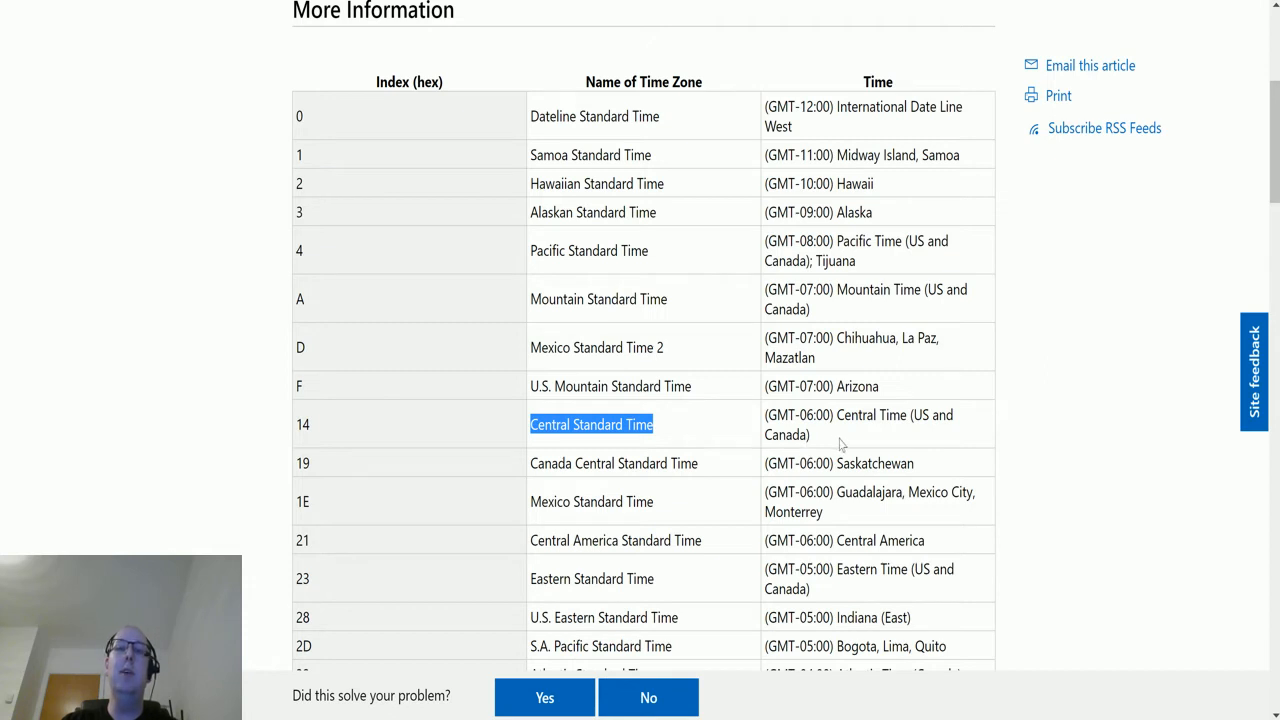
pyautogui.moveTo(800, 446)
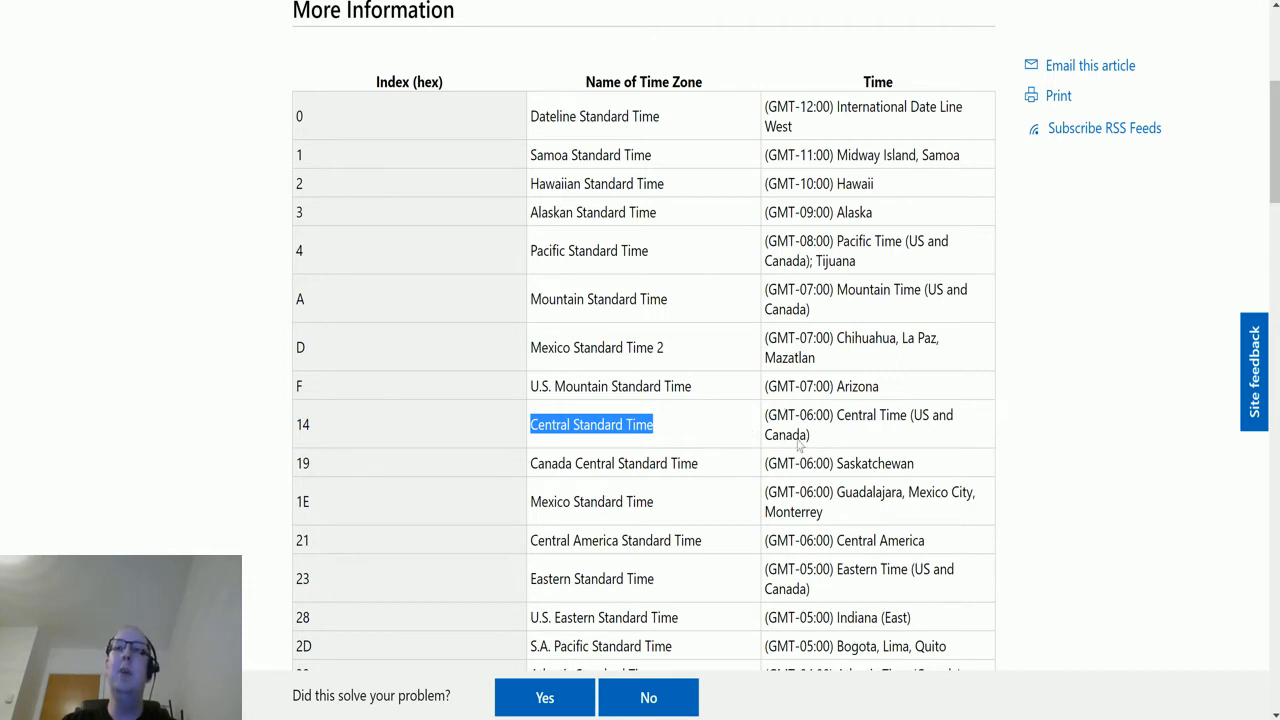
pyautogui.moveTo(796, 414)
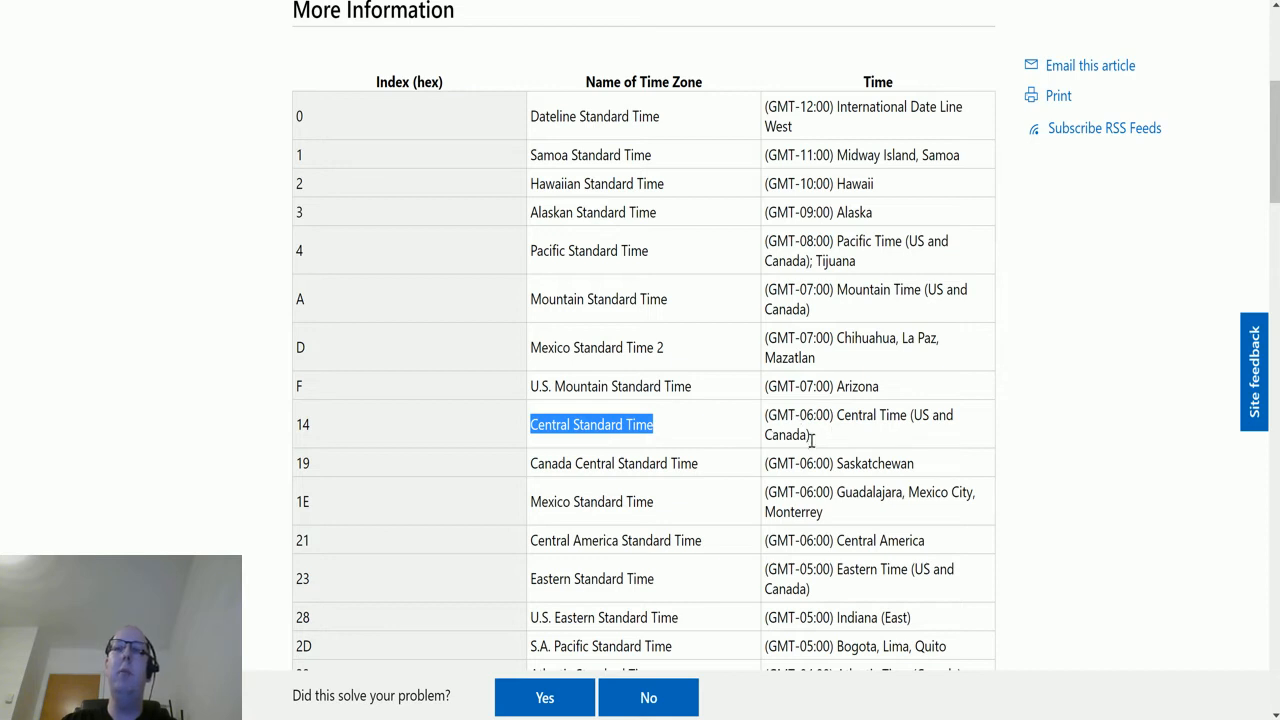
pyautogui.moveTo(644, 412)
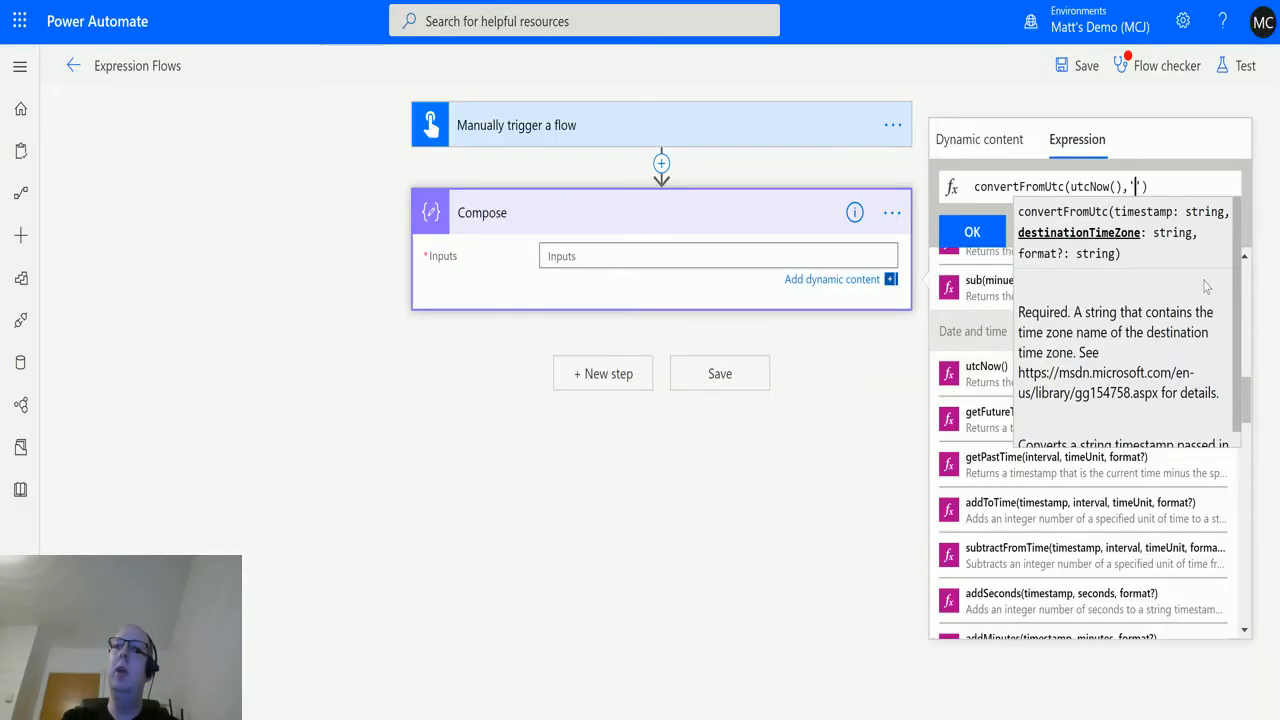
# Complete convertFromUtc(utcNow(),'Central Standard Time') and insert it into the Compose inputs.
pyautogui.write('Central Standard Time')
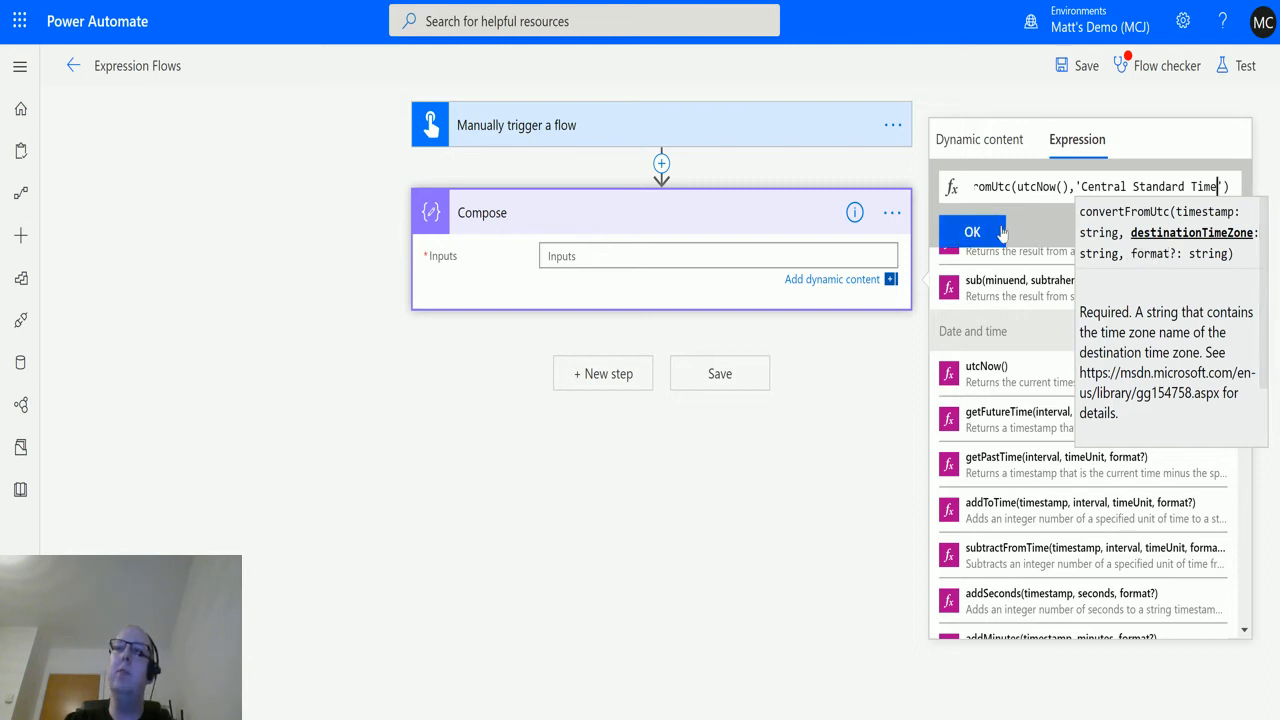
pyautogui.click(972, 232)
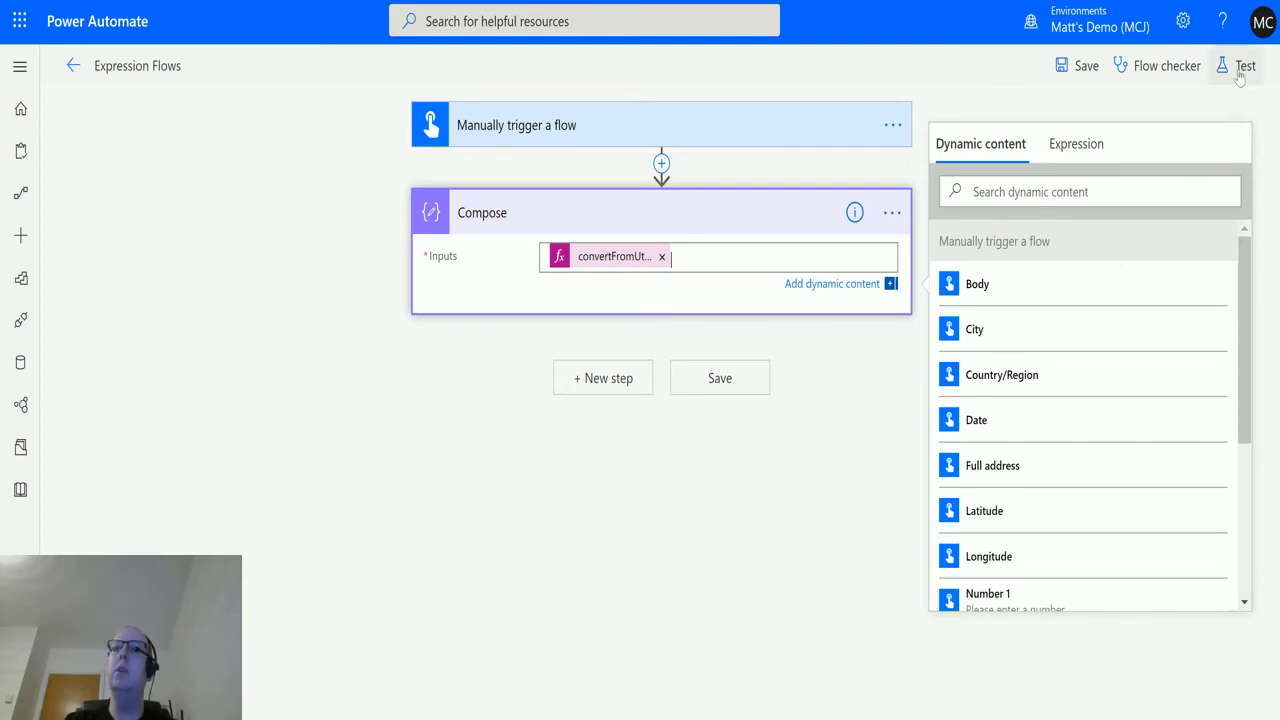
# Save and test-run the flow manually so the trigger and Compose steps succeed.
pyautogui.click(1244, 64)
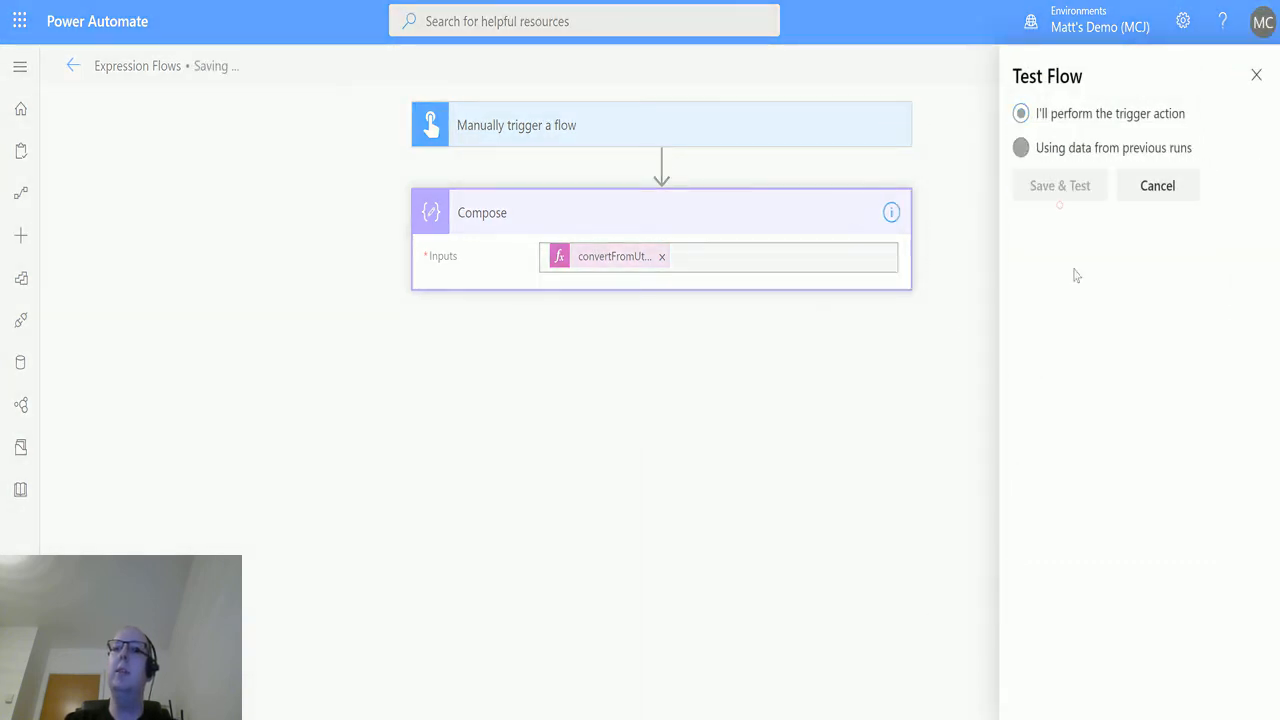
pyautogui.click(1060, 184)
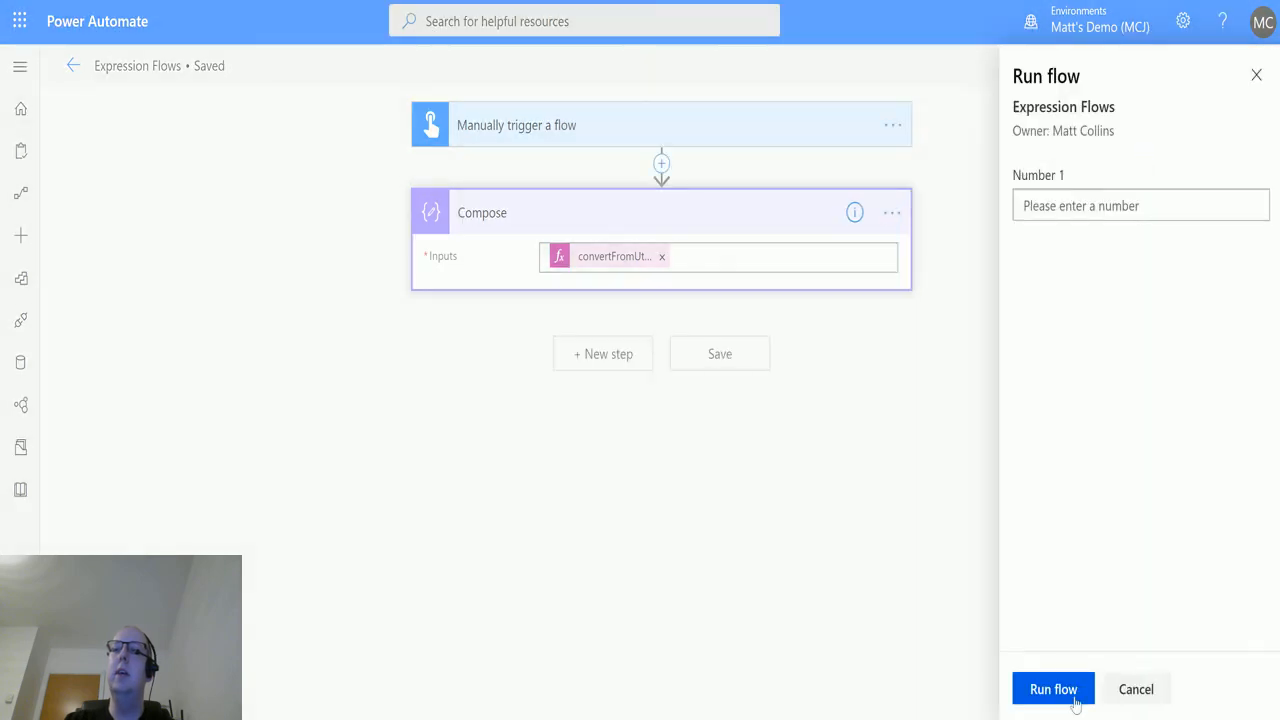
pyautogui.click(1052, 688)
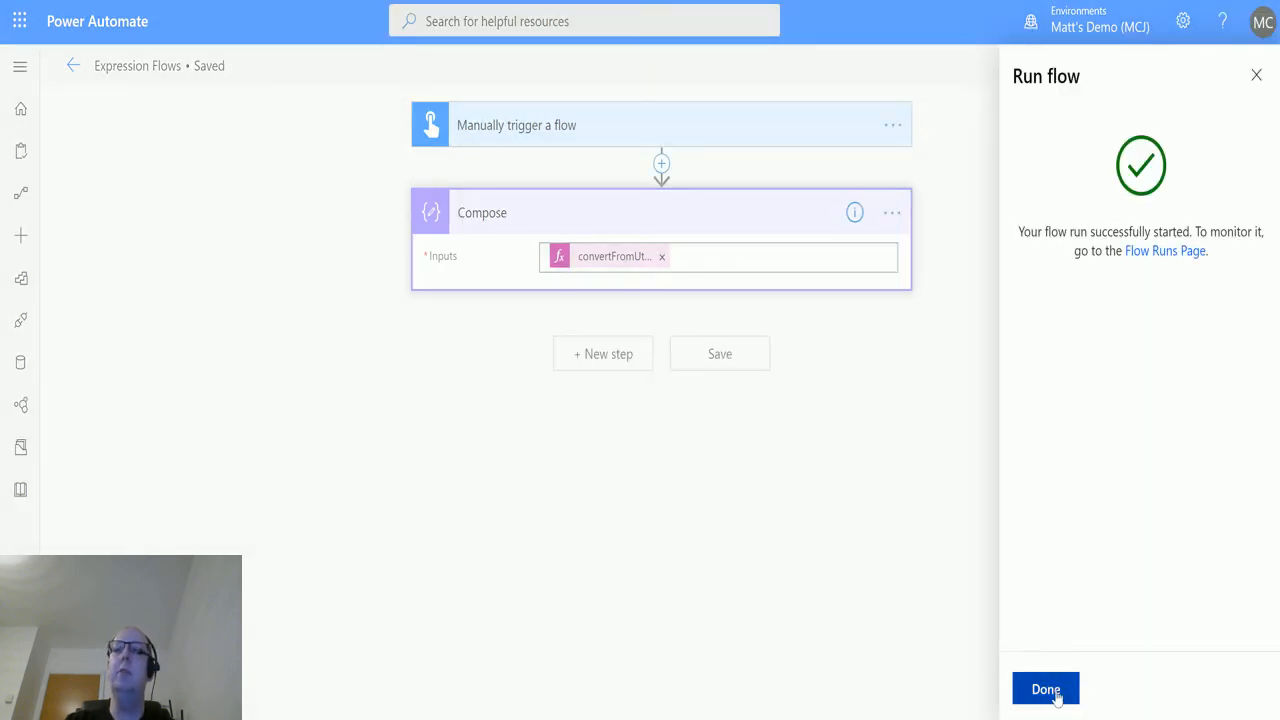
pyautogui.click(1044, 688)
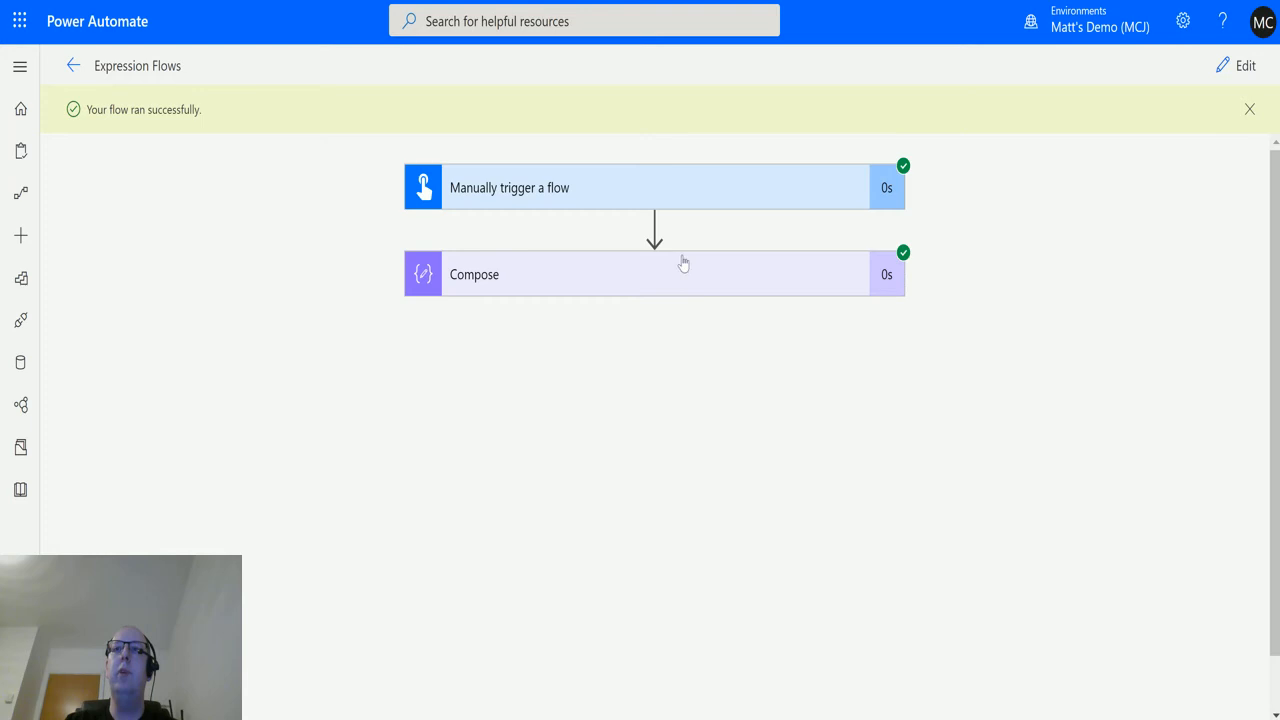
pyautogui.click(652, 274)
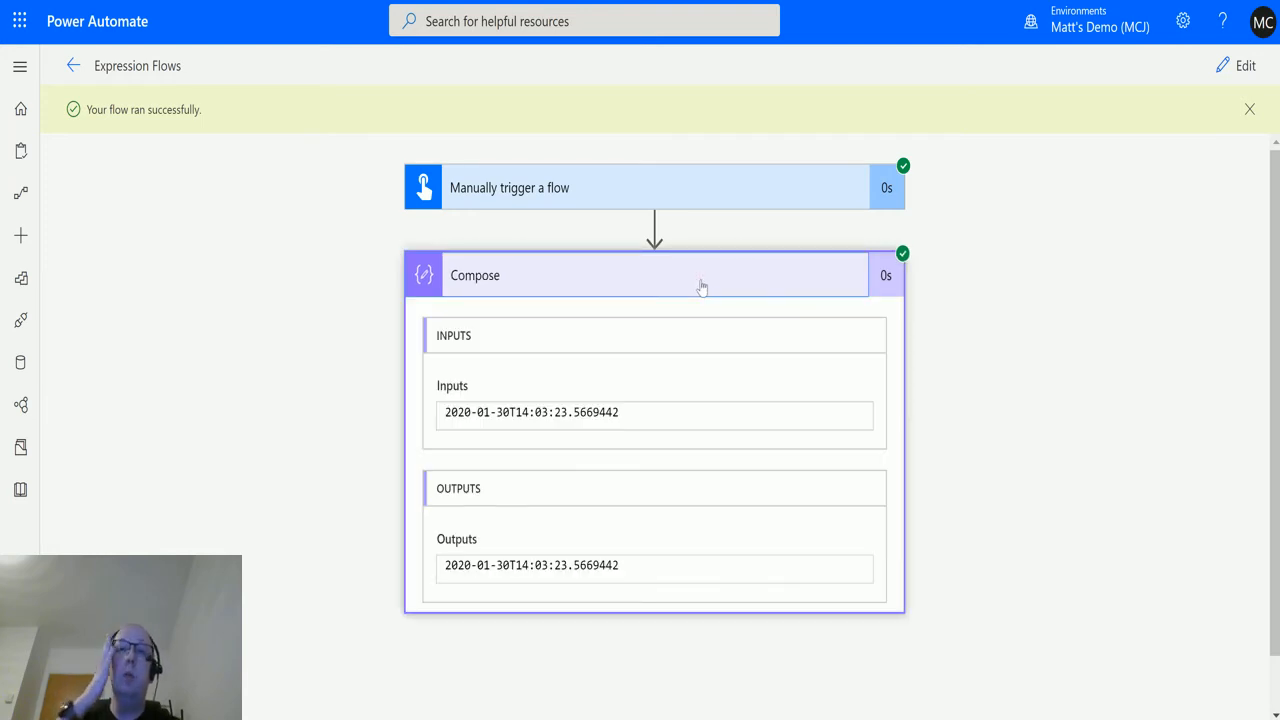
pyautogui.moveTo(850, 536)
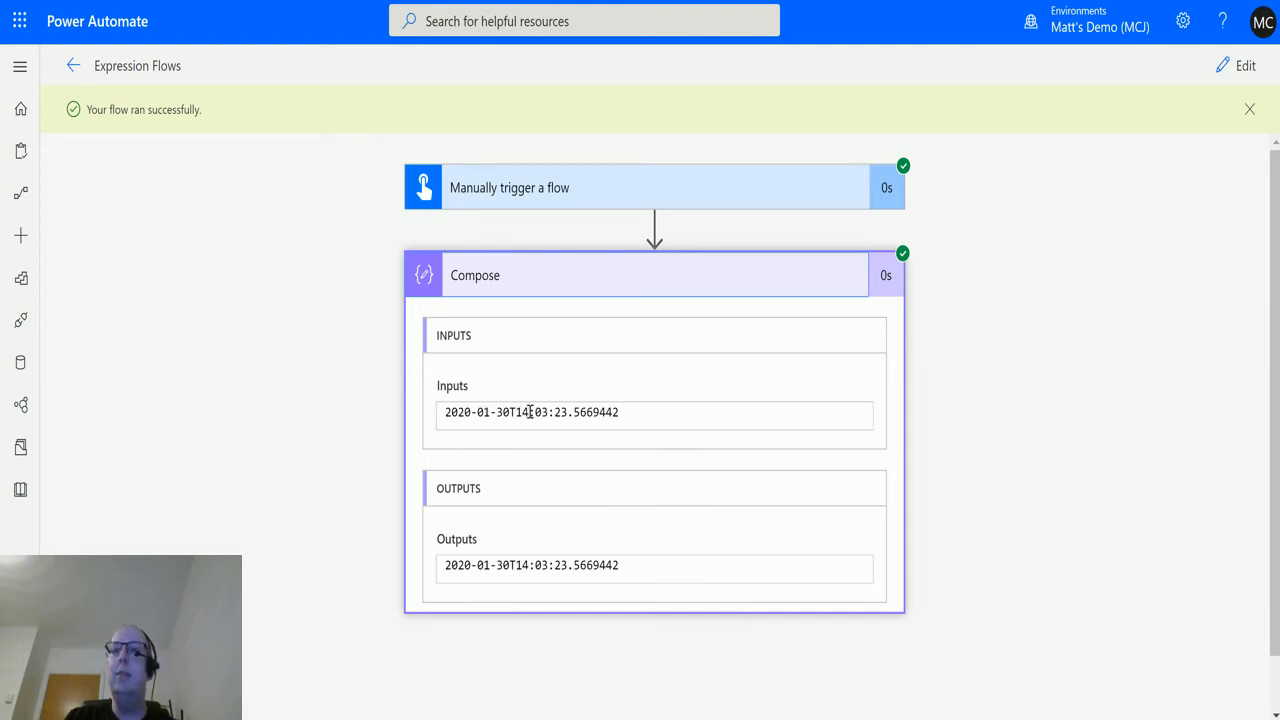
pyautogui.moveTo(576, 438)
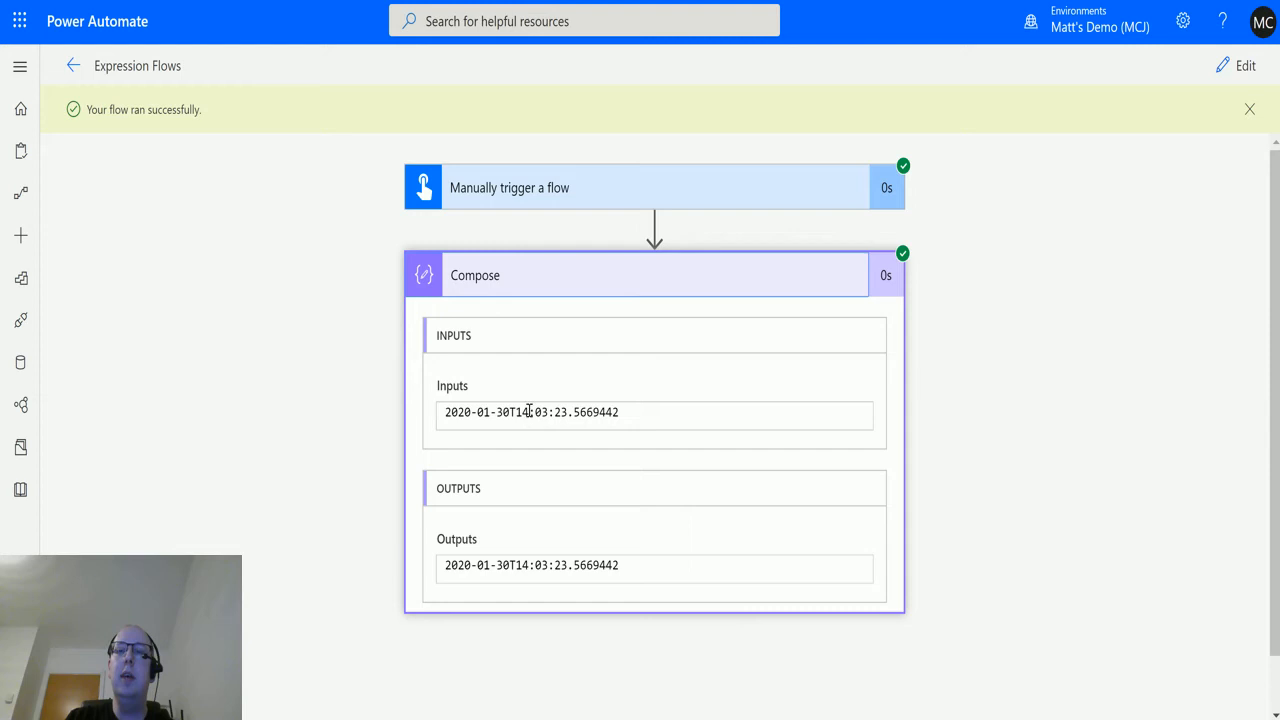
pyautogui.moveTo(524, 412)
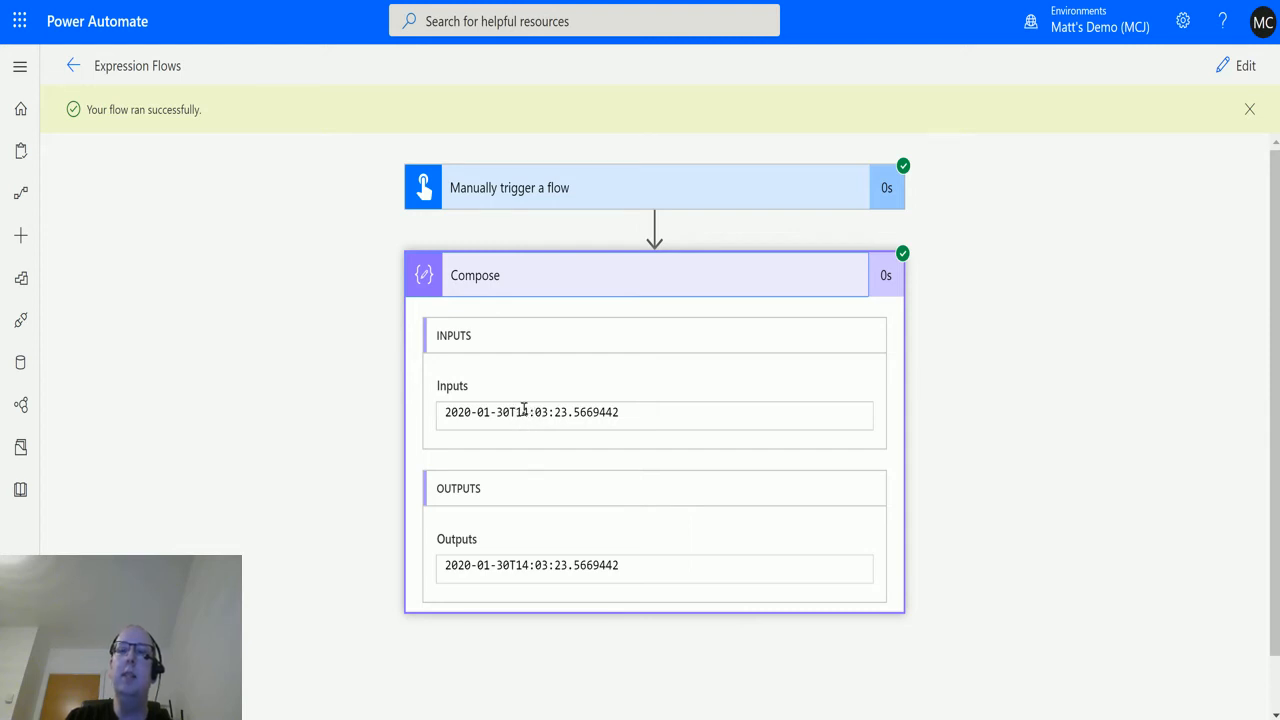
pyautogui.moveTo(512, 420)
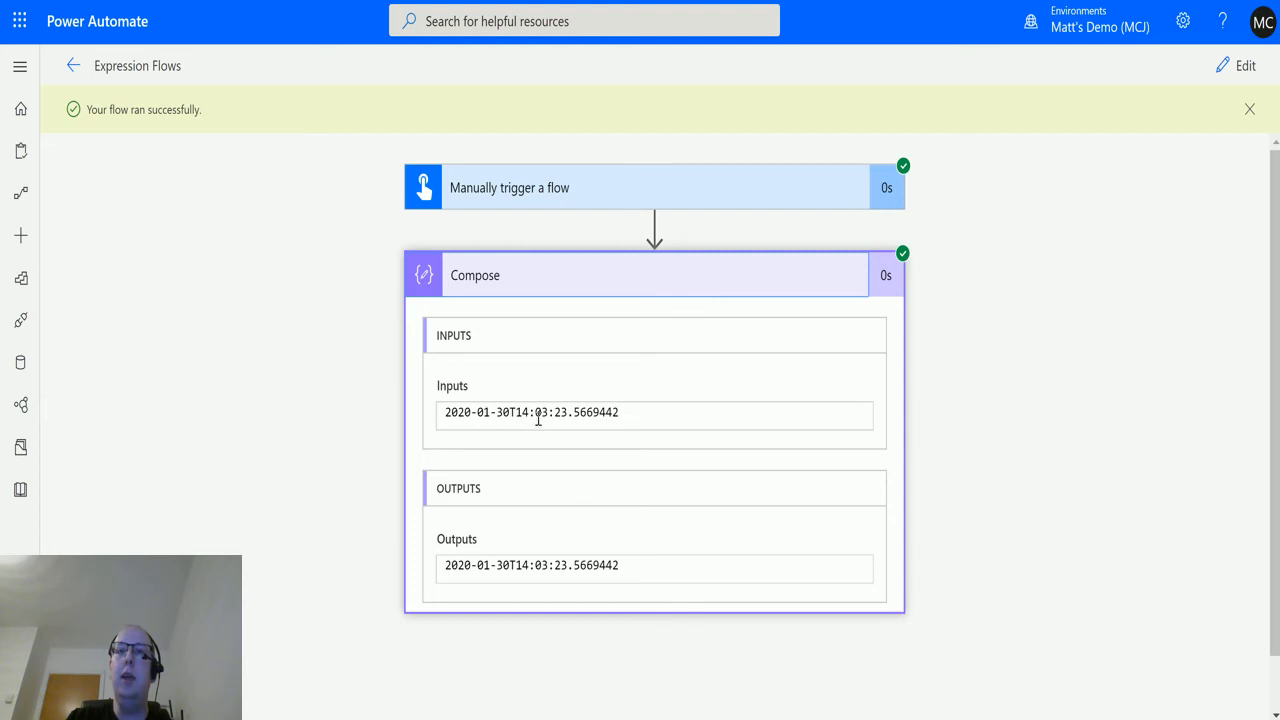
pyautogui.moveTo(584, 434)
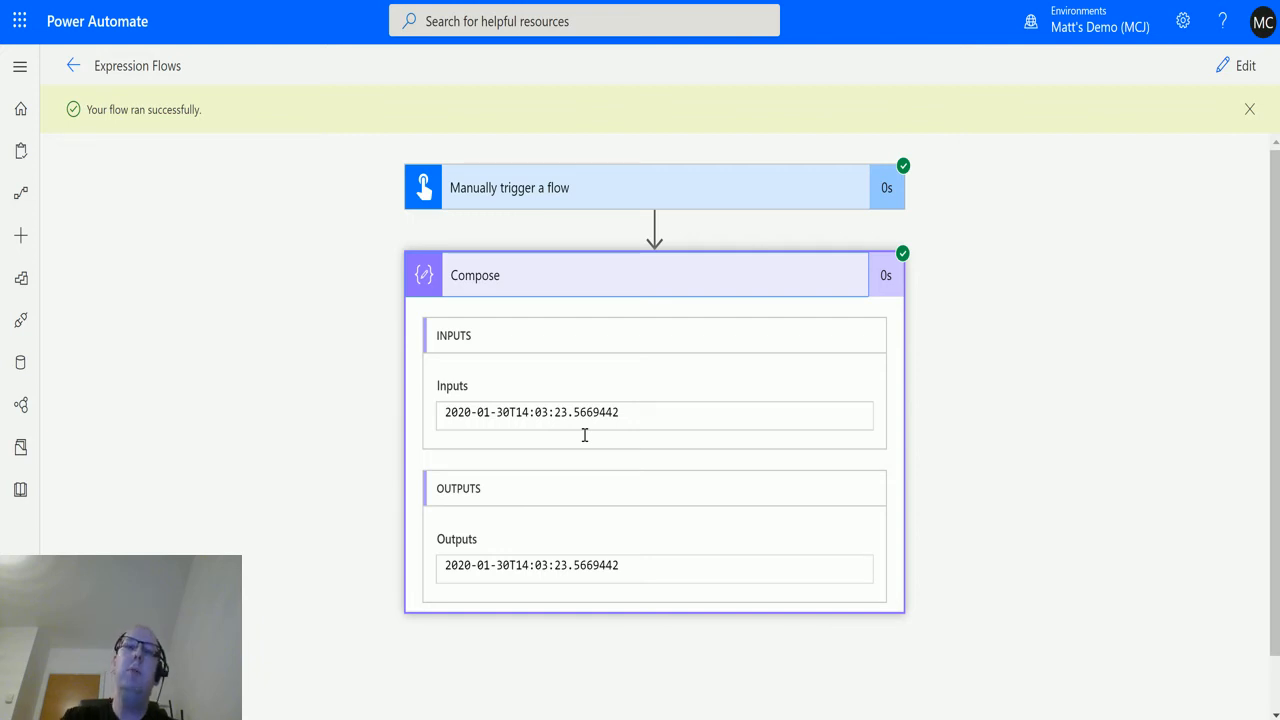
pyautogui.moveTo(712, 464)
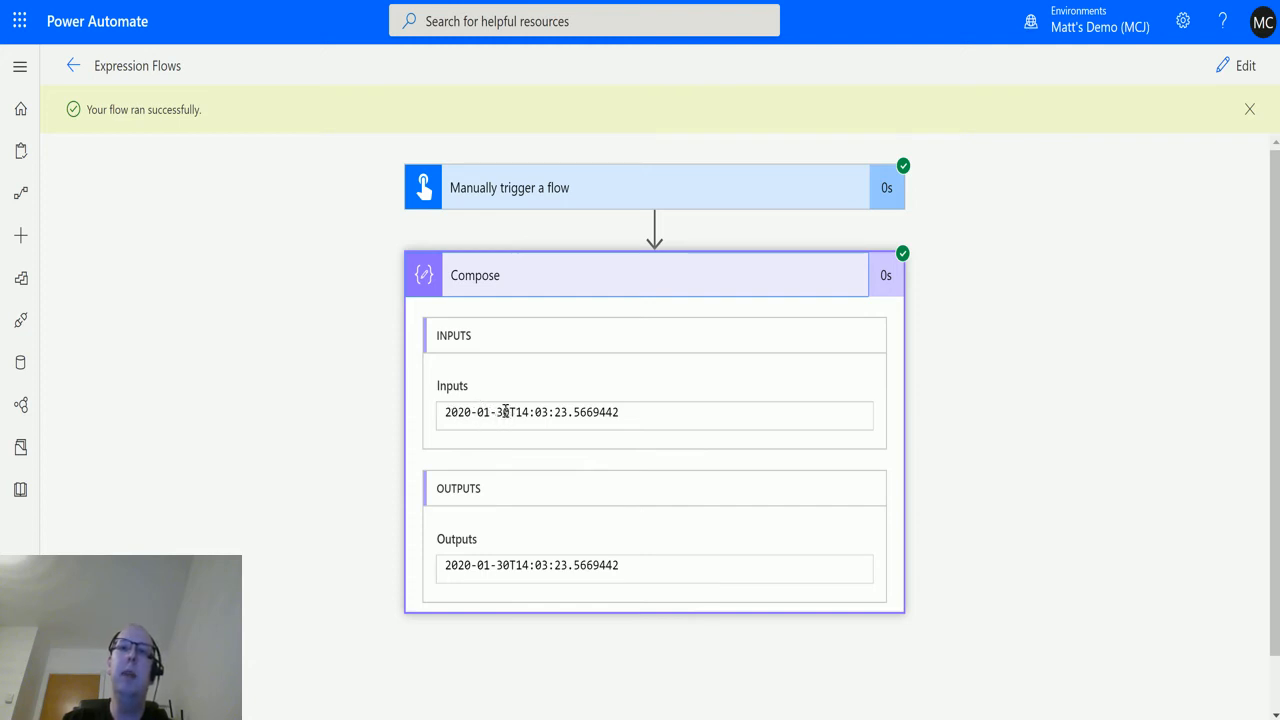
pyautogui.moveTo(528, 424)
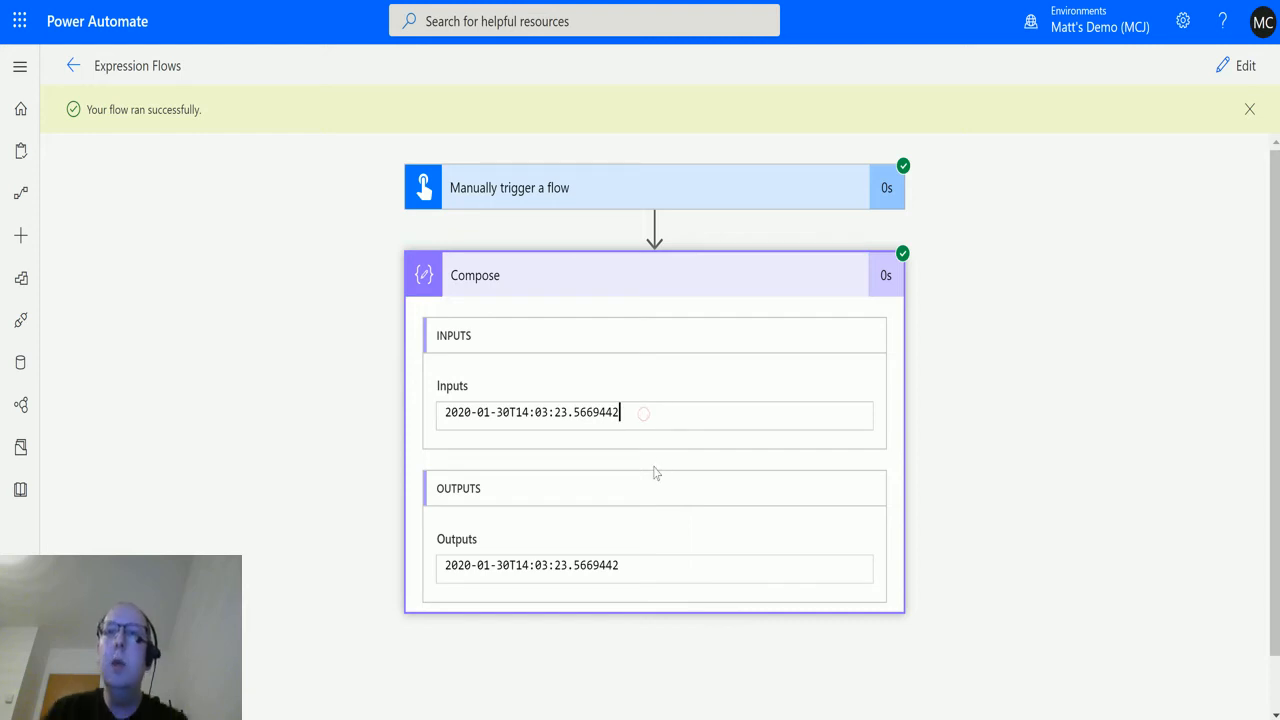
pyautogui.moveTo(490, 444)
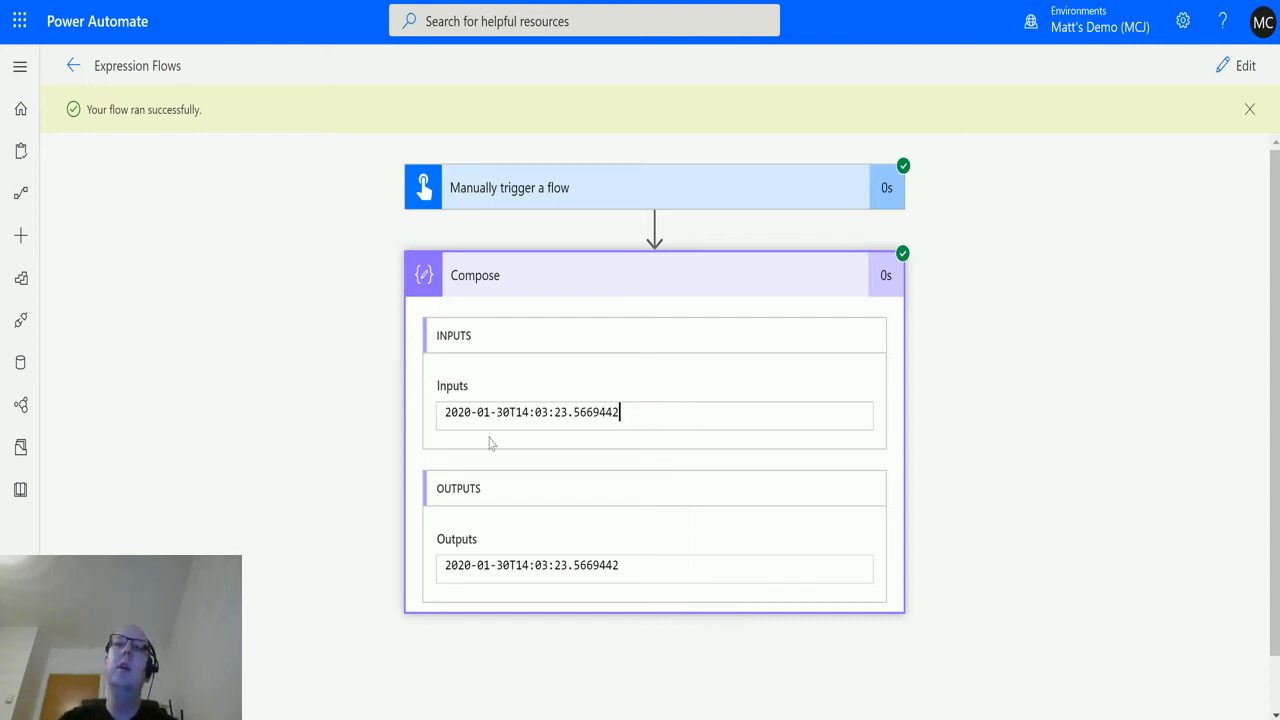
pyautogui.moveTo(630, 428)
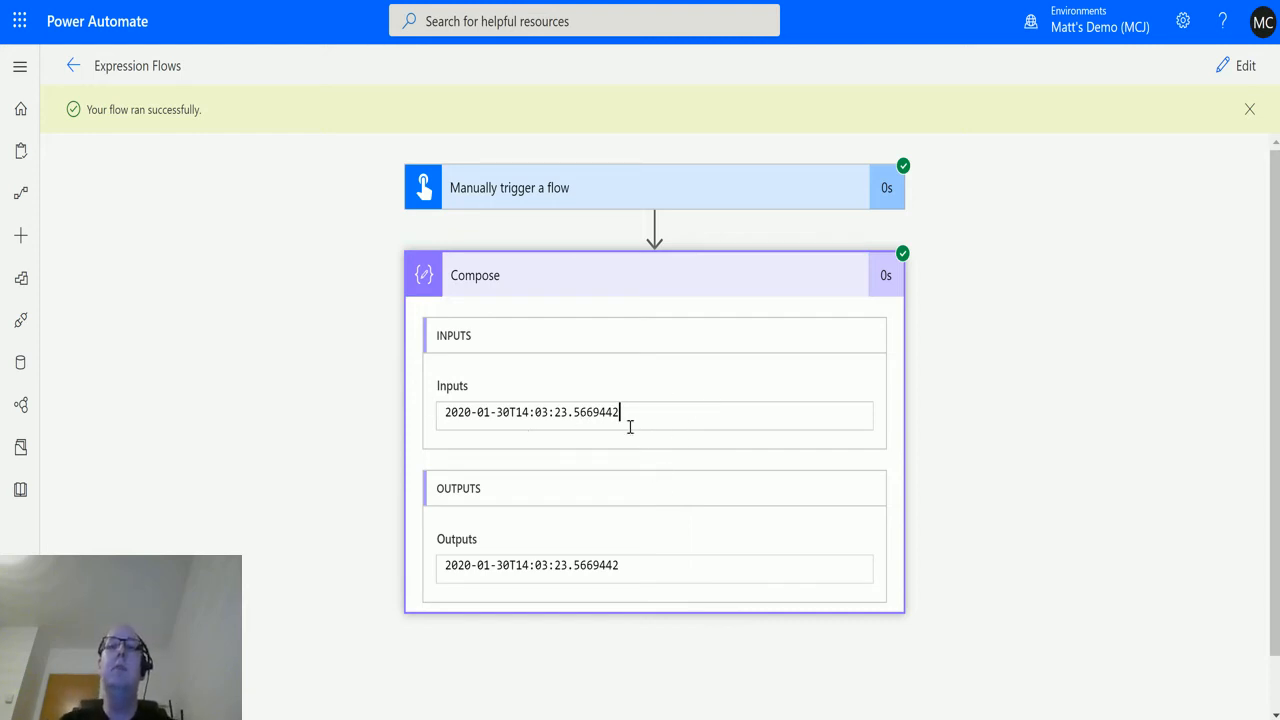
pyautogui.moveTo(500, 468)
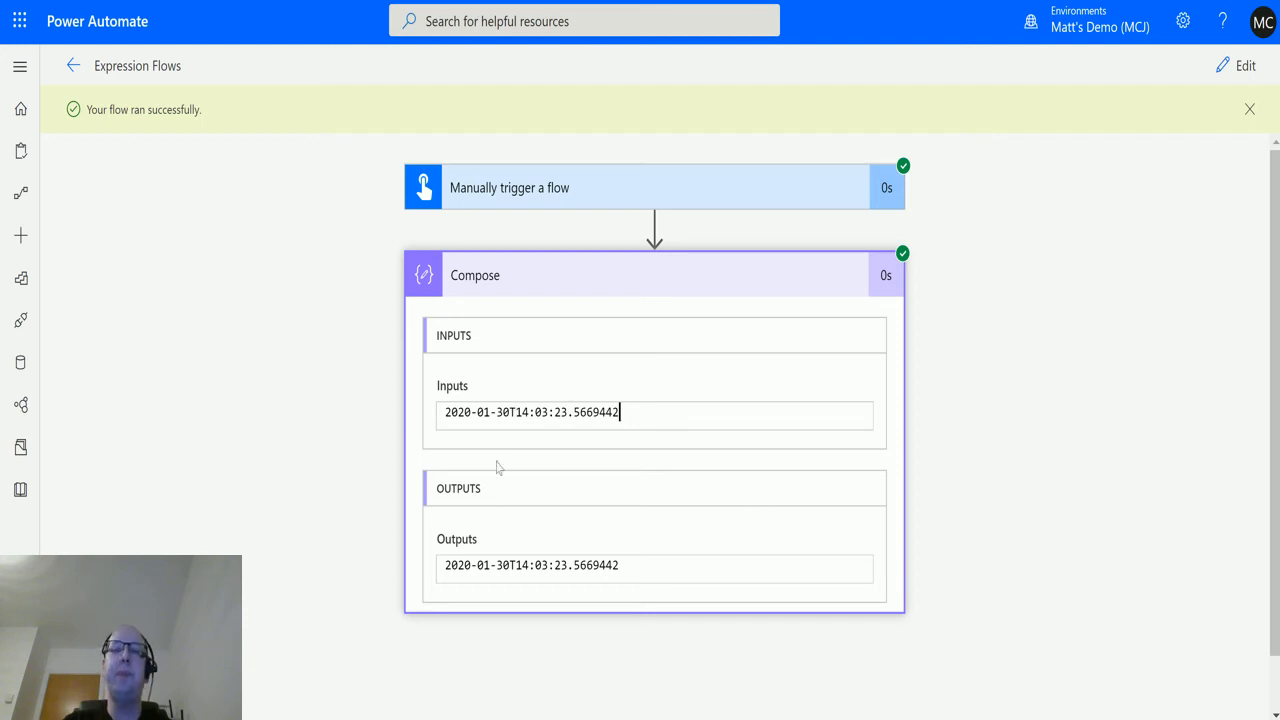
pyautogui.moveTo(428, 486)
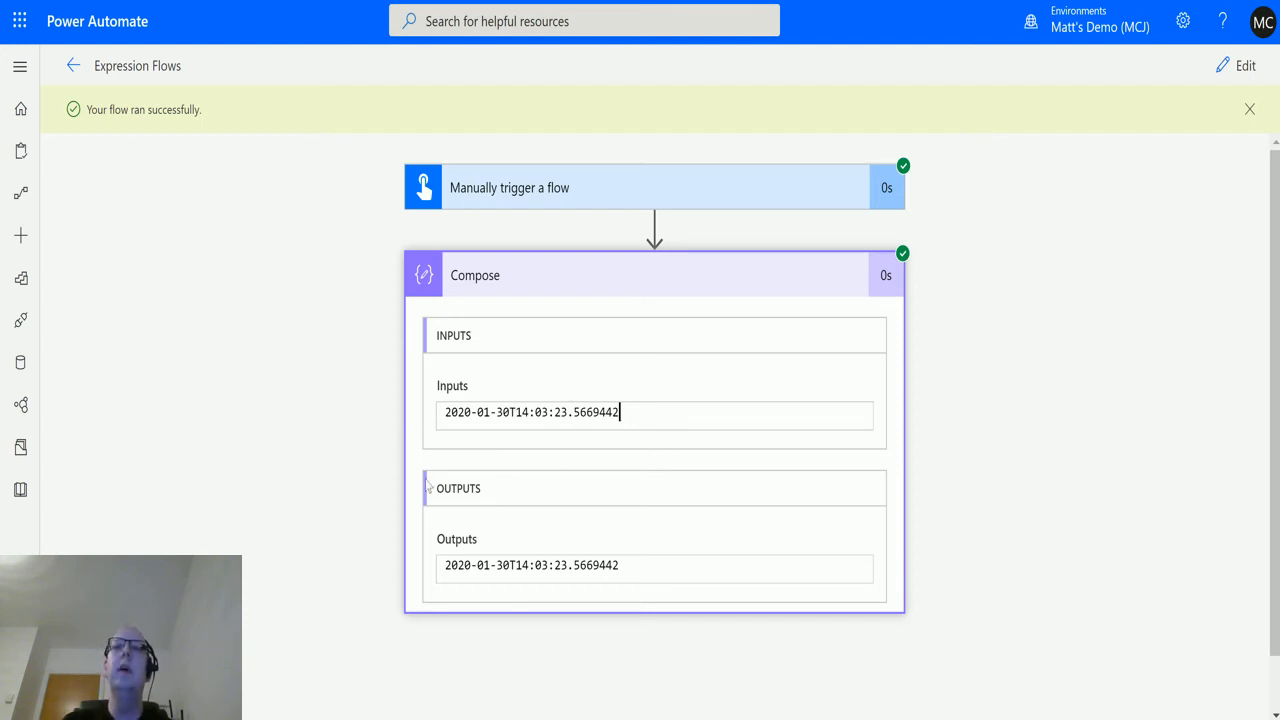
pyautogui.moveTo(776, 480)
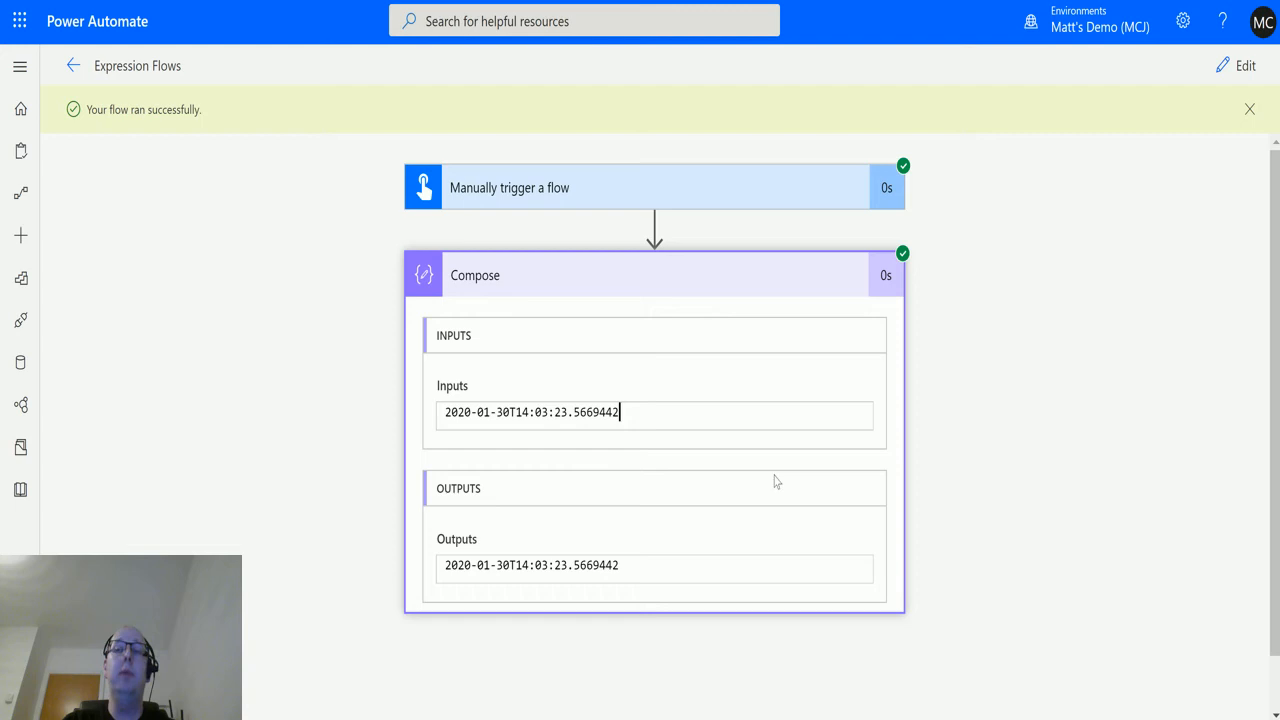
pyautogui.moveTo(584, 480)
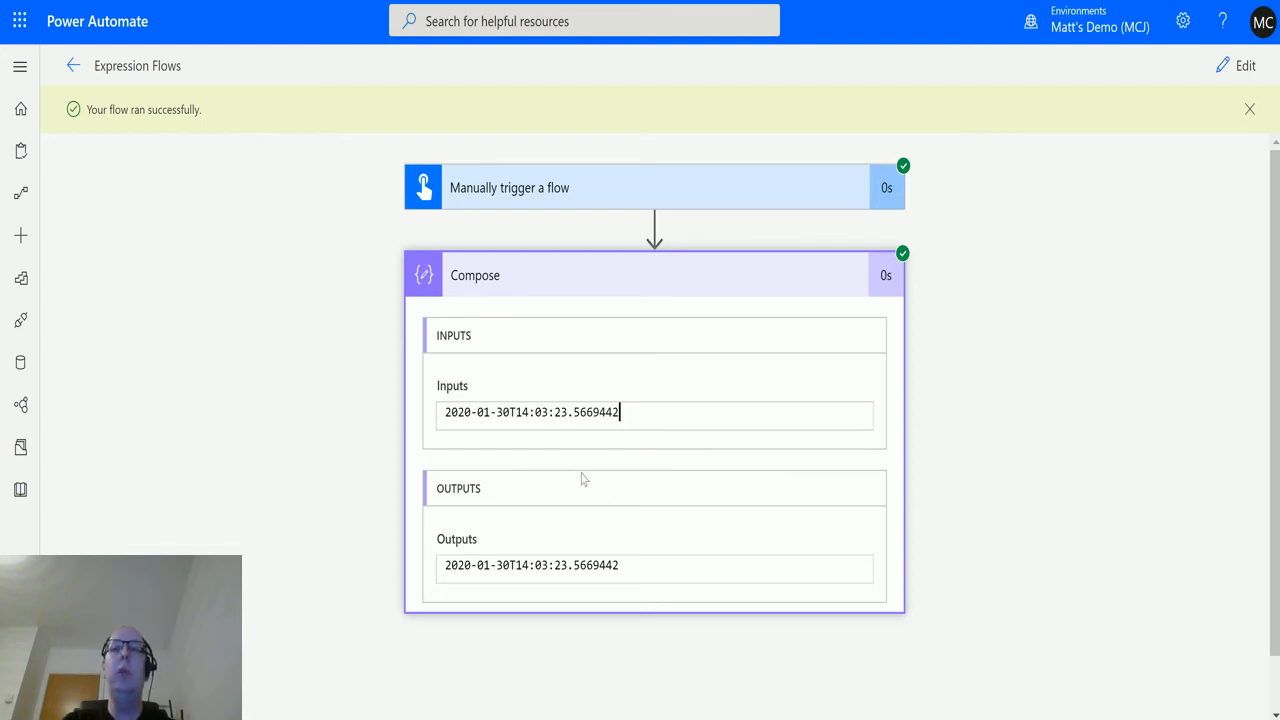
pyautogui.moveTo(590, 468)
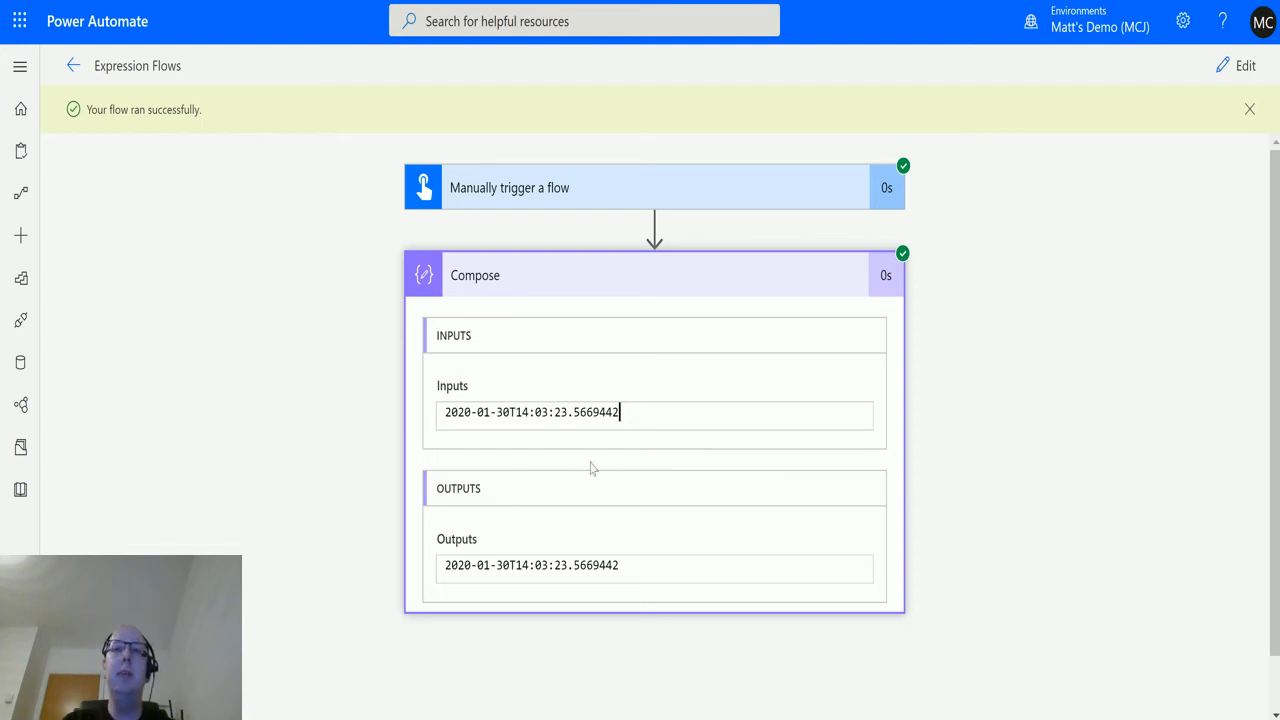
pyautogui.moveTo(516, 370)
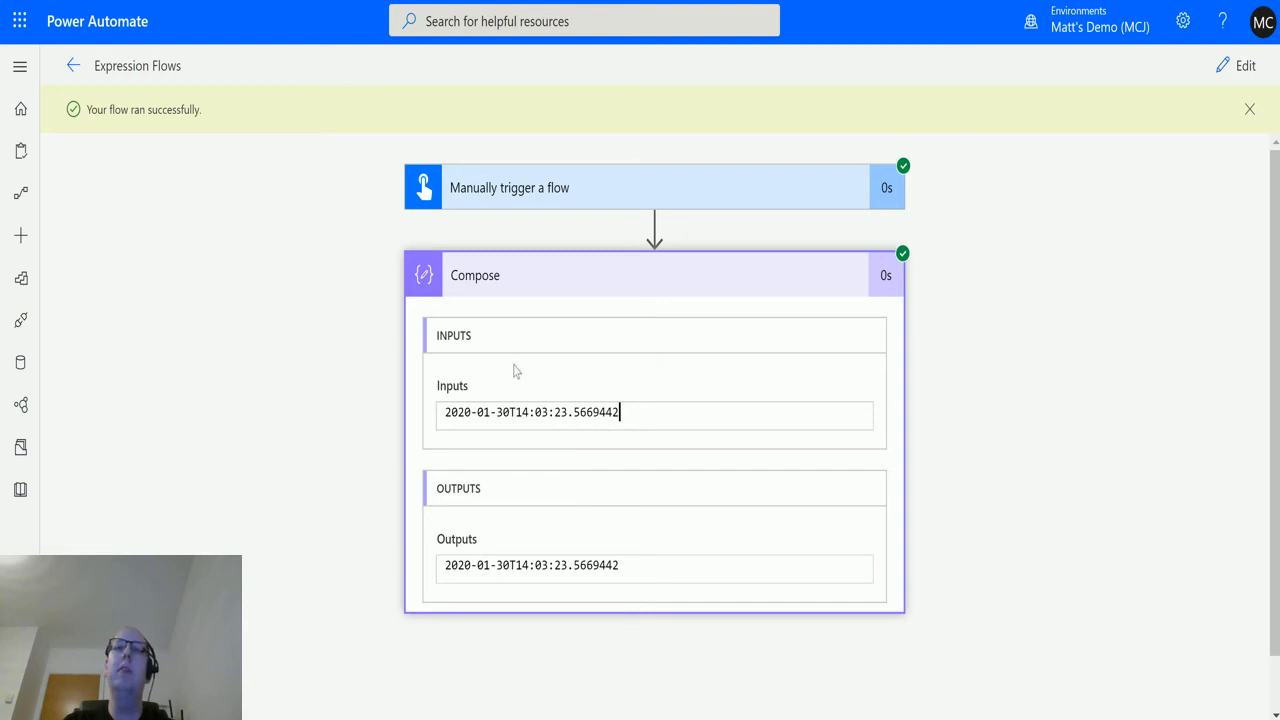
pyautogui.moveTo(548, 388)
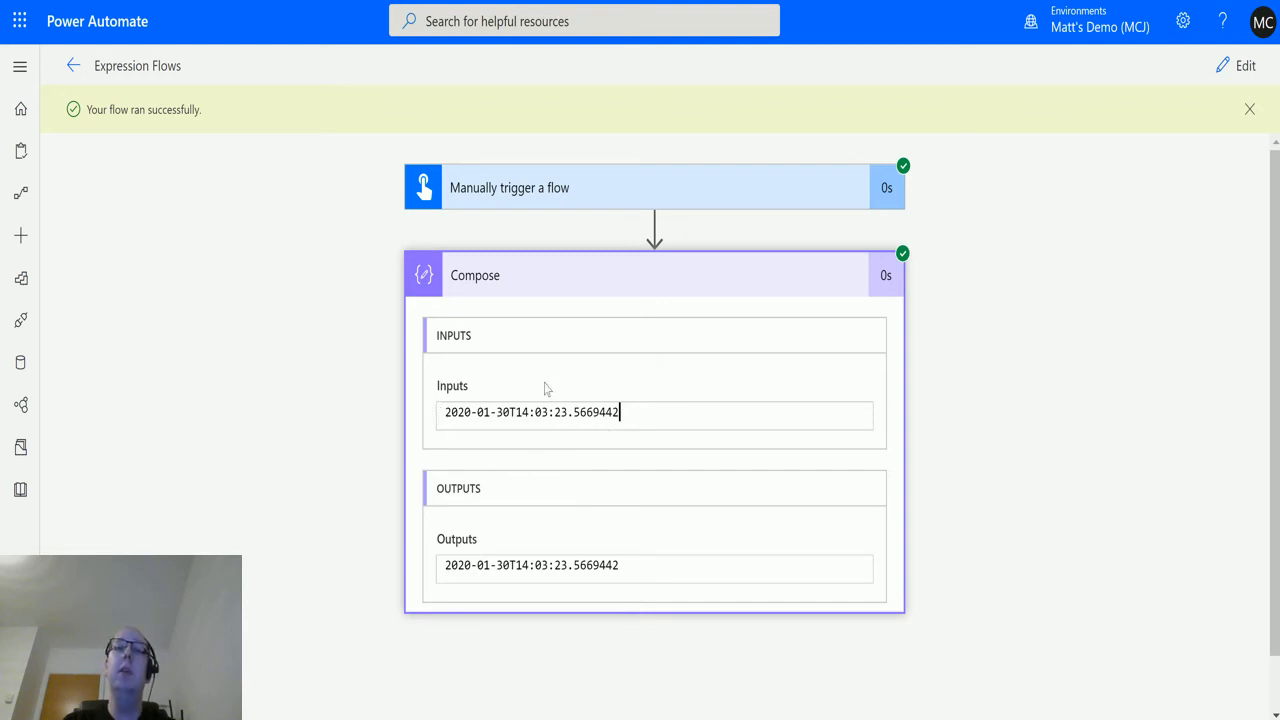
pyautogui.moveTo(528, 412)
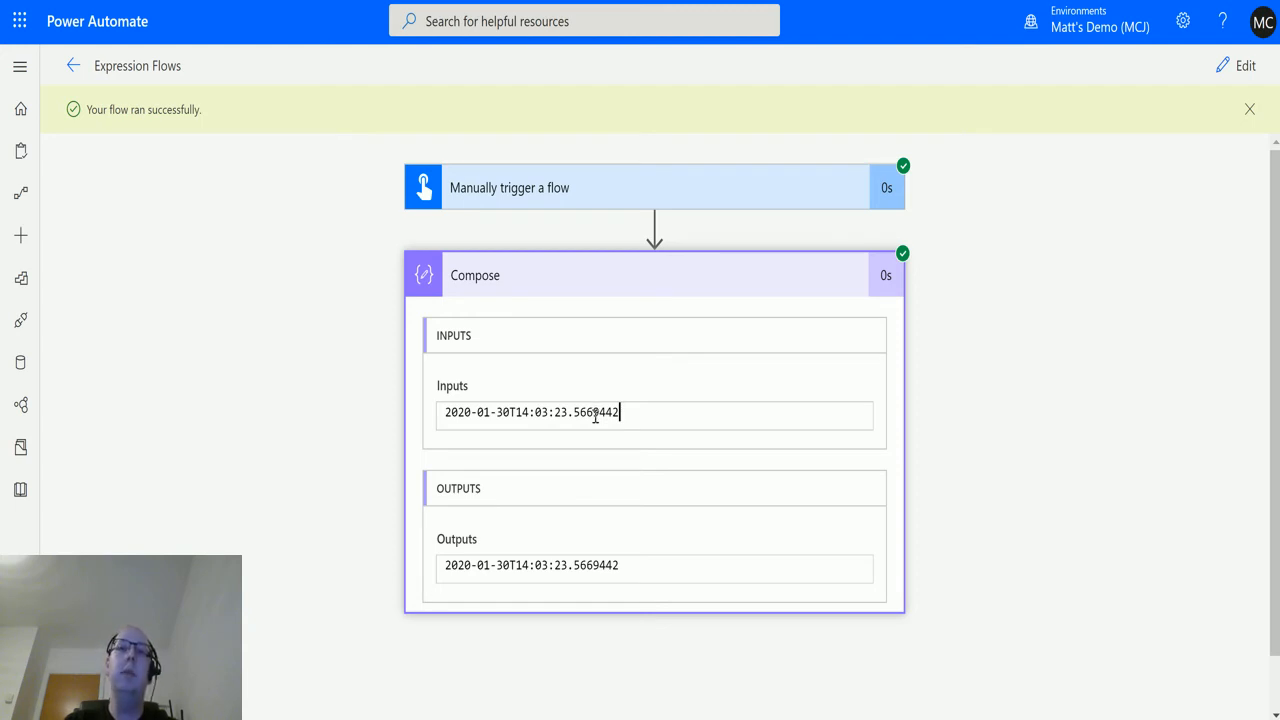
pyautogui.moveTo(1228, 84)
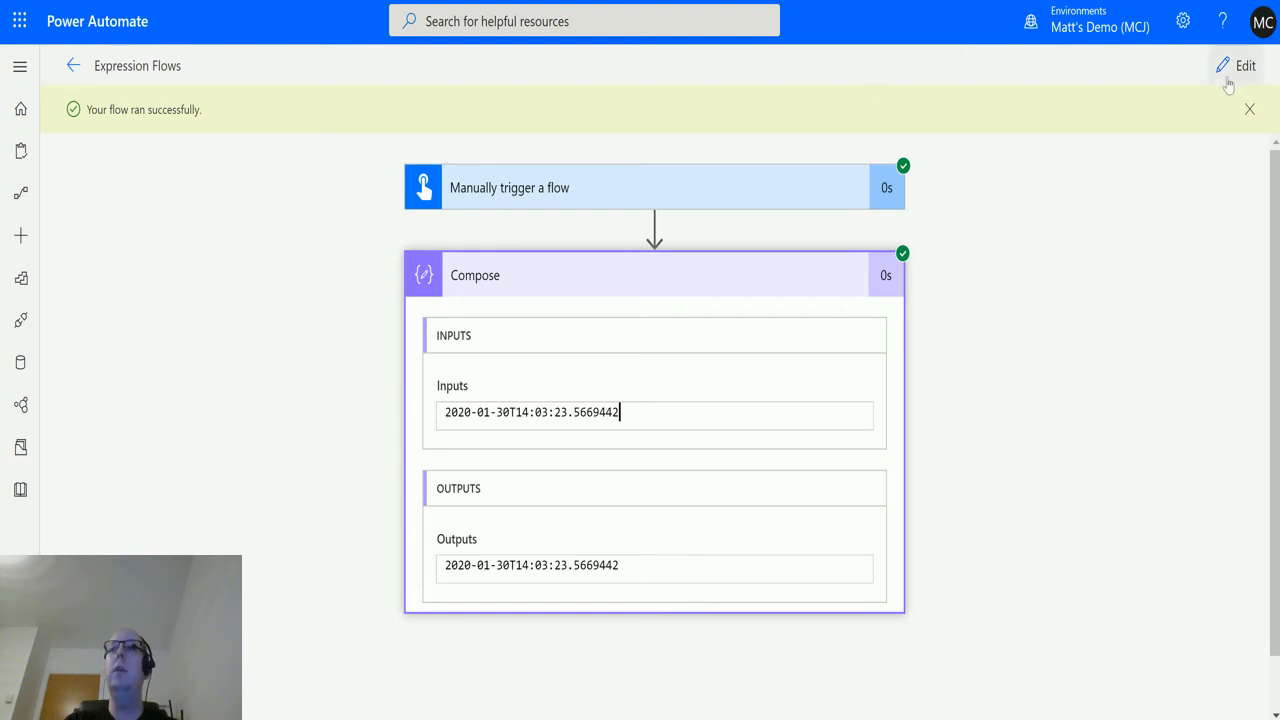
pyautogui.click(1244, 64)
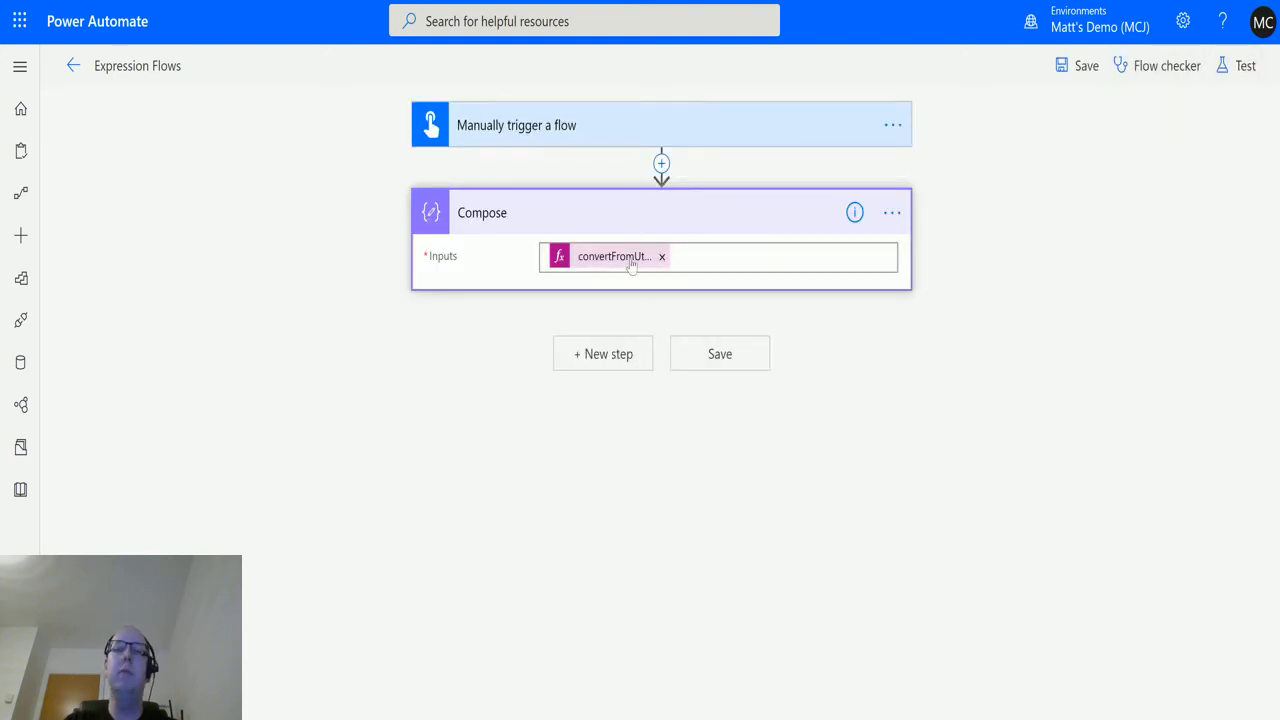
pyautogui.moveTo(1048, 276)
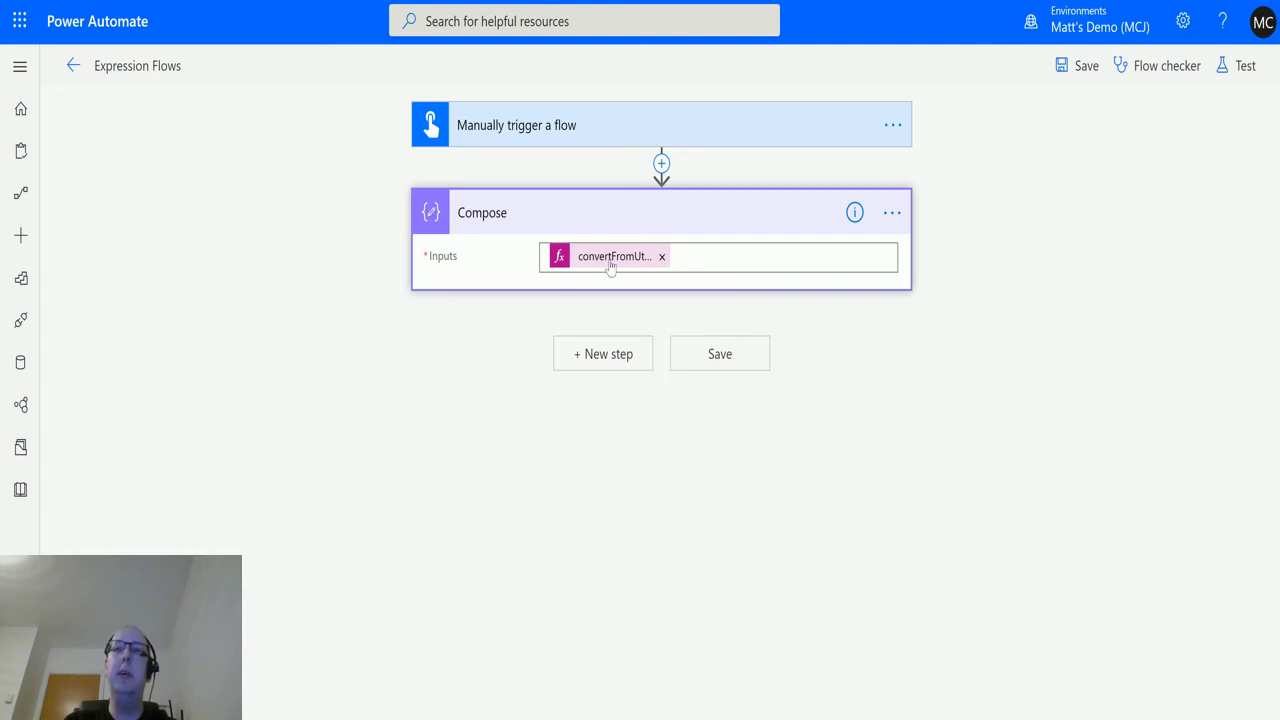
pyautogui.click(612, 256)
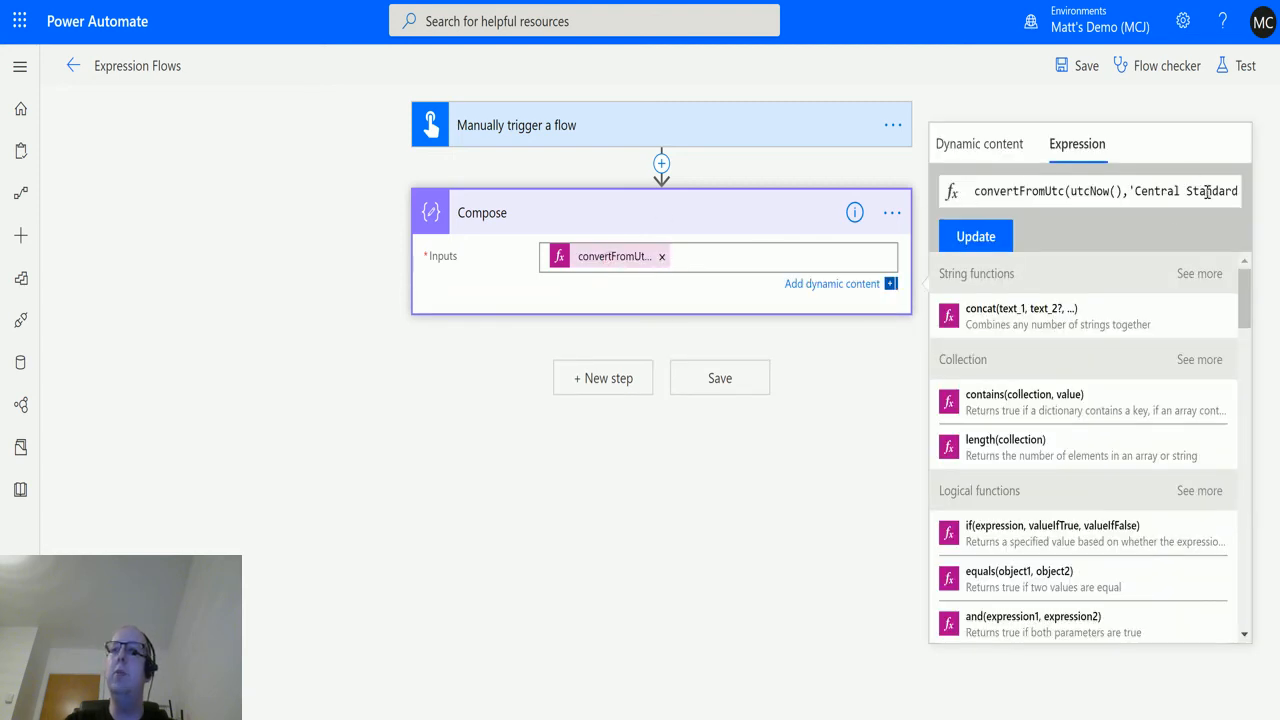
pyautogui.write("Time',)")
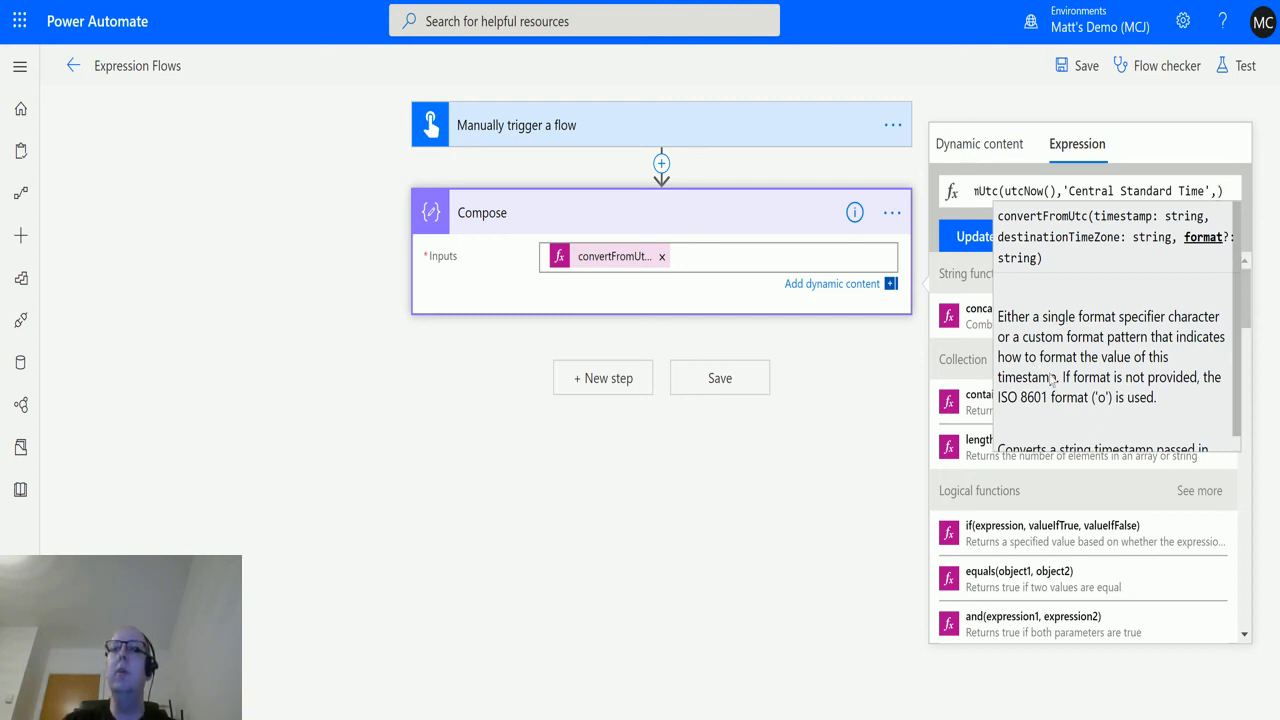
pyautogui.moveTo(1104, 414)
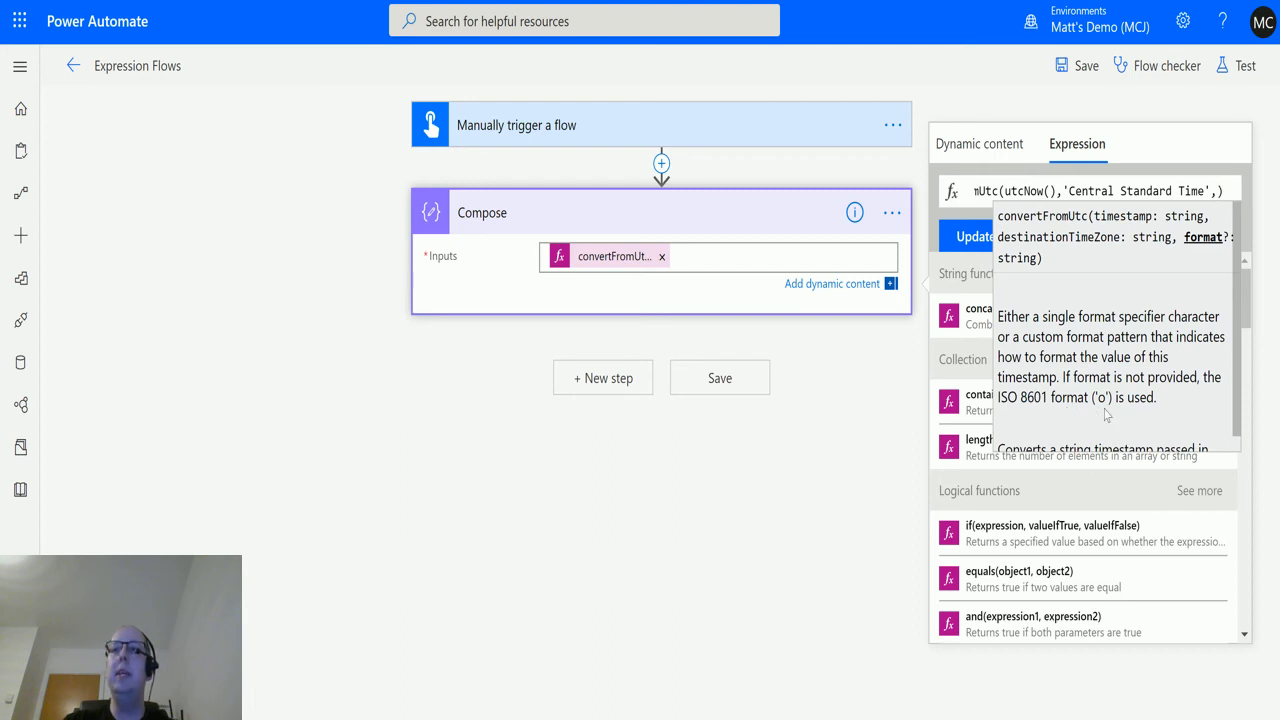
pyautogui.moveTo(1114, 434)
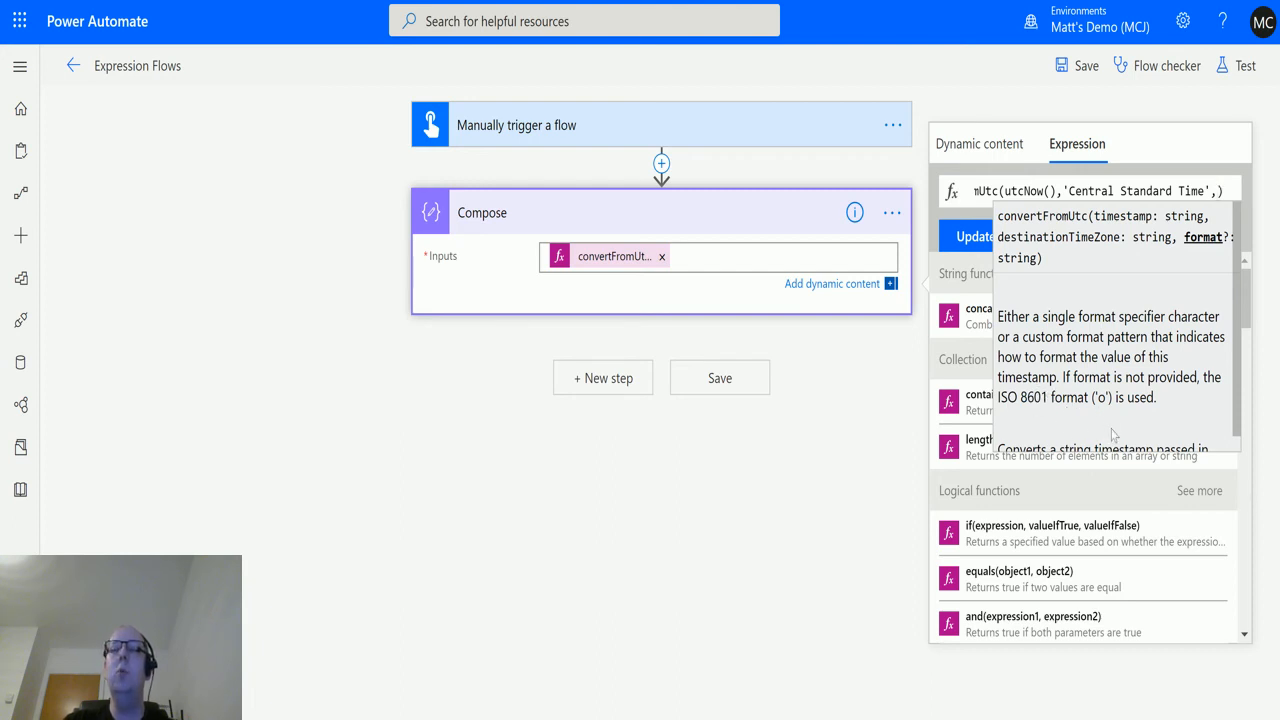
pyautogui.moveTo(1088, 420)
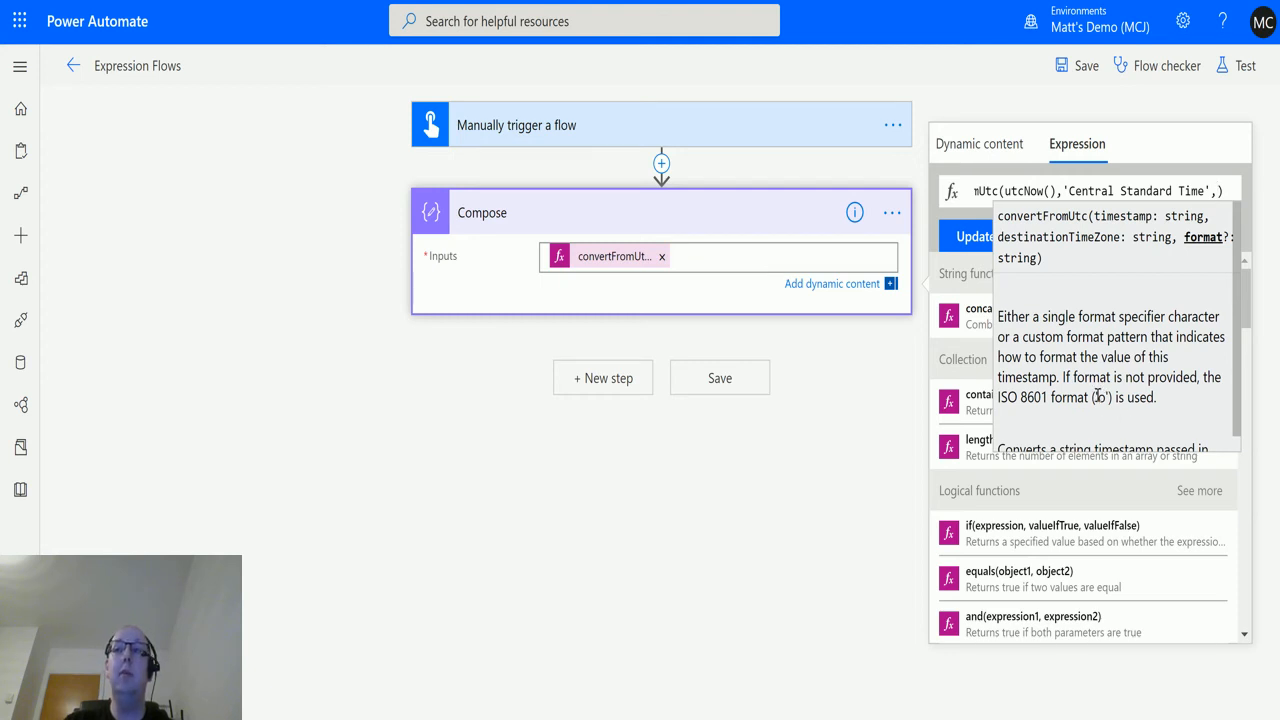
pyautogui.moveTo(1124, 424)
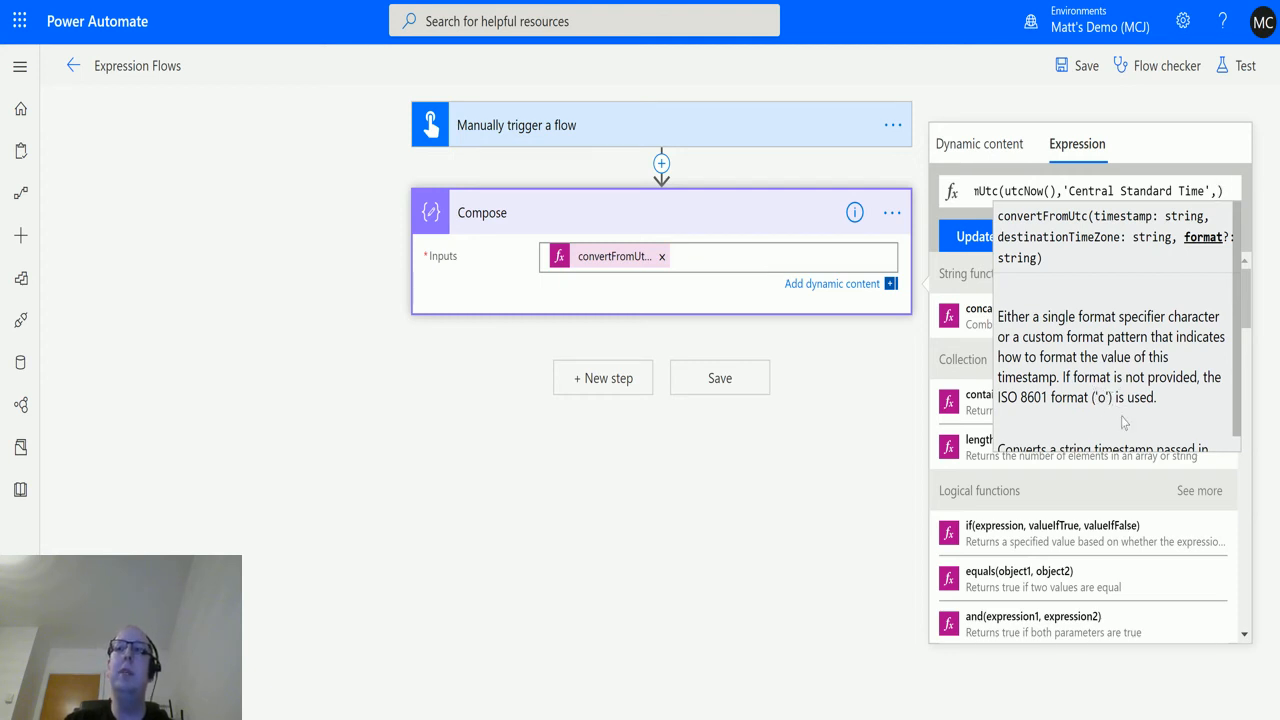
pyautogui.moveTo(1068, 420)
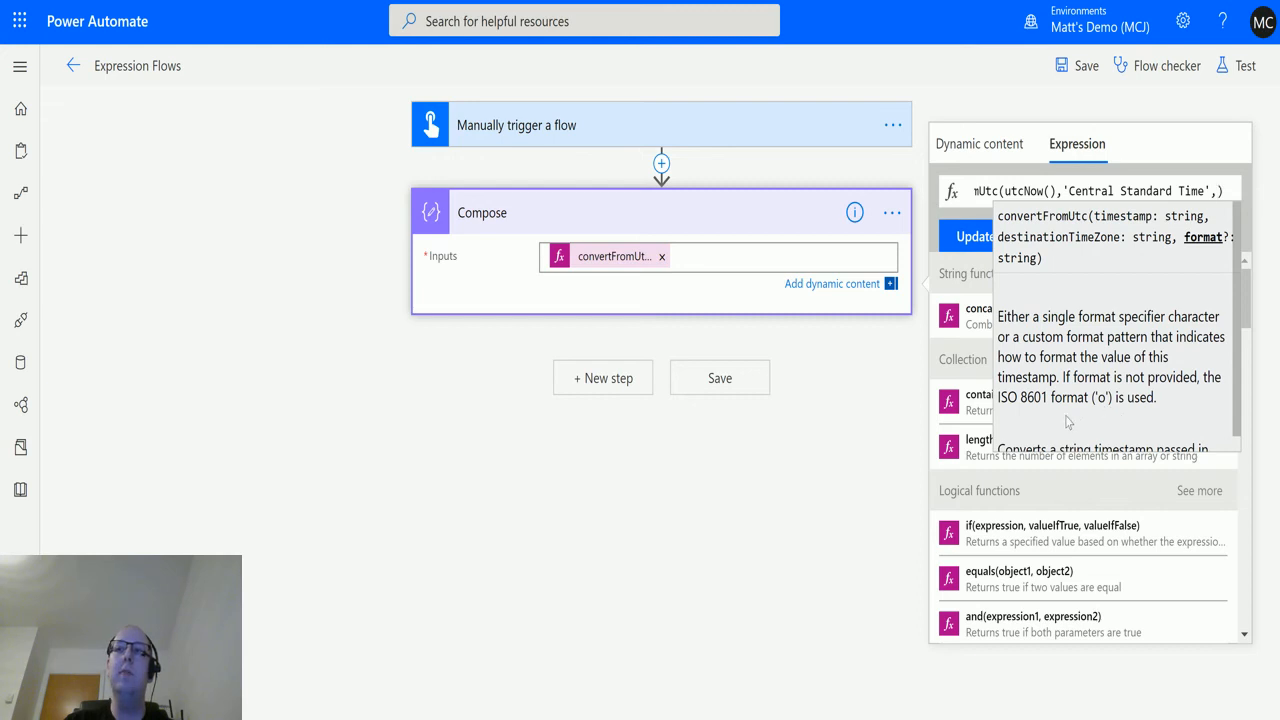
pyautogui.moveTo(1112, 408)
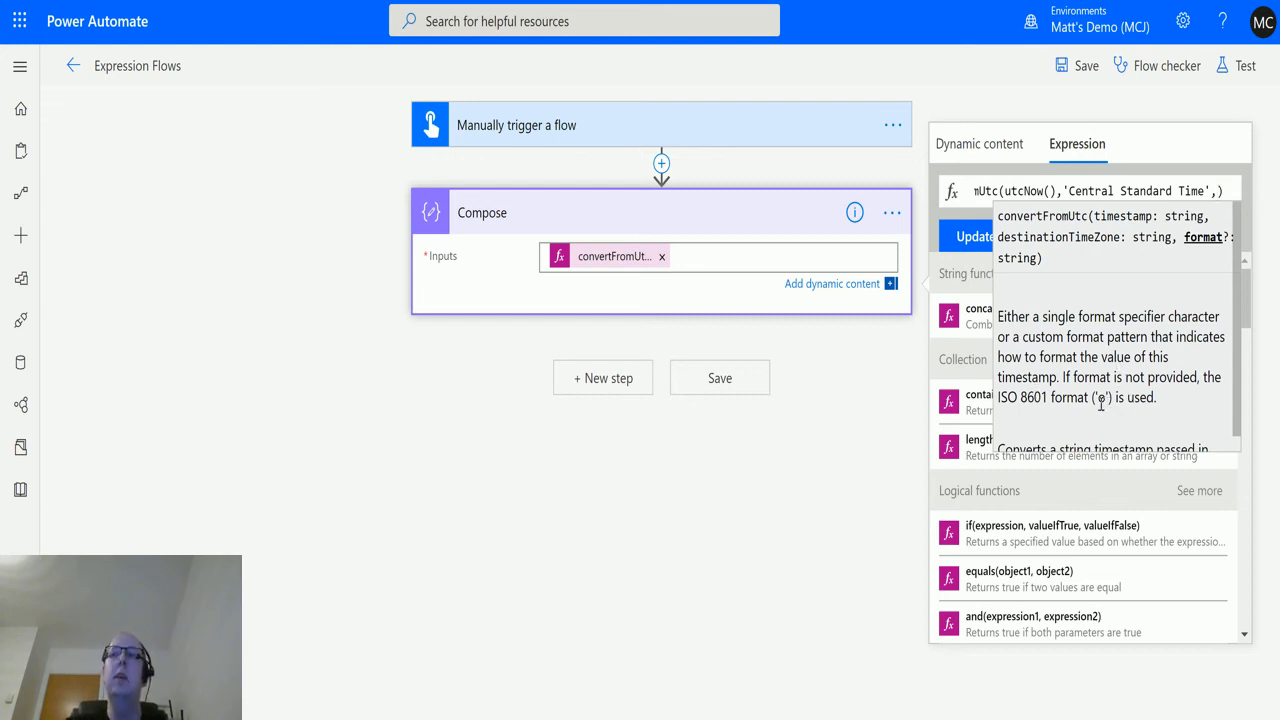
pyautogui.moveTo(1008, 414)
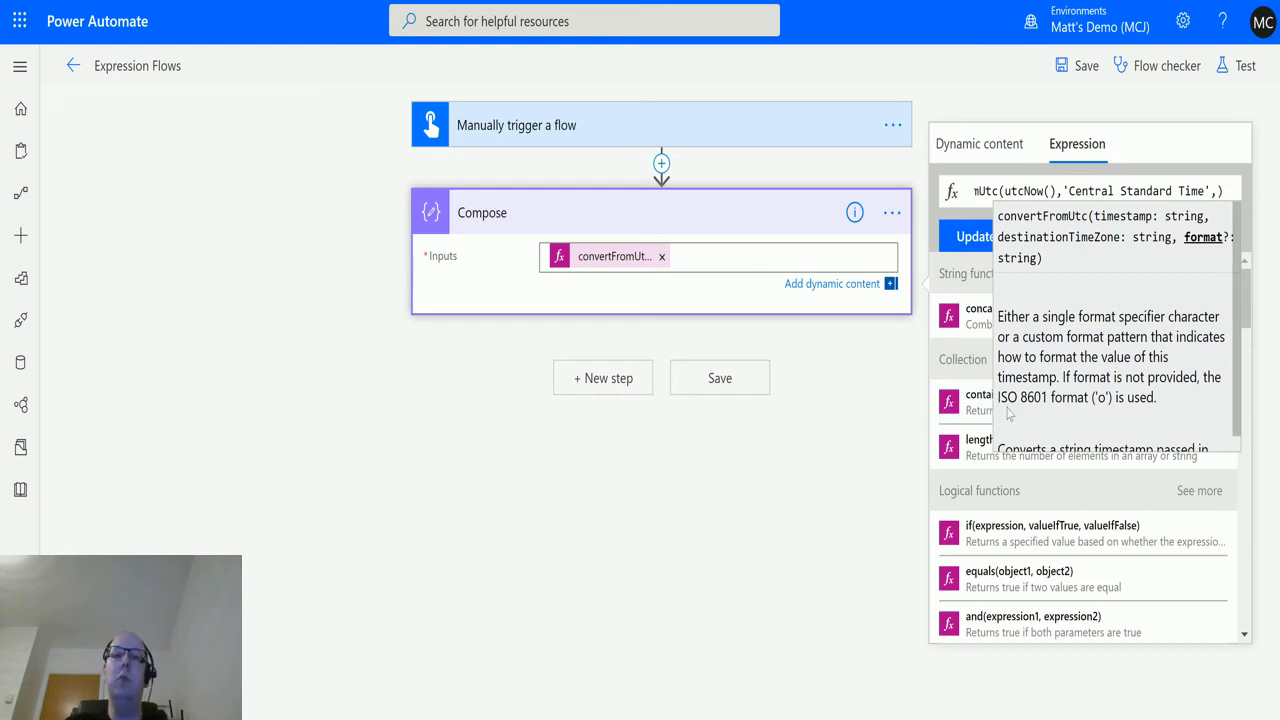
pyautogui.moveTo(1016, 412)
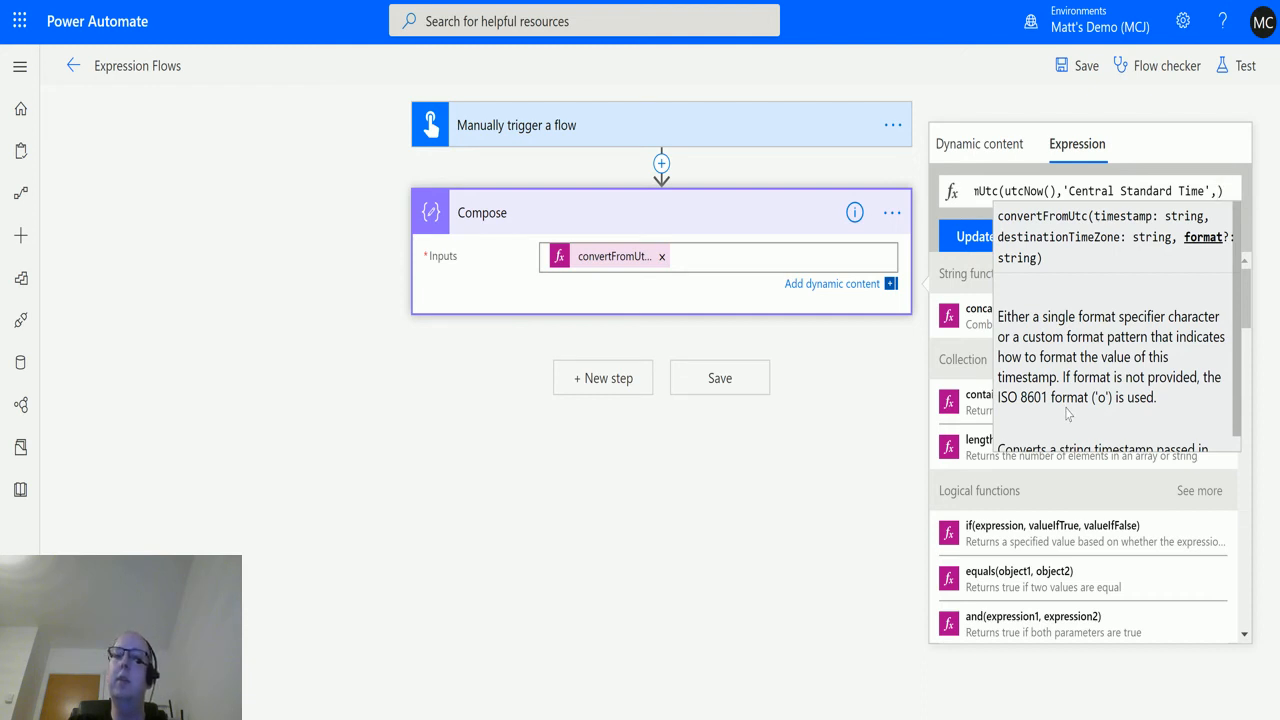
pyautogui.moveTo(1060, 400)
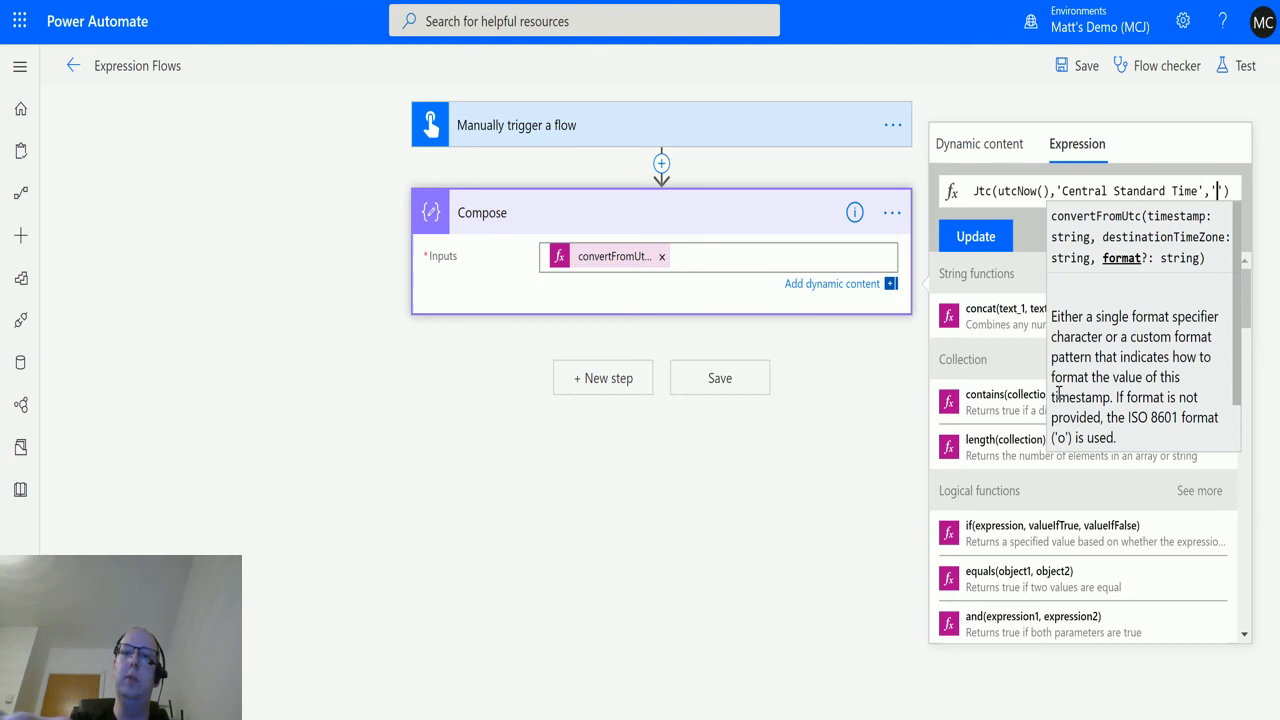
# Add the 'g' format specifier as the third convertFromUtc argument and update the Compose input.
pyautogui.write('g')
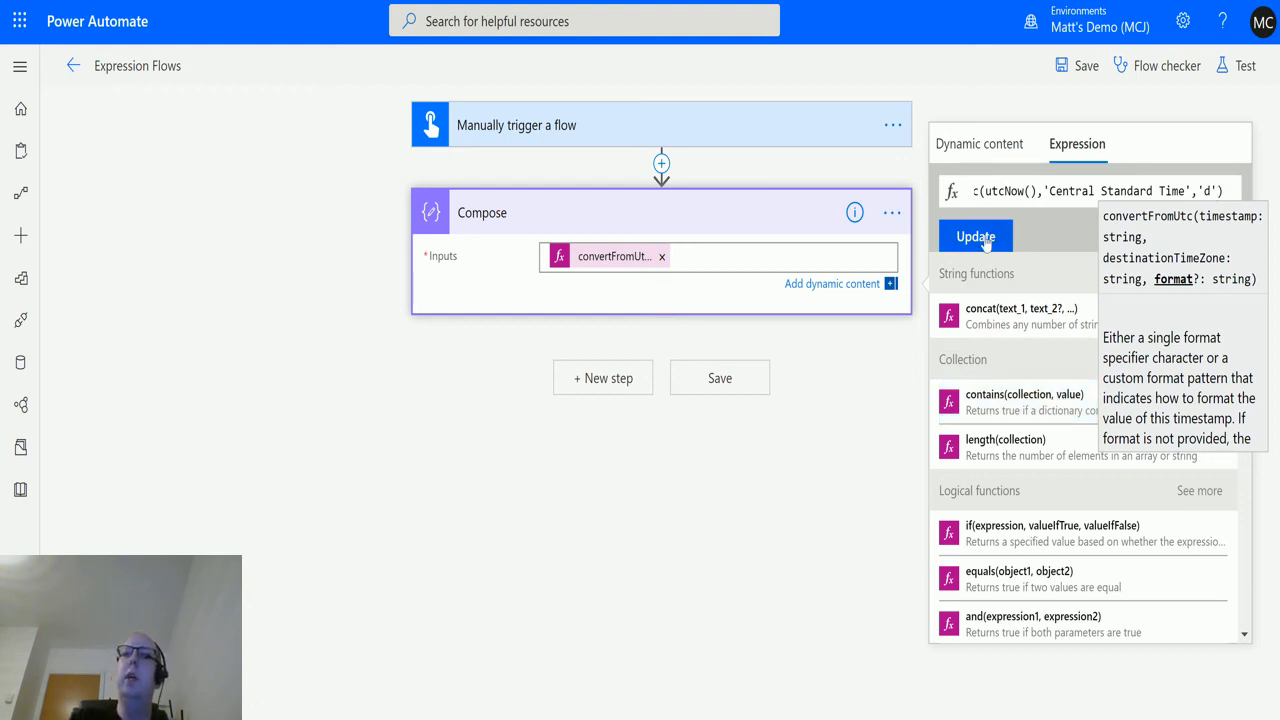
pyautogui.click(976, 236)
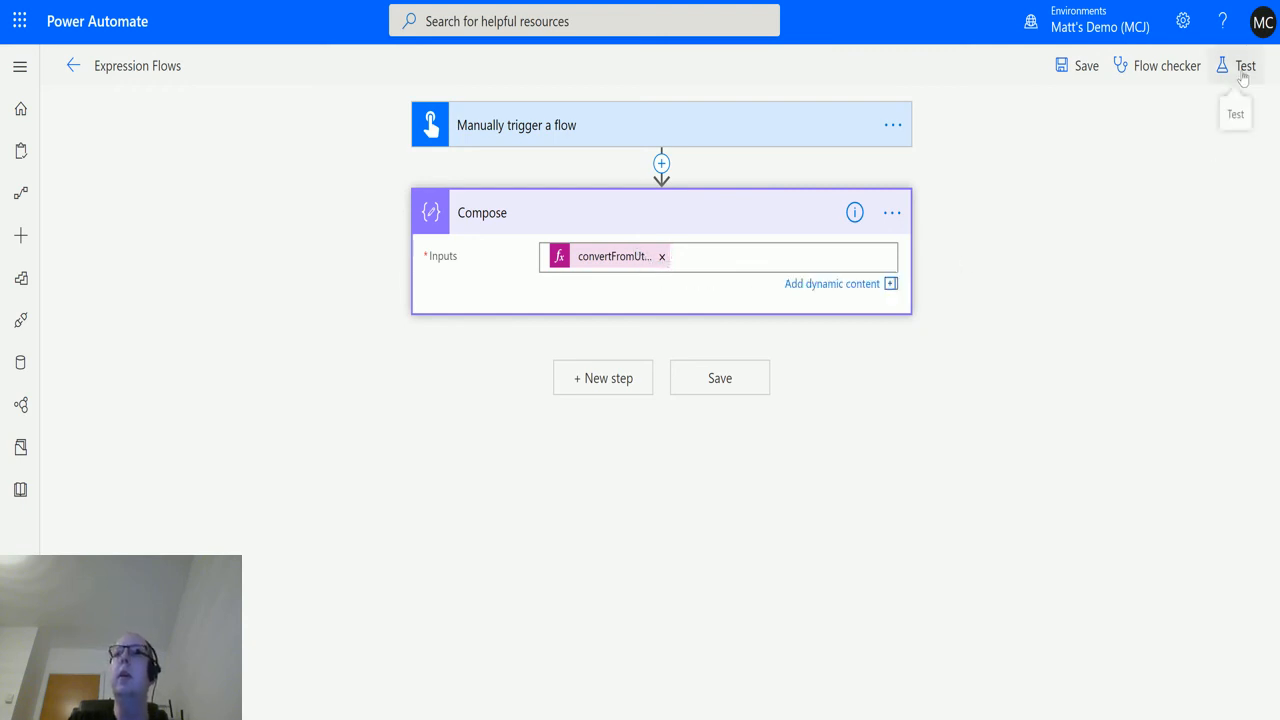
# Save and rerun the flow, view the Compose output 1/30/2020, and begin another test.
pyautogui.click(1244, 64)
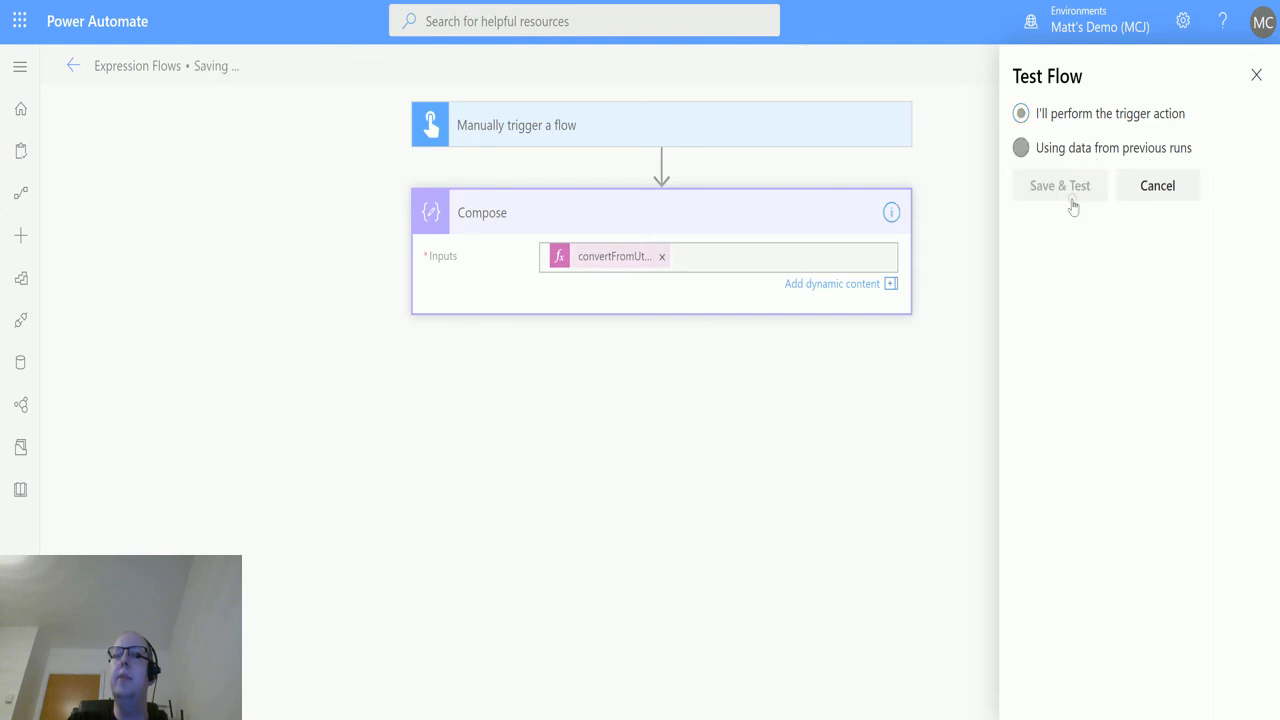
pyautogui.click(1060, 184)
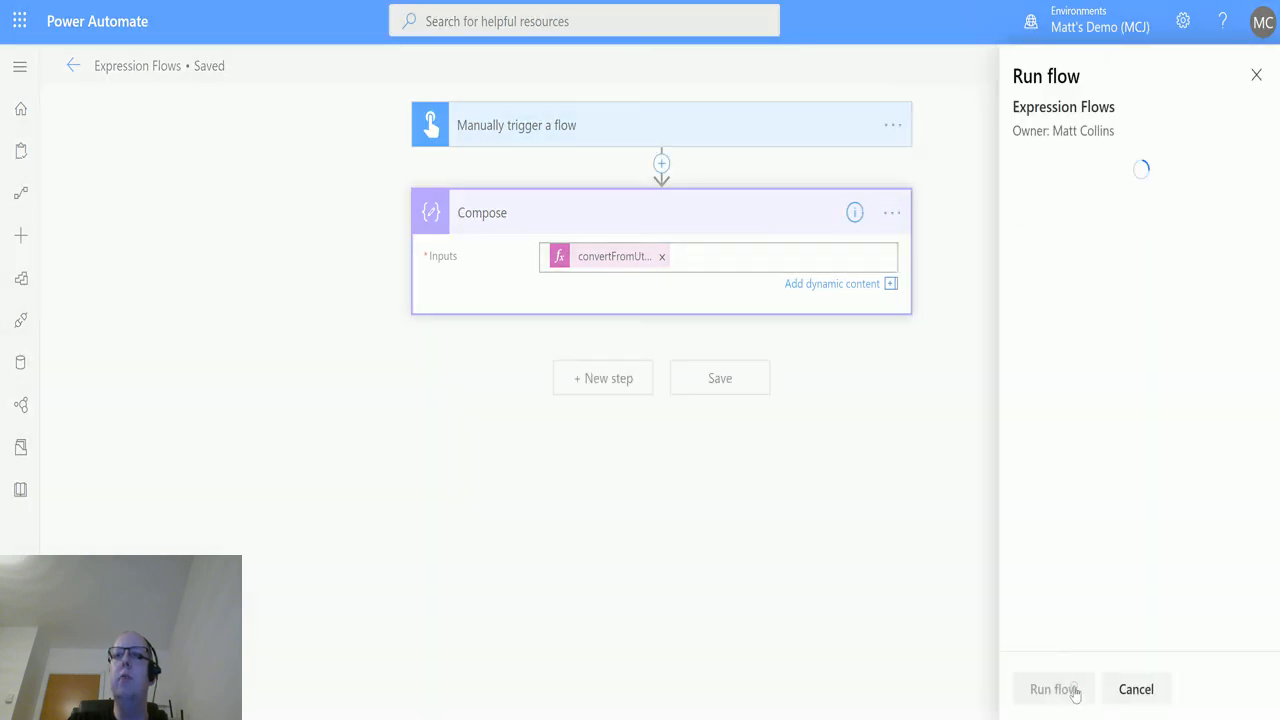
pyautogui.click(1052, 688)
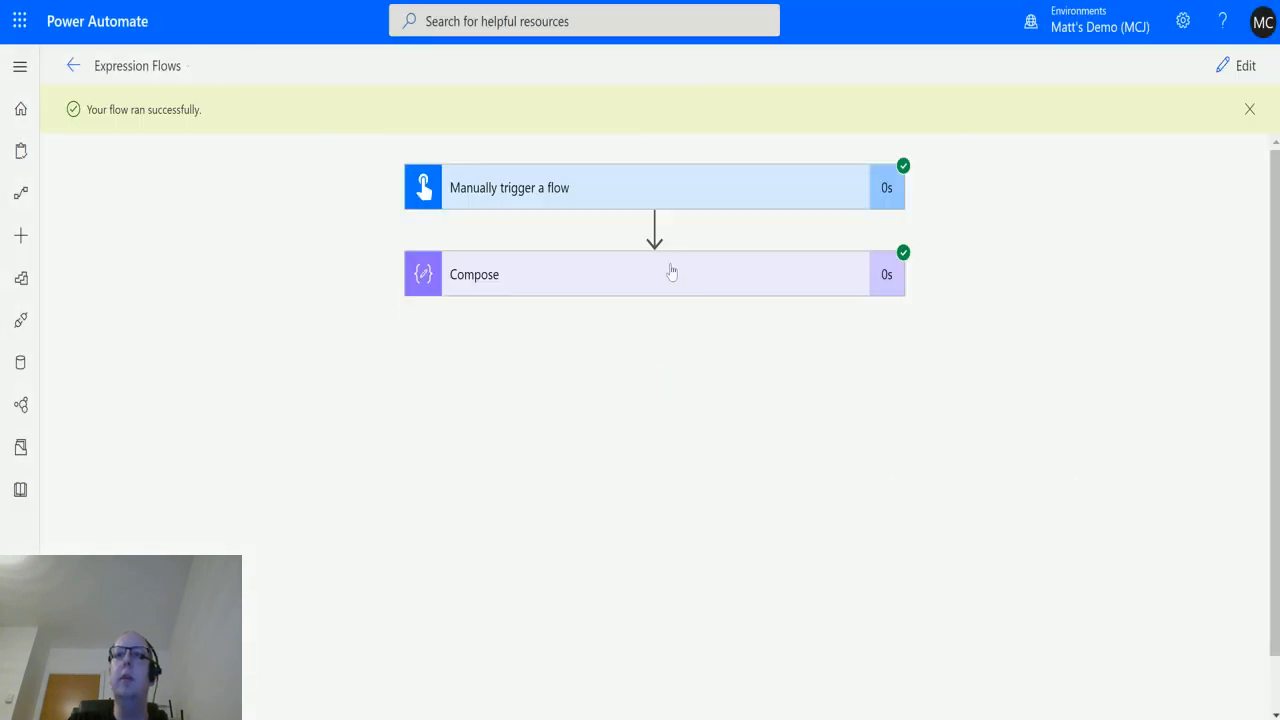
pyautogui.click(654, 274)
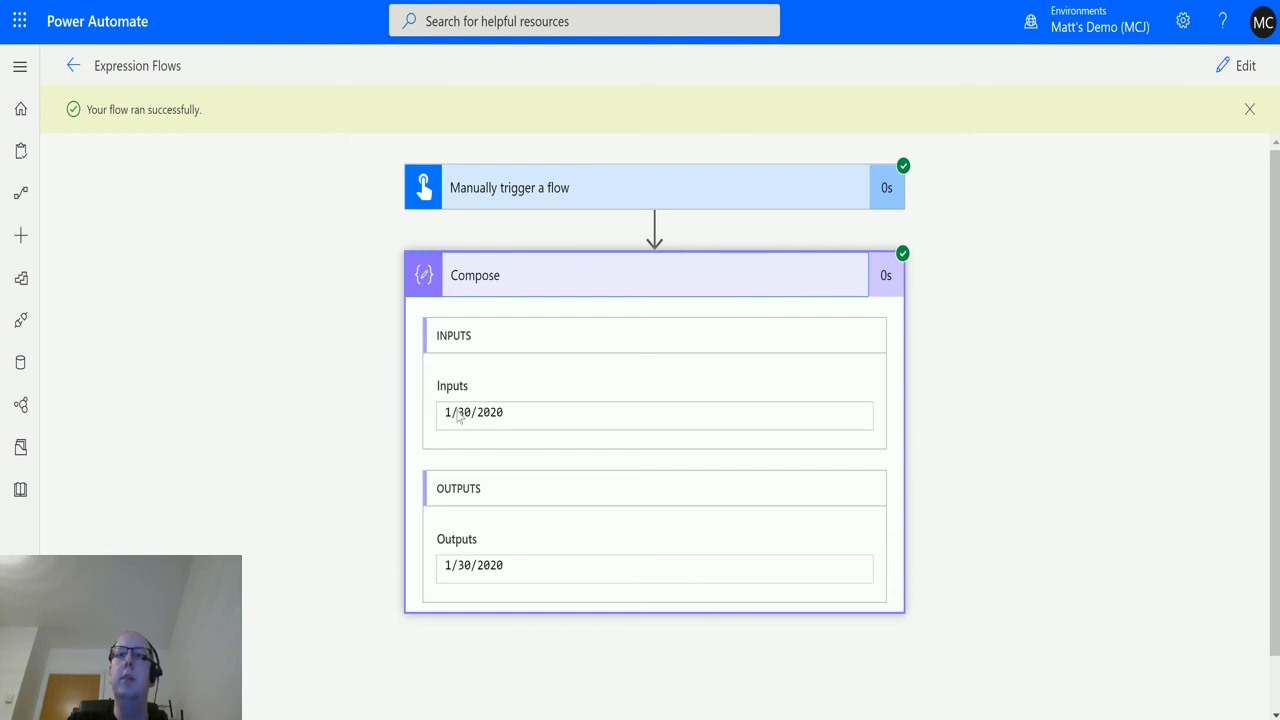
pyautogui.moveTo(464, 430)
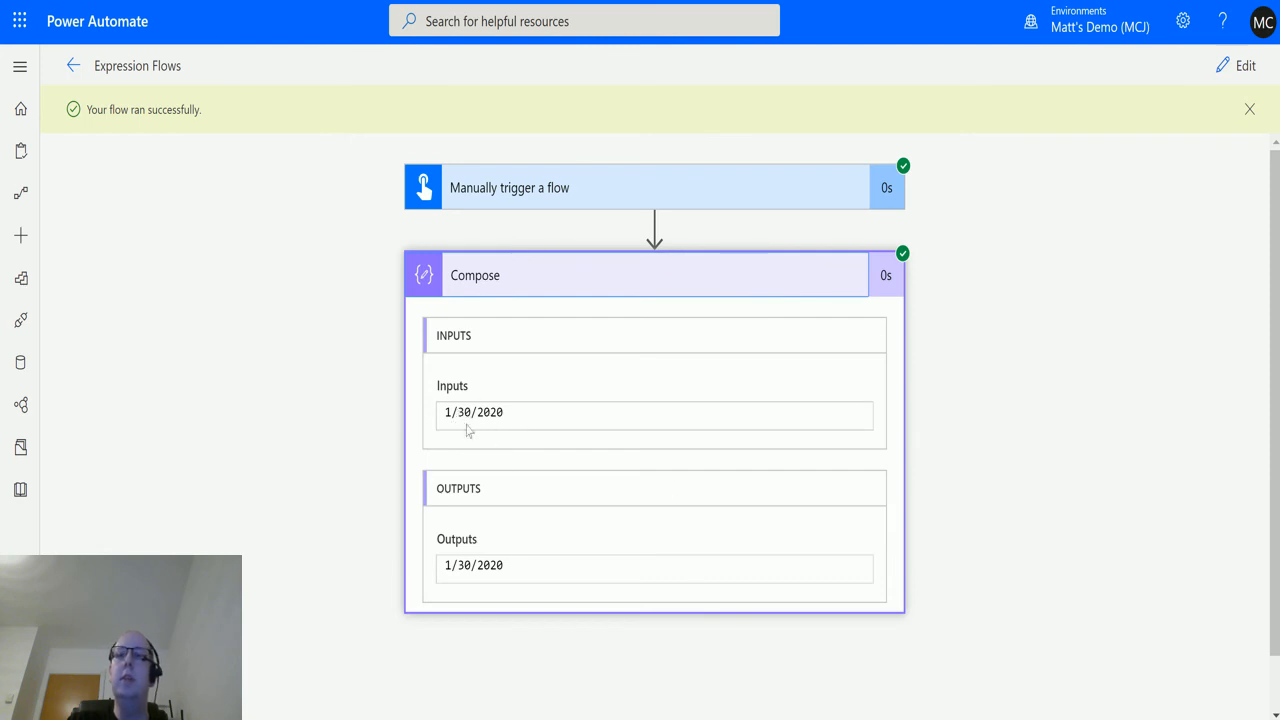
pyautogui.click(1244, 64)
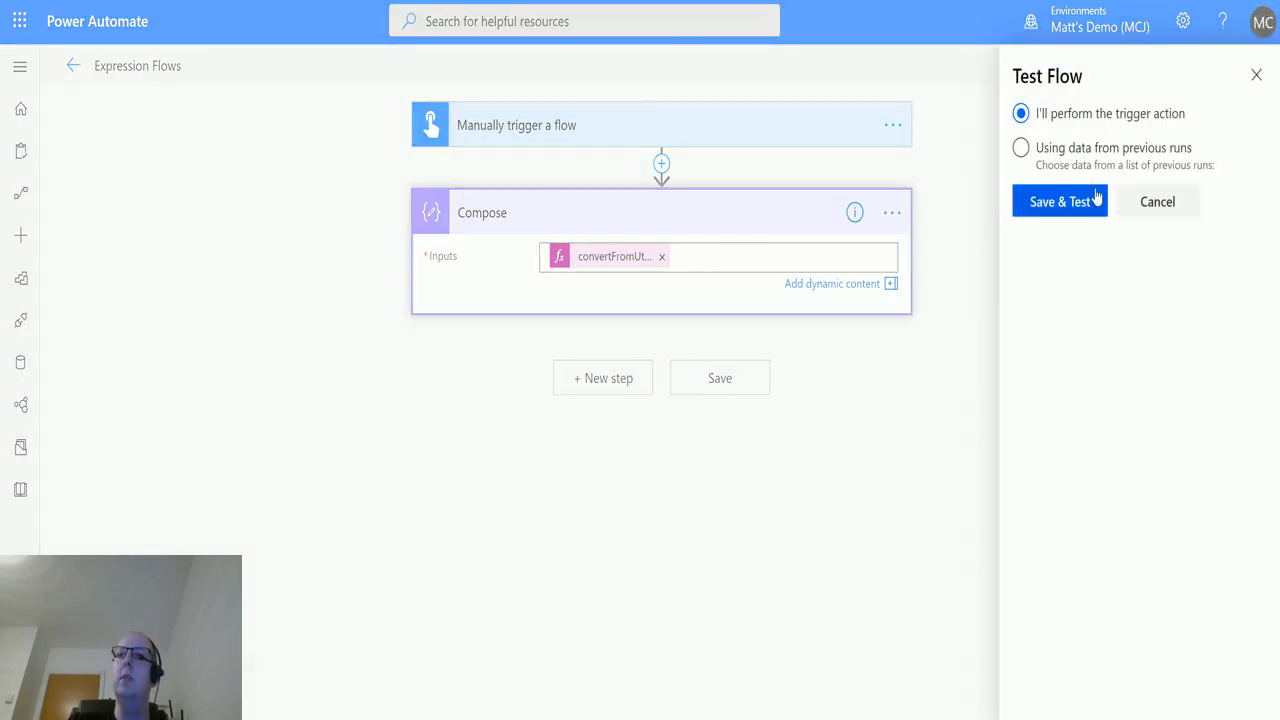
# Save and run the flow again to produce the Compose output 1/30/2020 2:06 PM.
pyautogui.click(1060, 200)
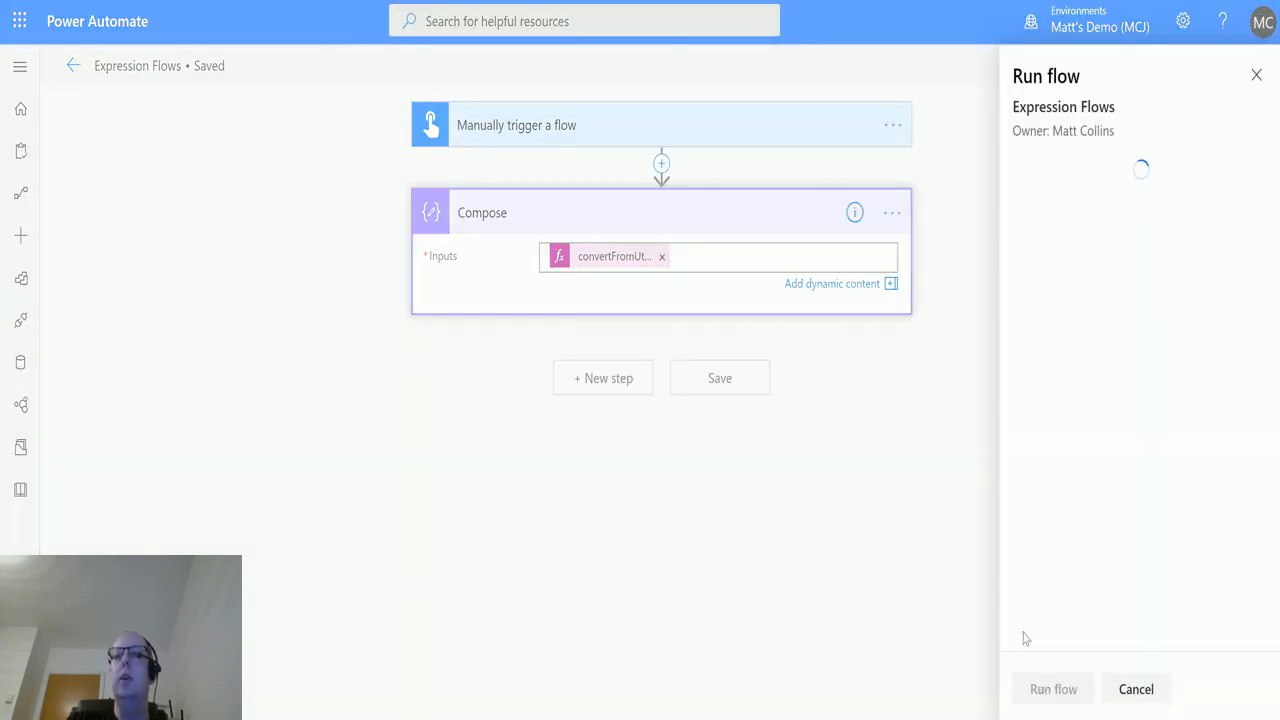
pyautogui.click(1052, 688)
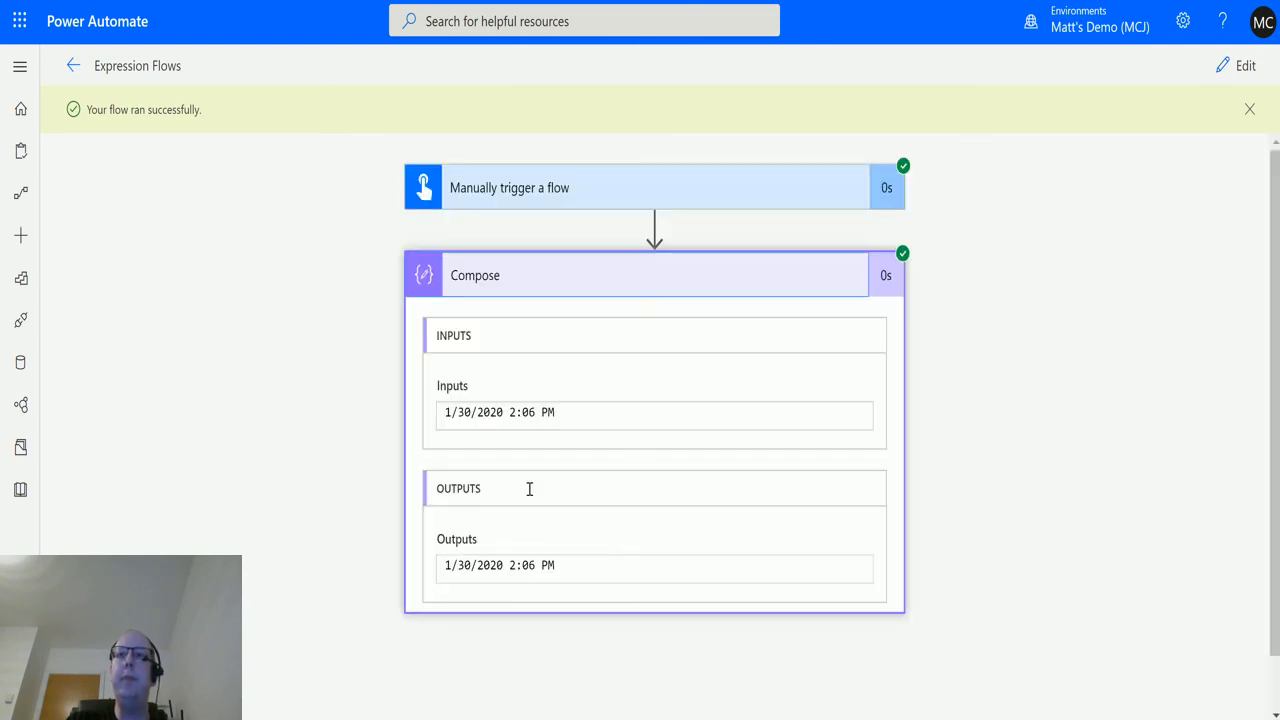
pyautogui.moveTo(448, 404)
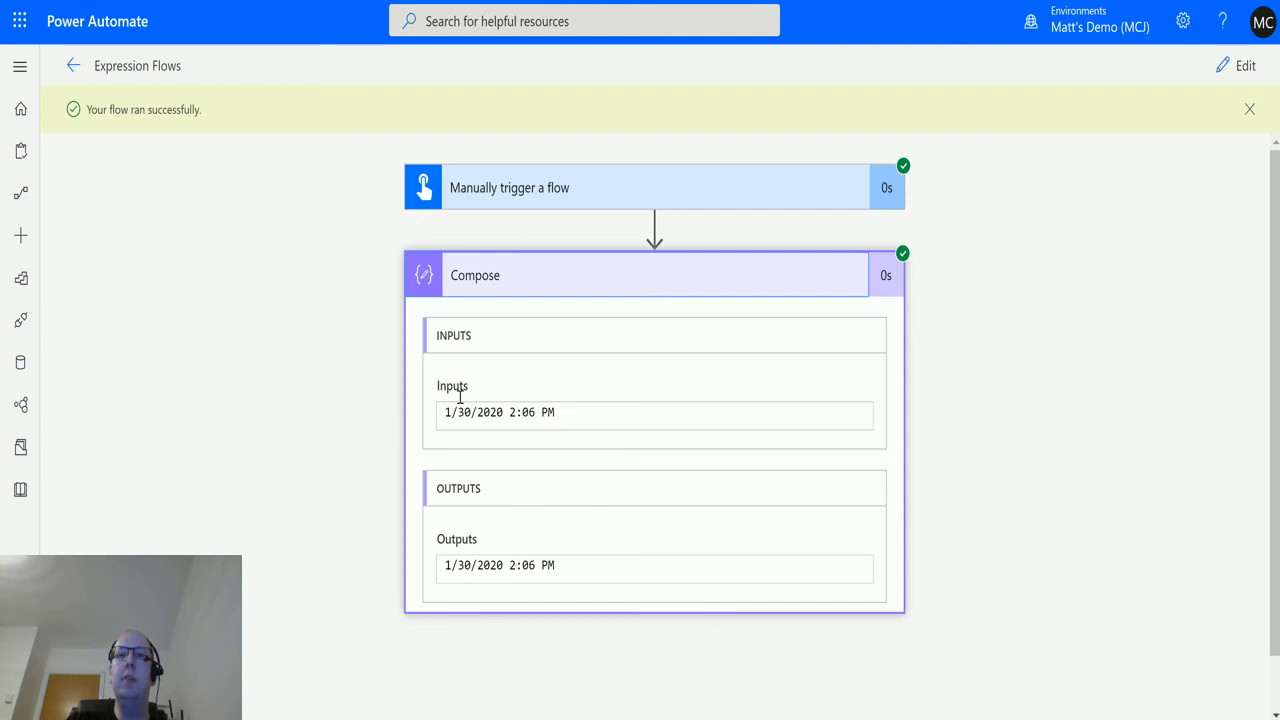
pyautogui.moveTo(464, 420)
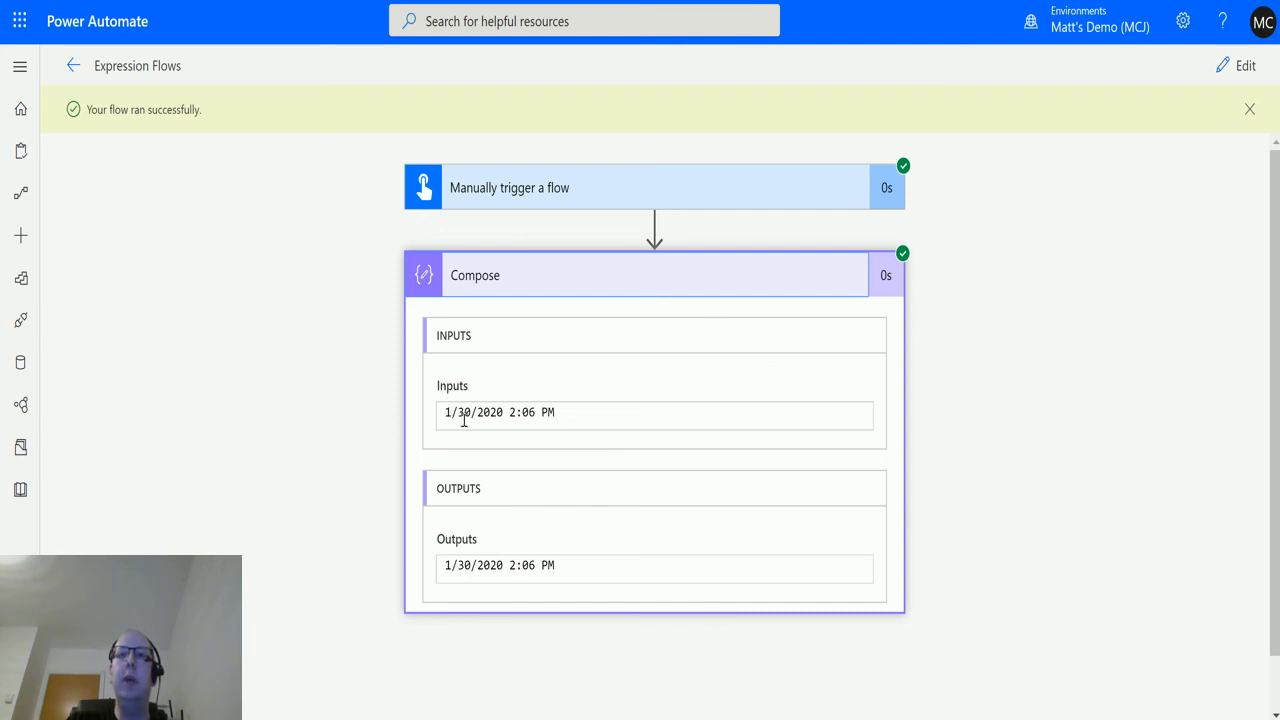
pyautogui.moveTo(530, 420)
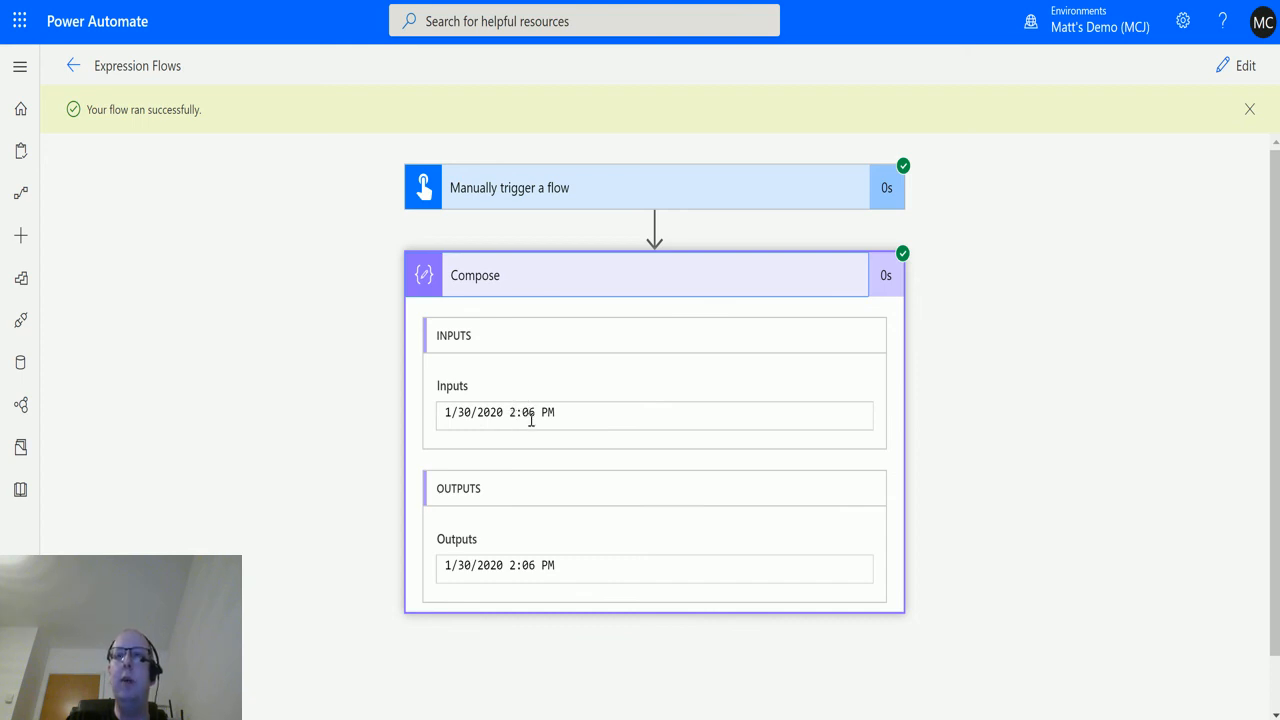
pyautogui.moveTo(520, 440)
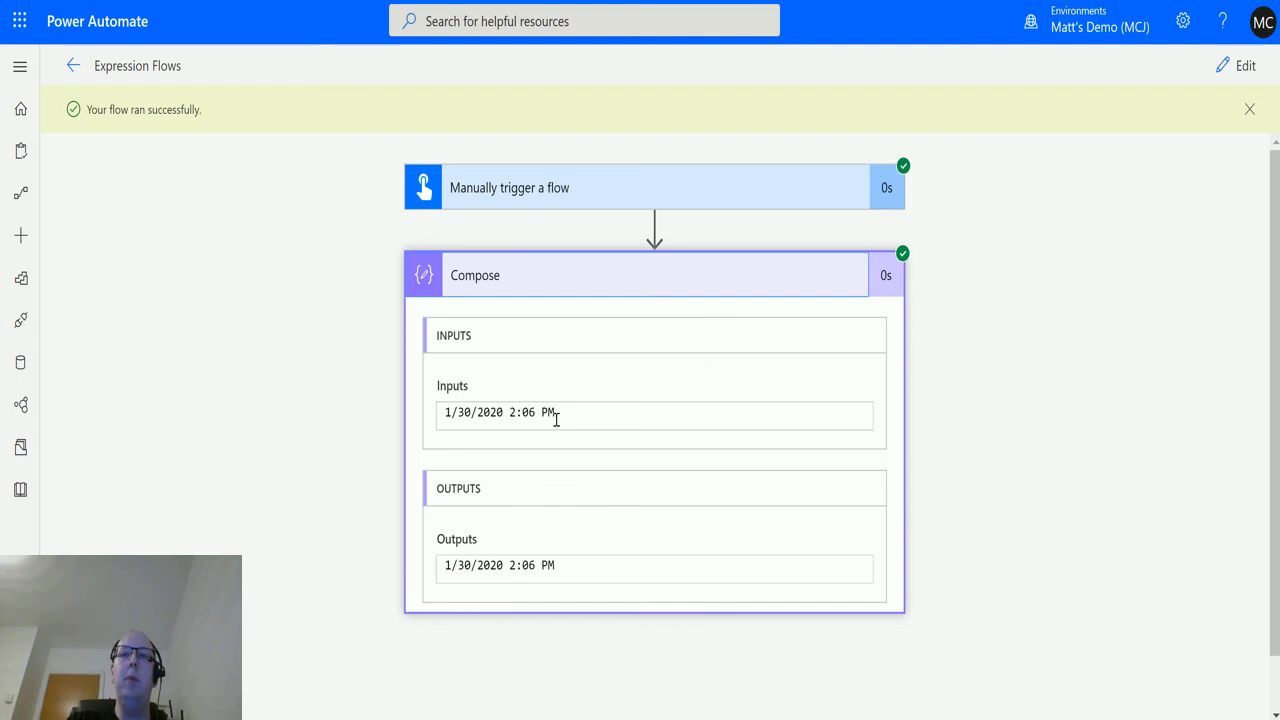
pyautogui.moveTo(578, 408)
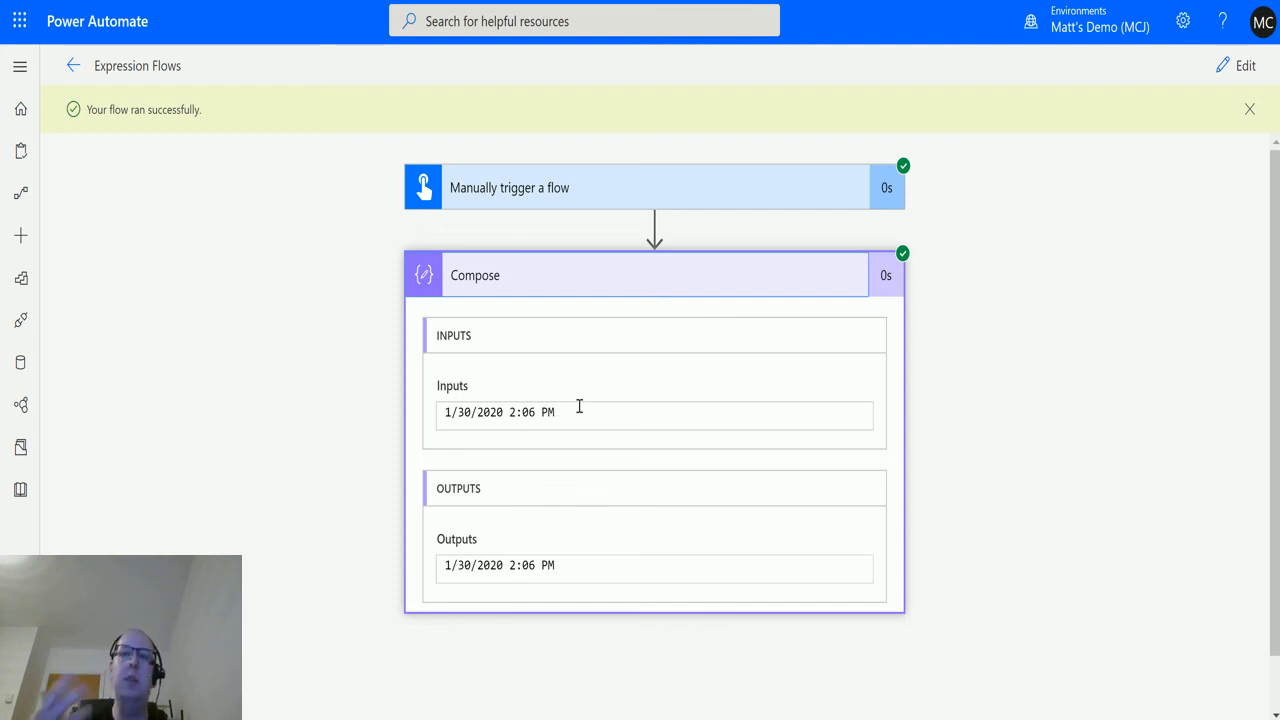